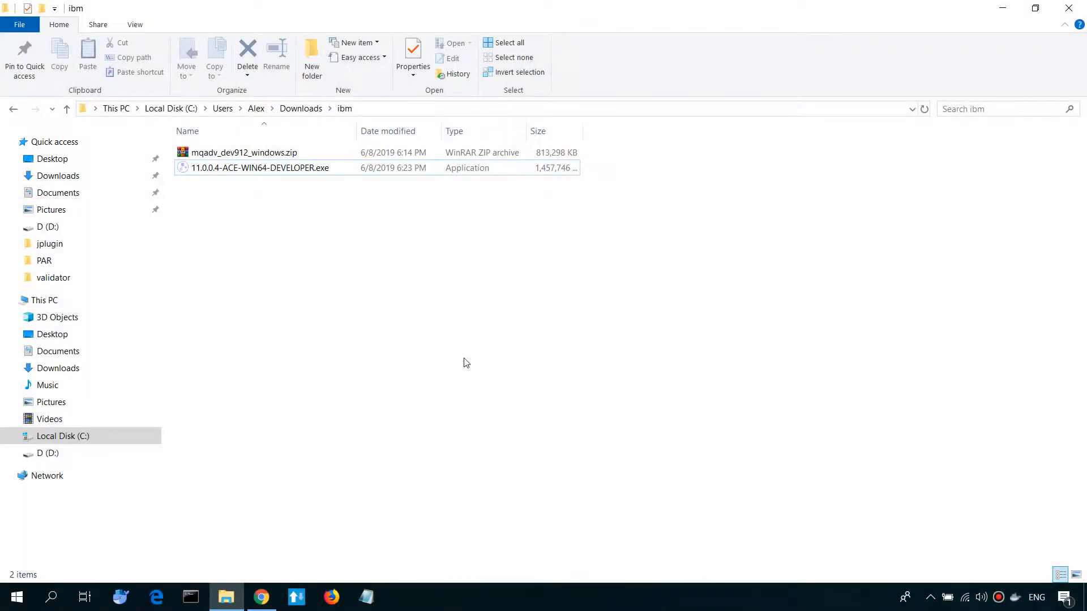
# Run 11.0.0.4-ACE-WIN64-DEVELOPER.exe, accept the license terms and start the installation.
pyautogui.click(261, 167)
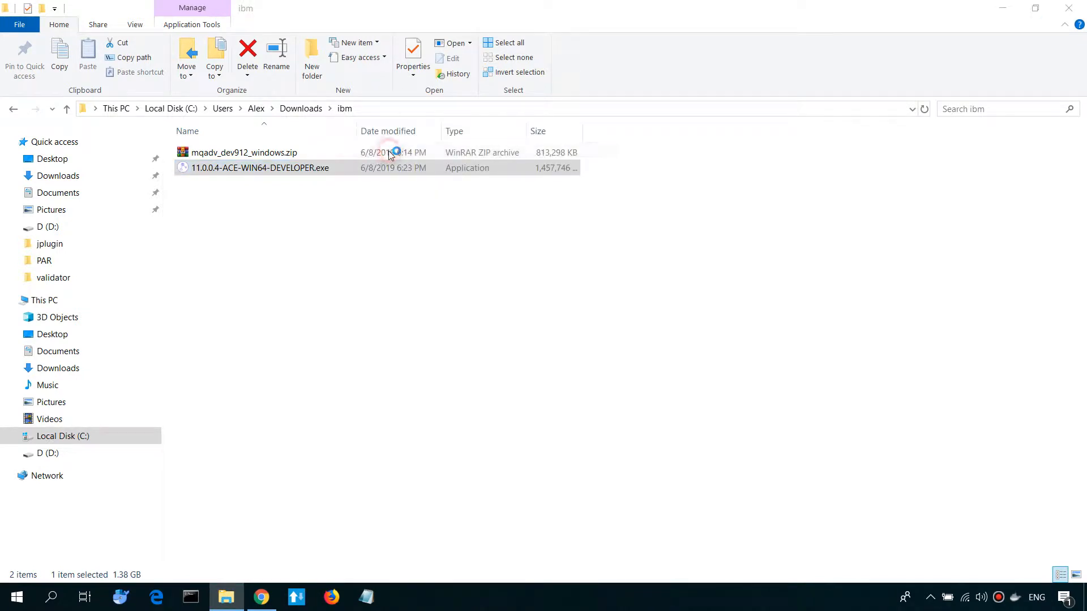
pyautogui.doubleClick(260, 167)
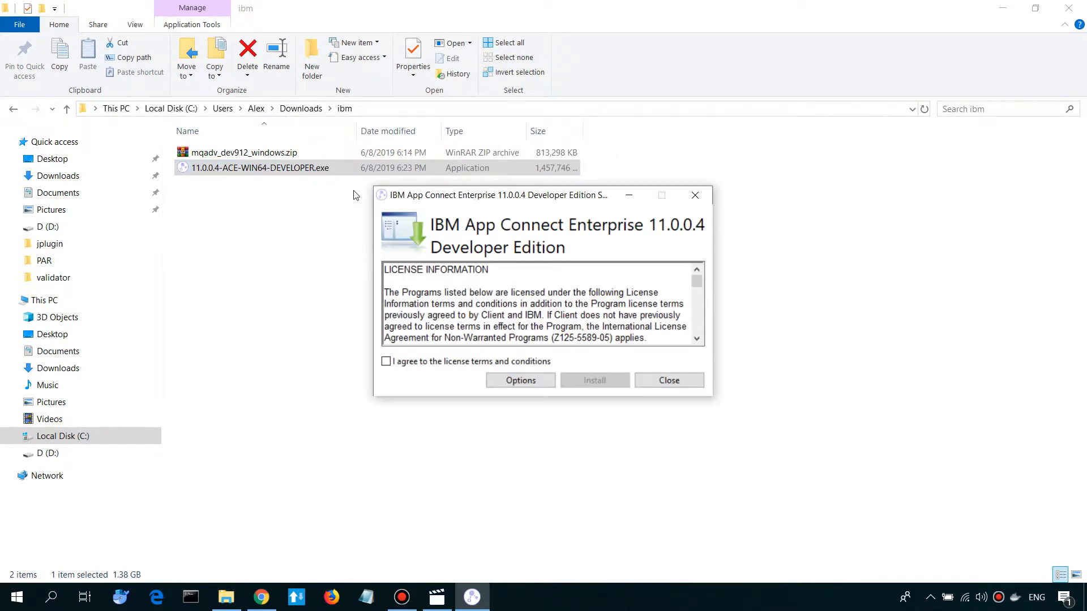
pyautogui.click(387, 361)
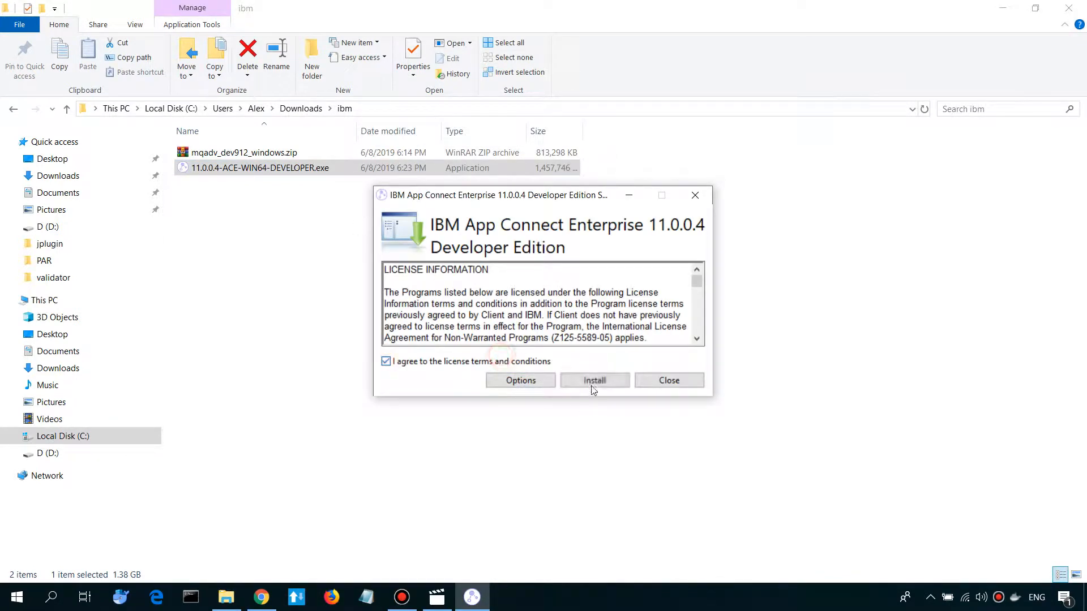
pyautogui.click(595, 381)
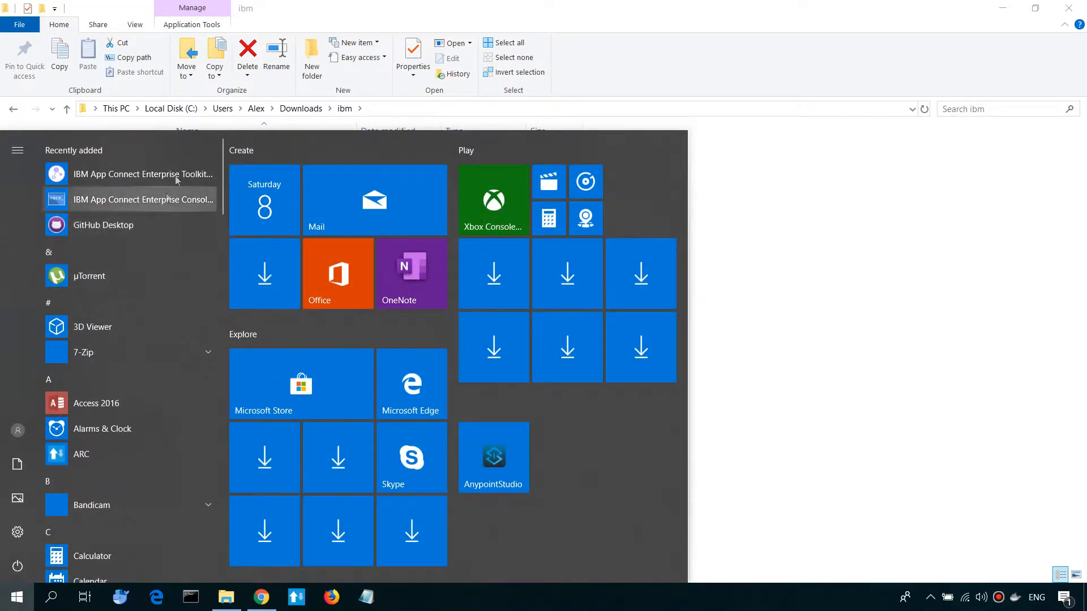
# Start the Toolkit on the default workspace, maximize it and dismiss the Welcome page.
pyautogui.click(17, 597)
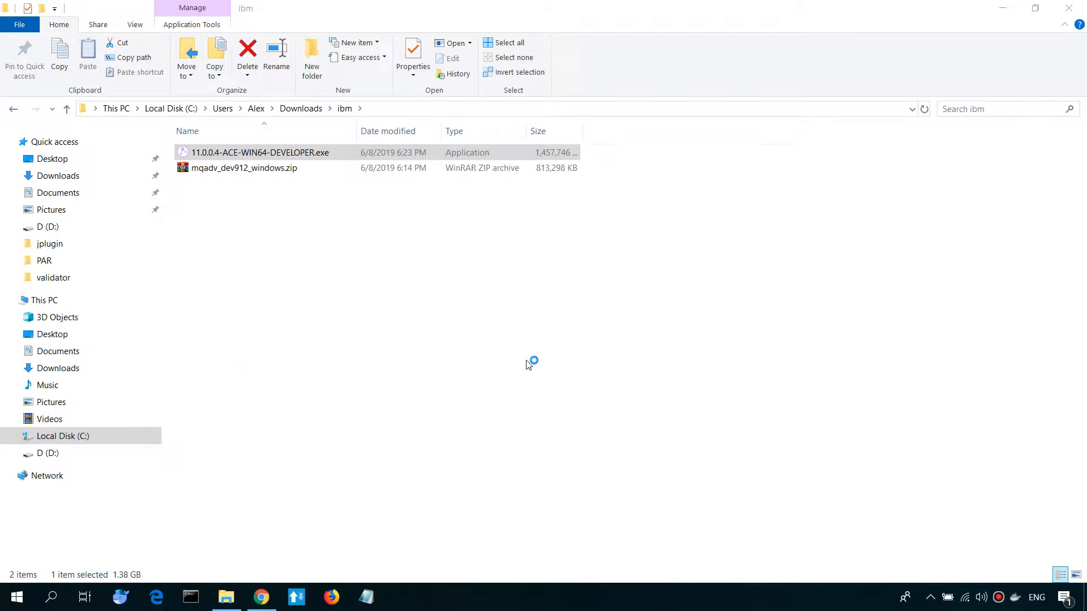
pyautogui.doubleClick(260, 151)
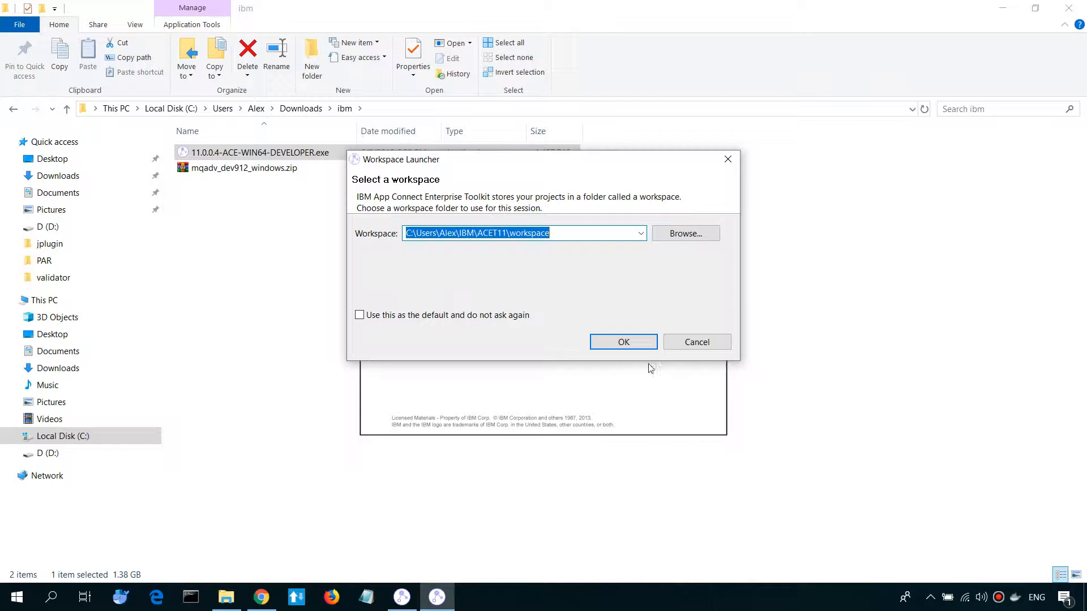
pyautogui.click(623, 342)
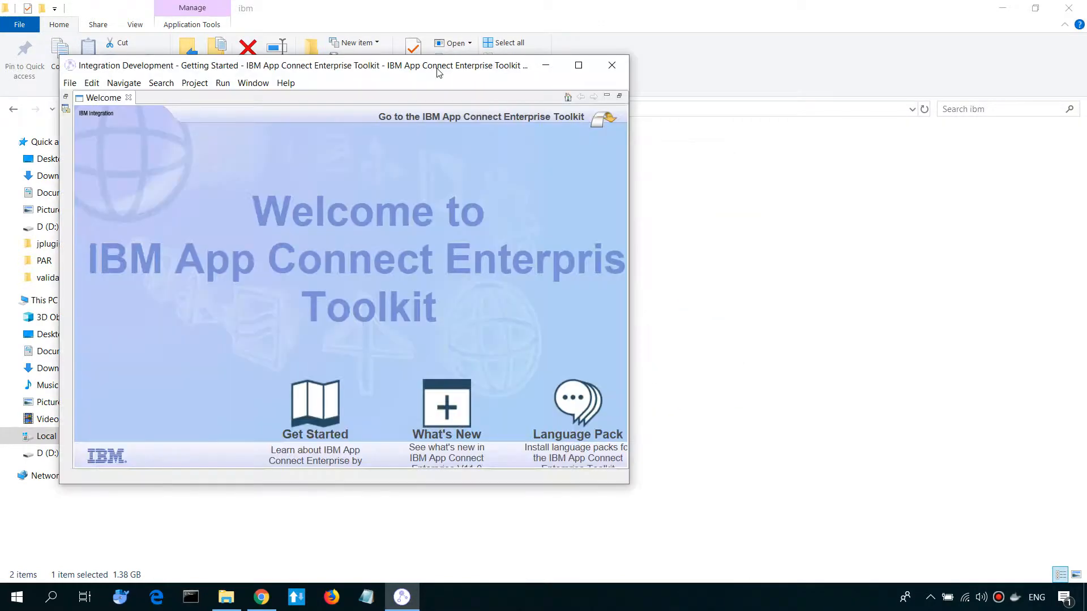
pyautogui.click(577, 64)
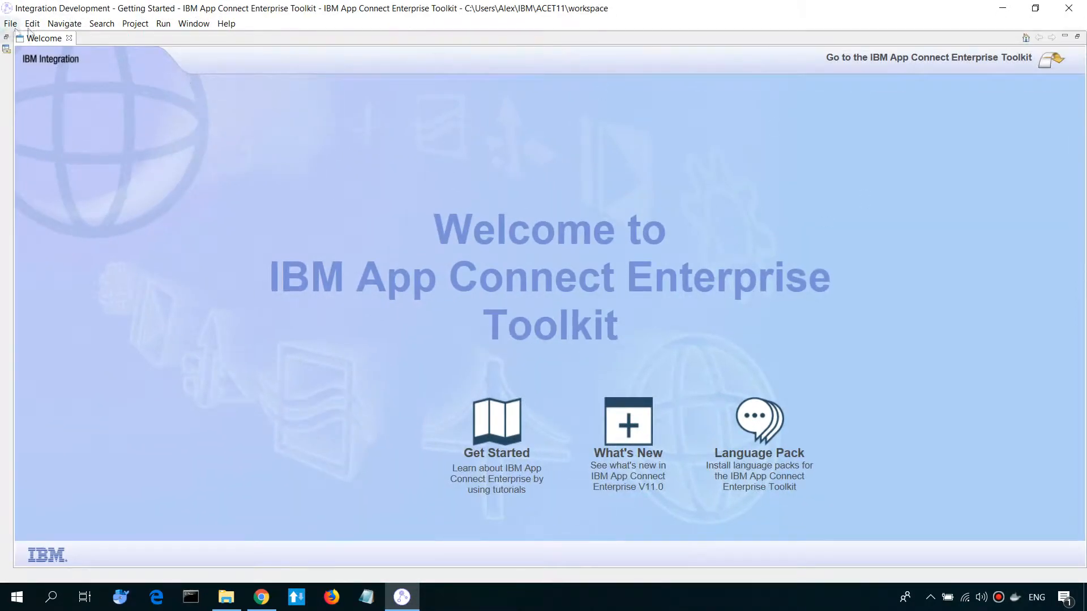
pyautogui.click(1048, 58)
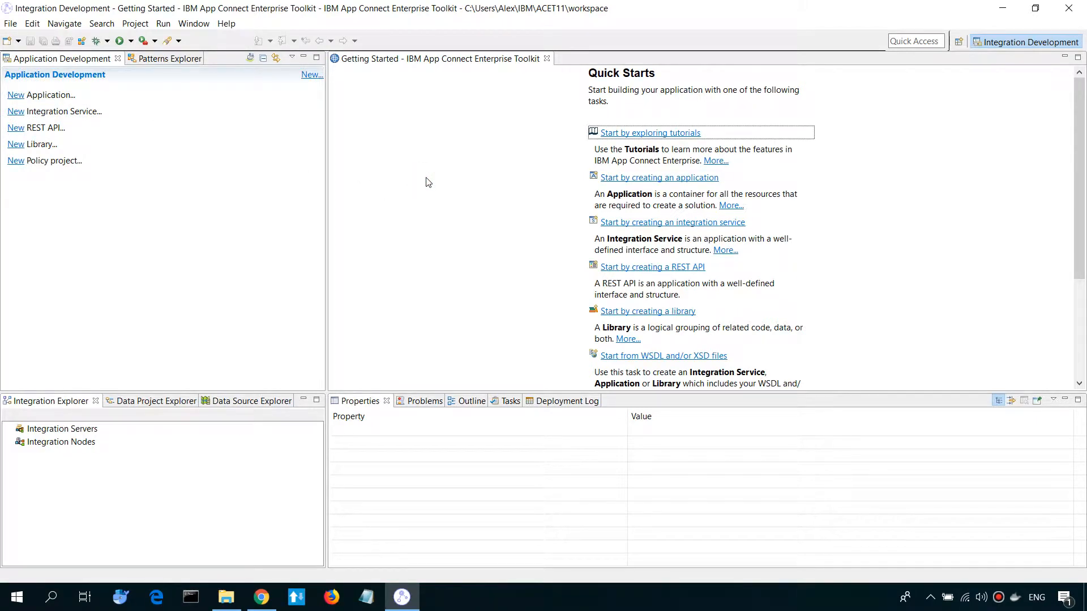
# Launch IBM App Connect Enterprise Console from the Start menu's Recently added list.
pyautogui.click(16, 596)
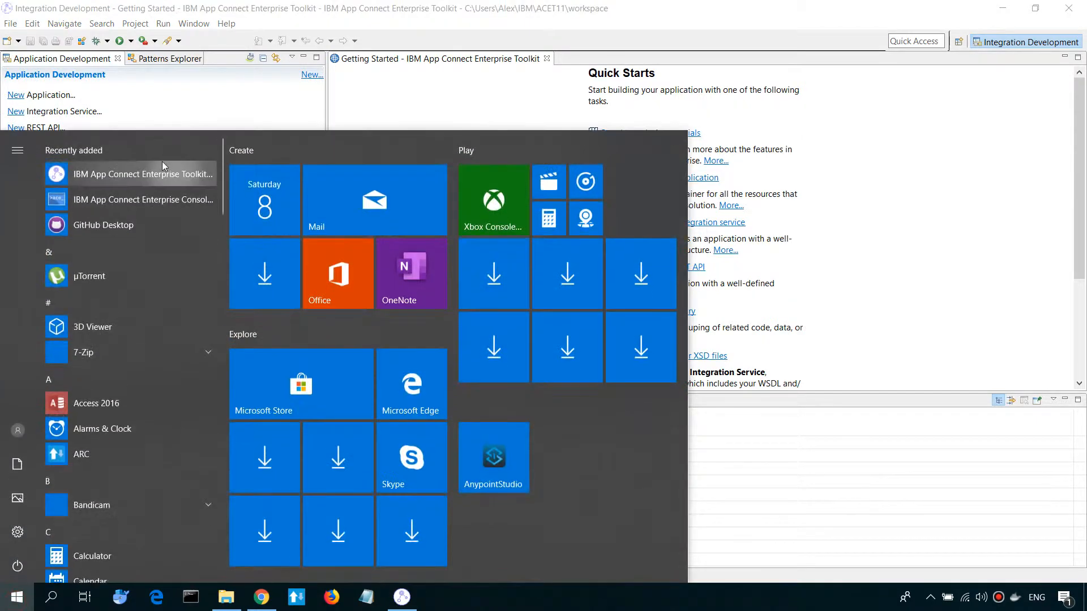
pyautogui.moveTo(144, 199)
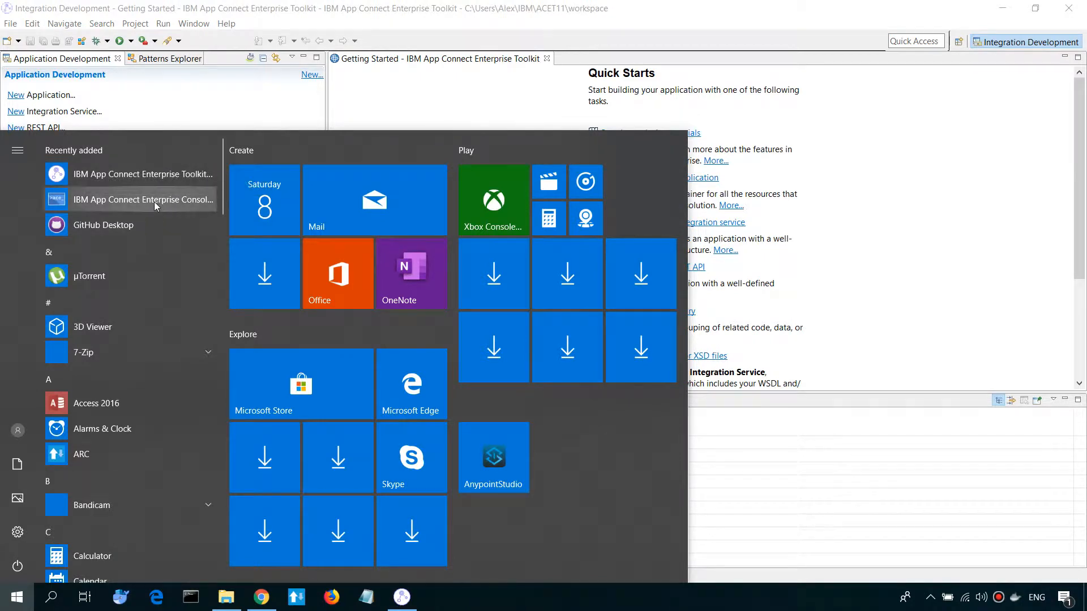
pyautogui.click(142, 200)
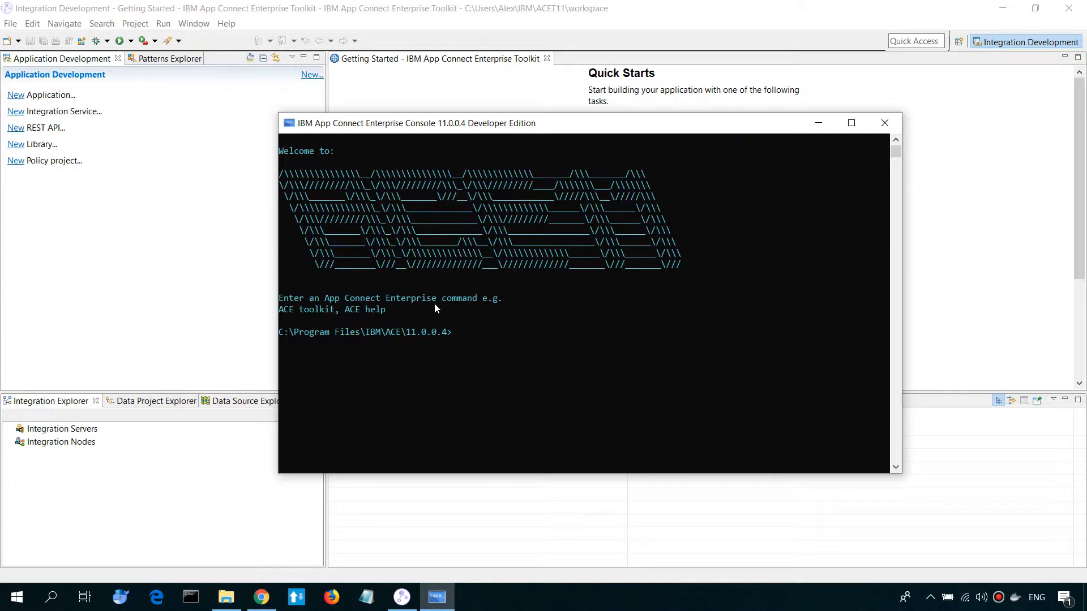
pyautogui.moveTo(442, 308)
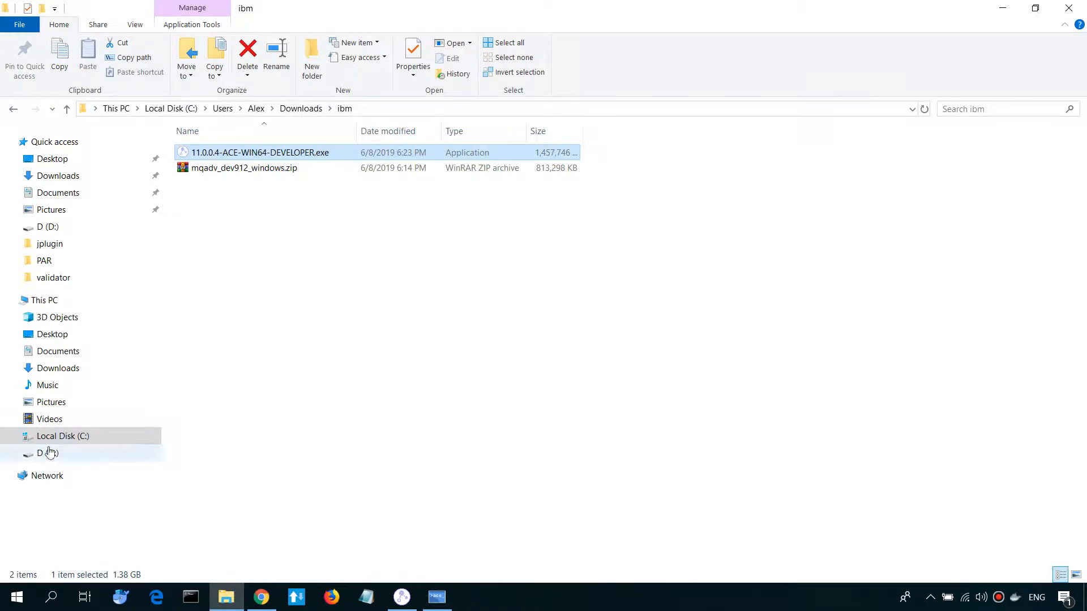
# Create a new folder named ibmiibserver on the C: drive and enter it.
pyautogui.rightClick(389, 492)
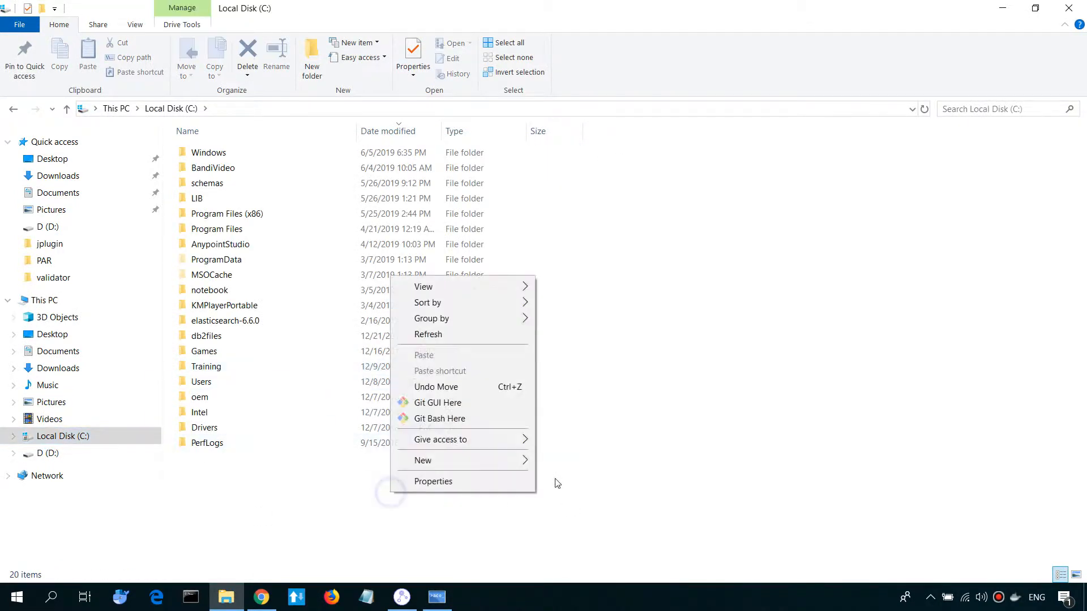
pyautogui.moveTo(423, 461)
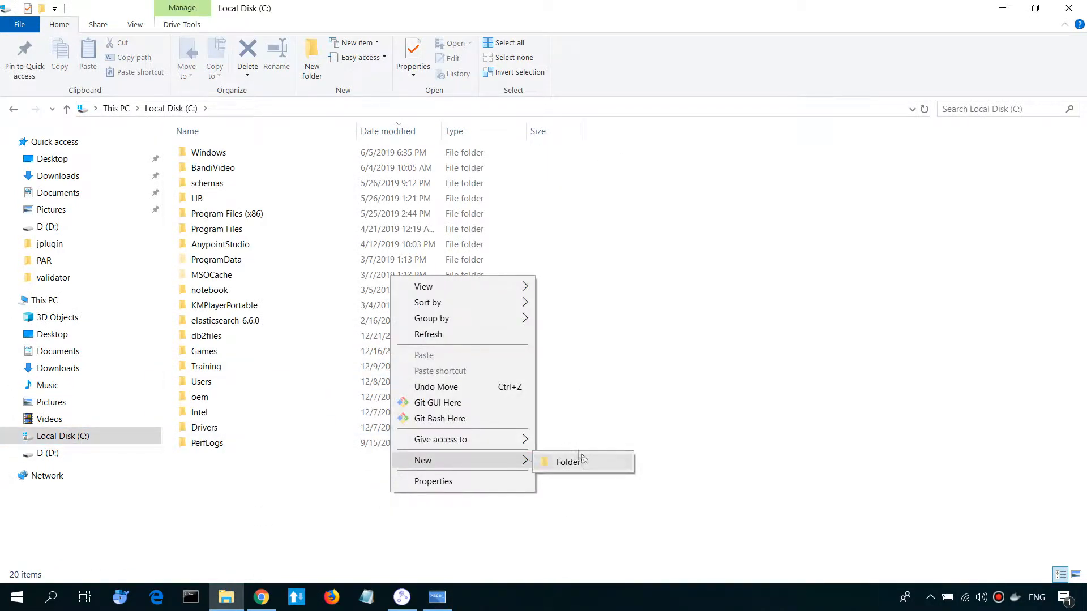
pyautogui.click(568, 462)
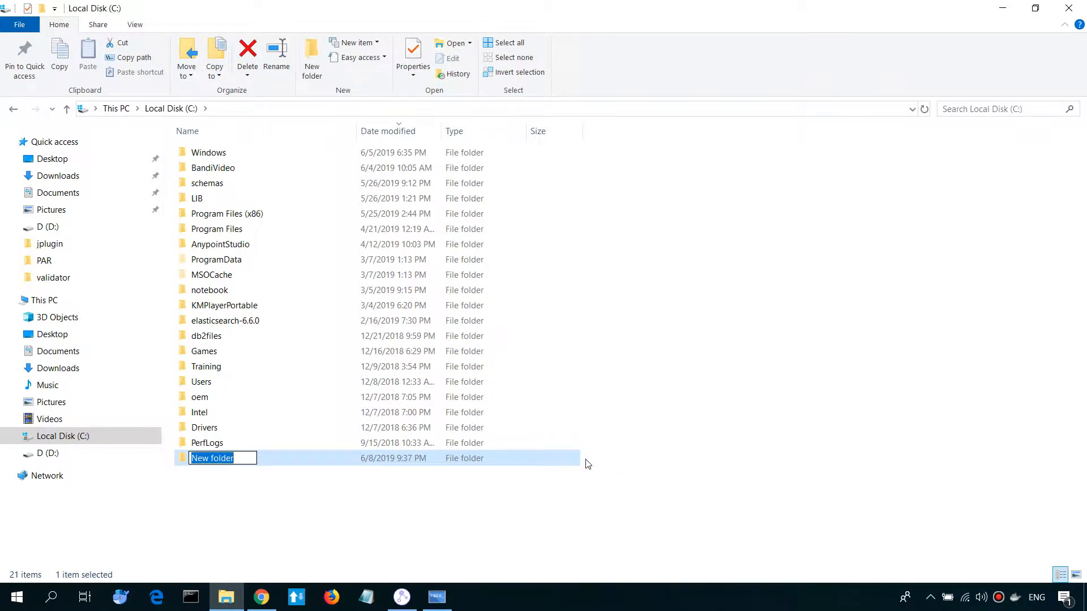
pyautogui.write('ibm')
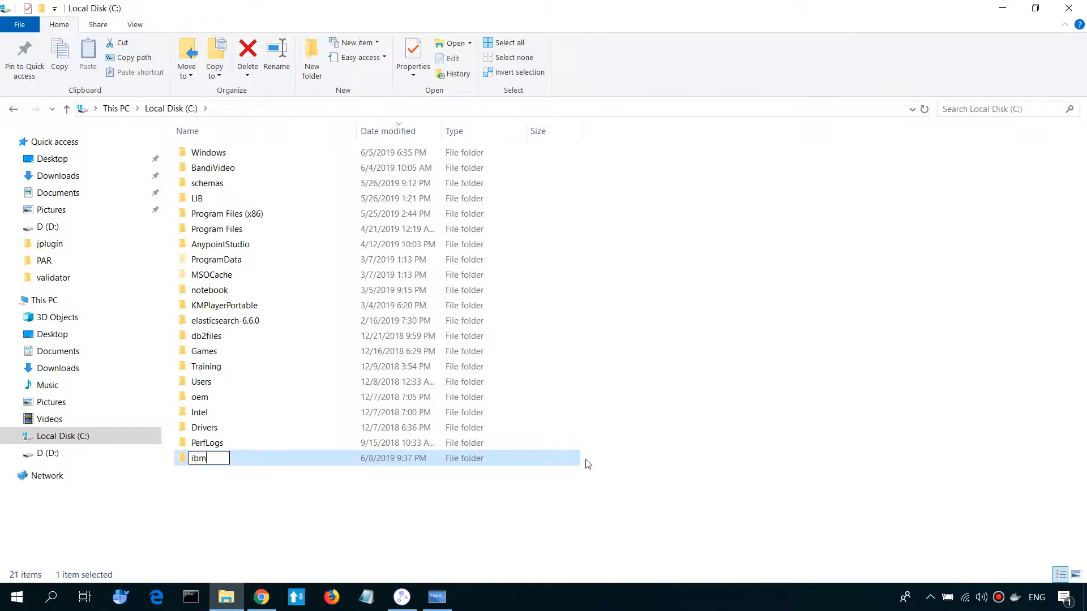
pyautogui.write('iibserver')
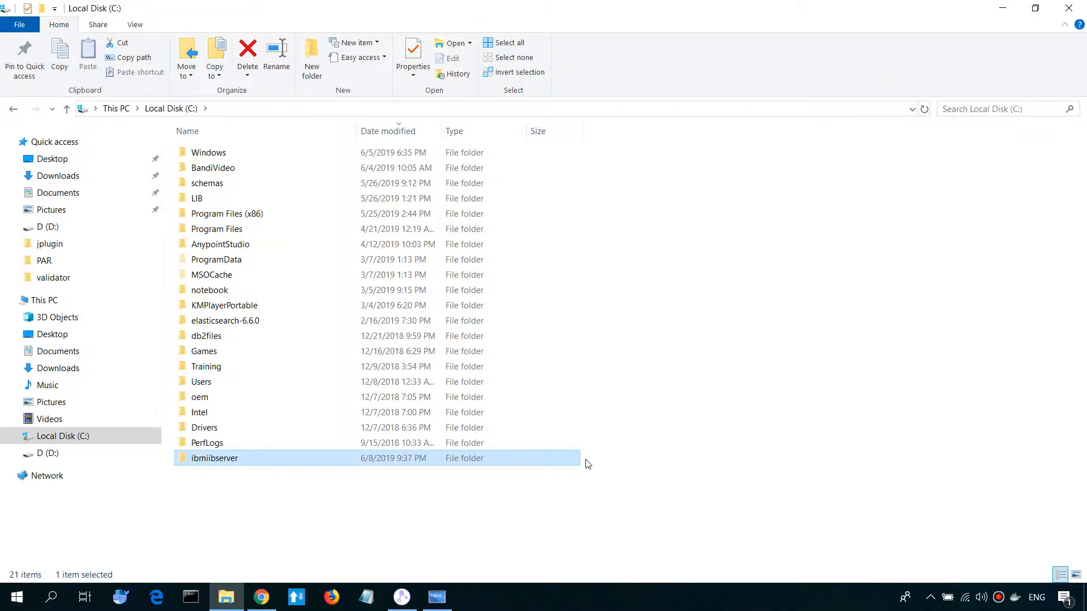
pyautogui.doubleClick(214, 459)
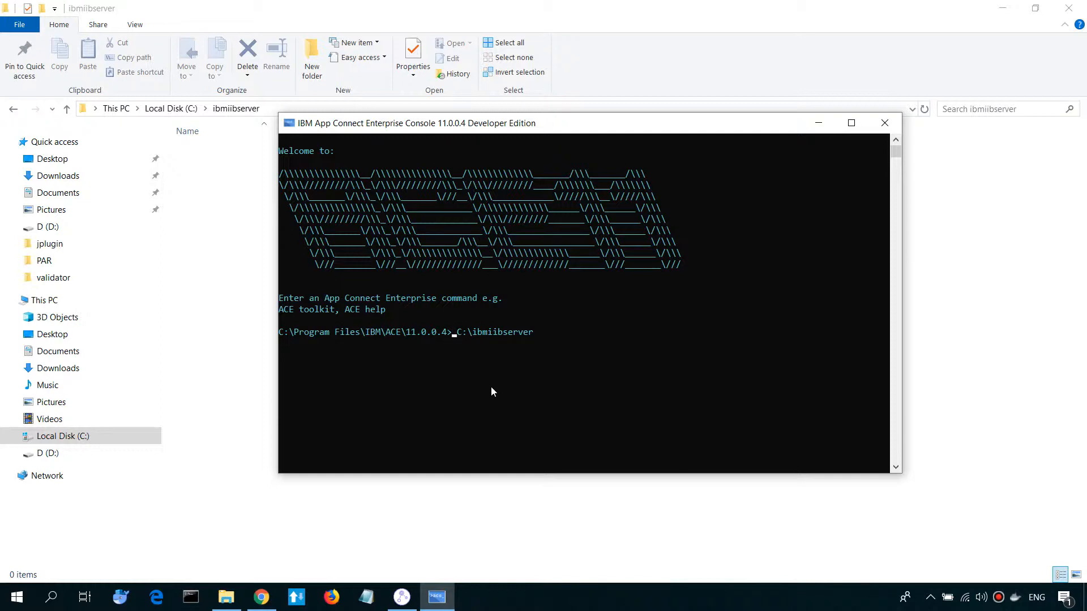
# Run mqsicreateworkdir C:\ibmiibserver to populate the work directory.
pyautogui.write('mqsicreate')
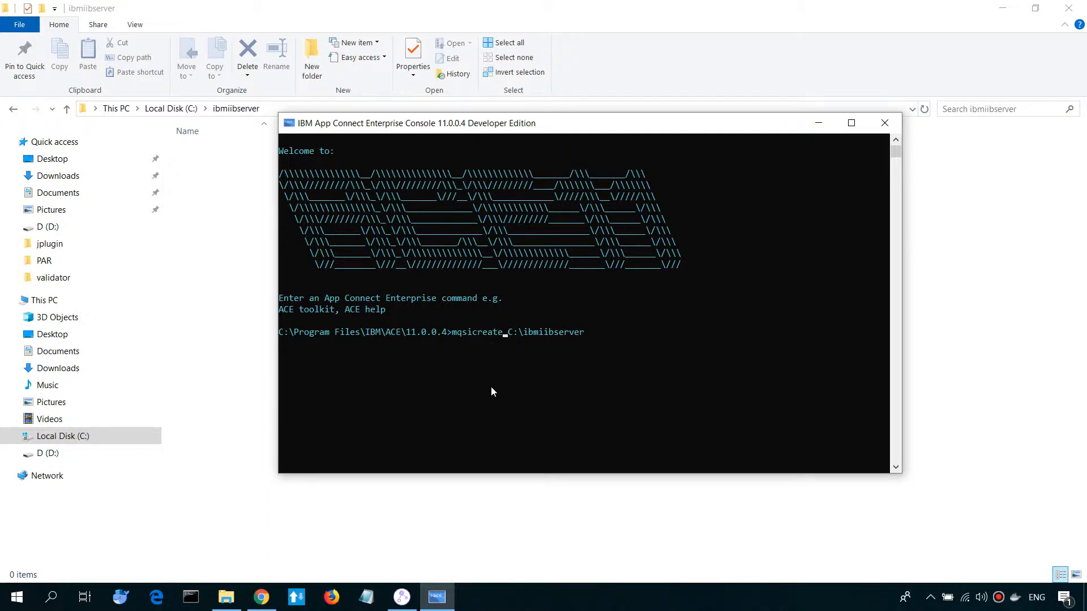
pyautogui.write('wor')
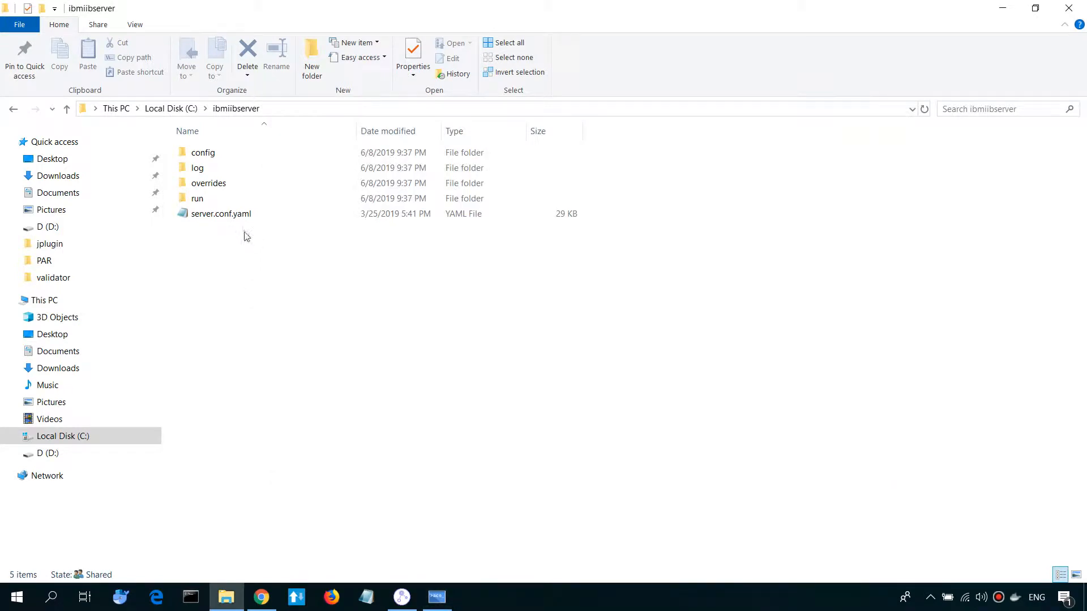
pyautogui.moveTo(221, 214)
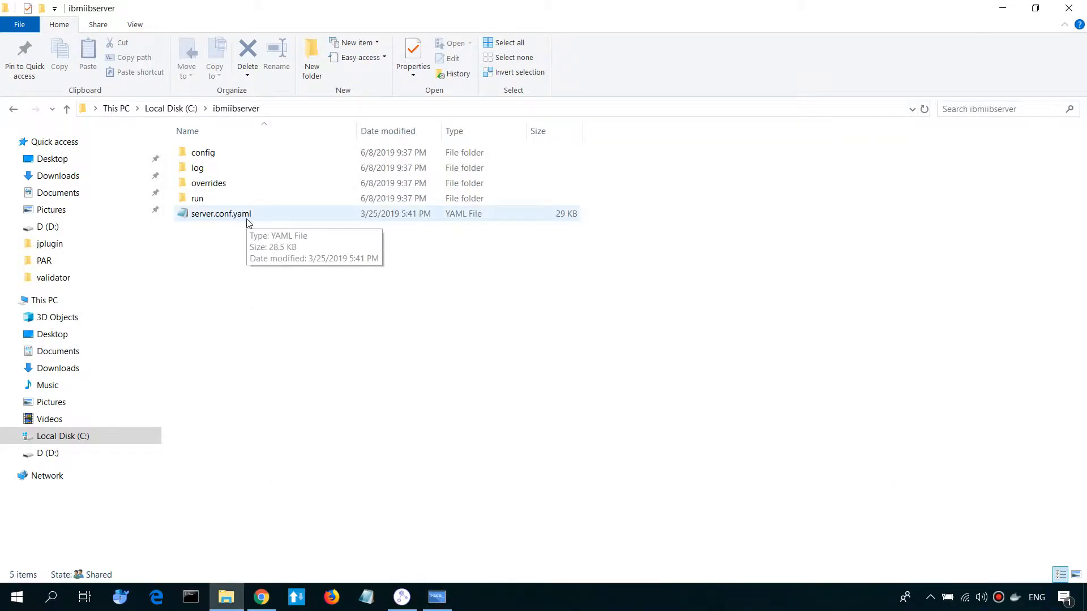
pyautogui.doubleClick(221, 214)
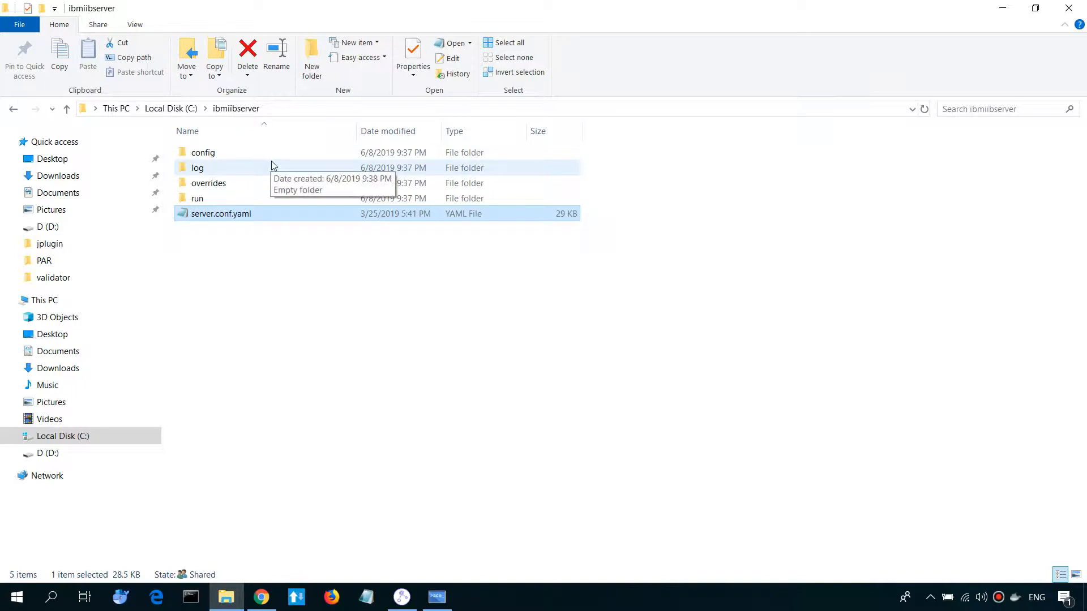
pyautogui.click(14, 597)
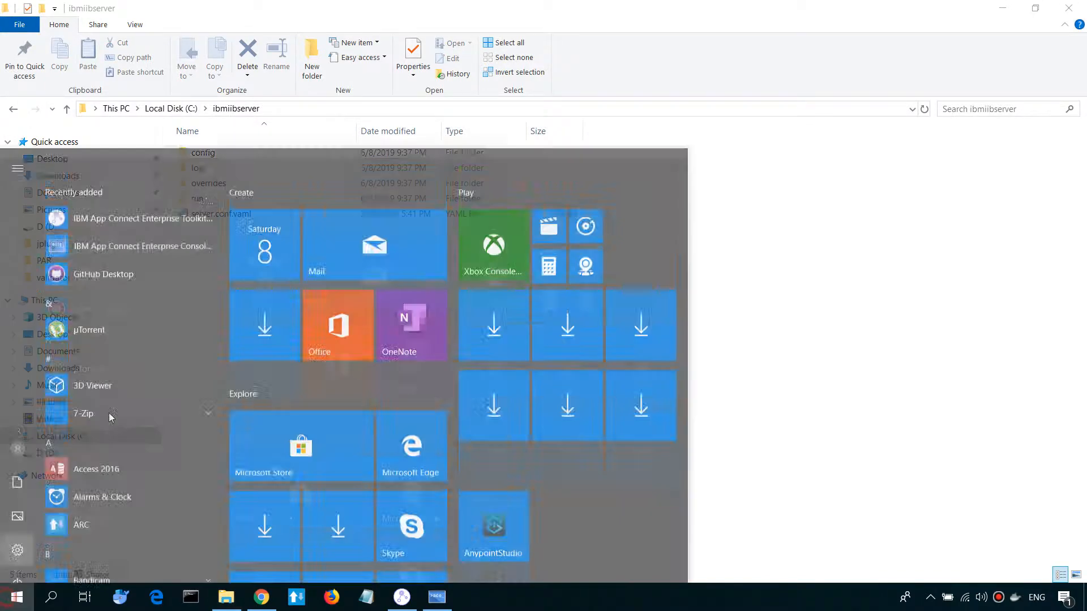
# Run IntegrationServer --name ISTEST --work-dir C:\ibmiibserver and watch it finish initialization.
pyautogui.click(143, 246)
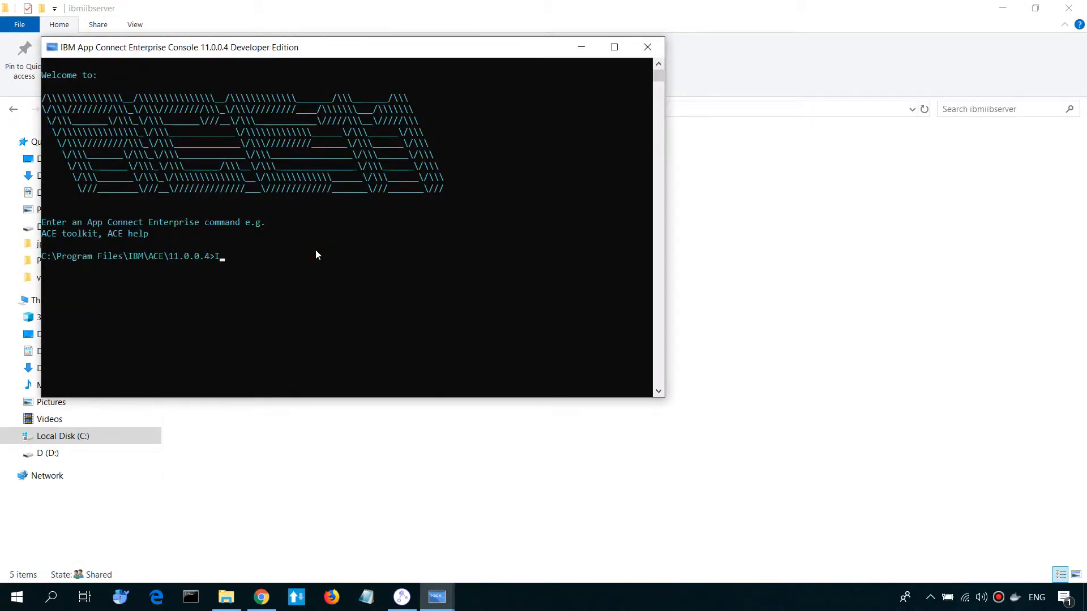
pyautogui.write('IntegrationServer --')
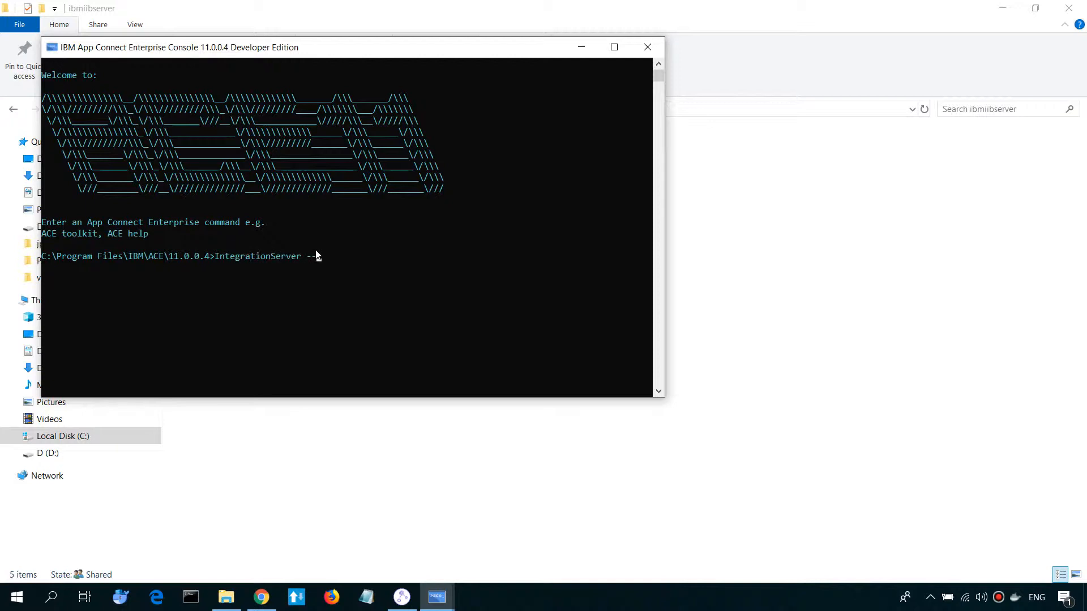
pyautogui.write('ame')
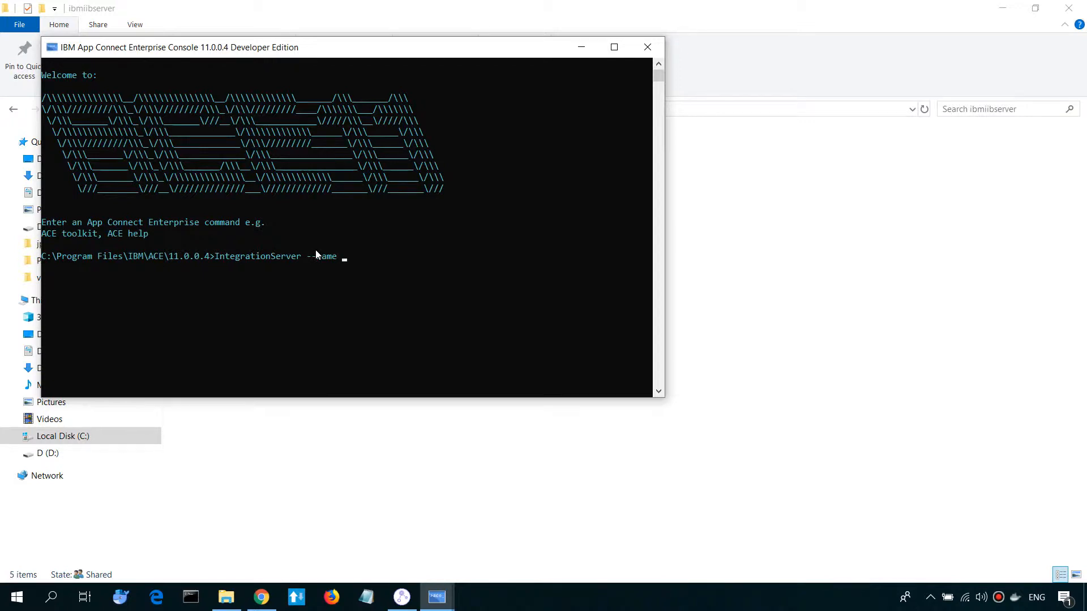
pyautogui.write('IS')
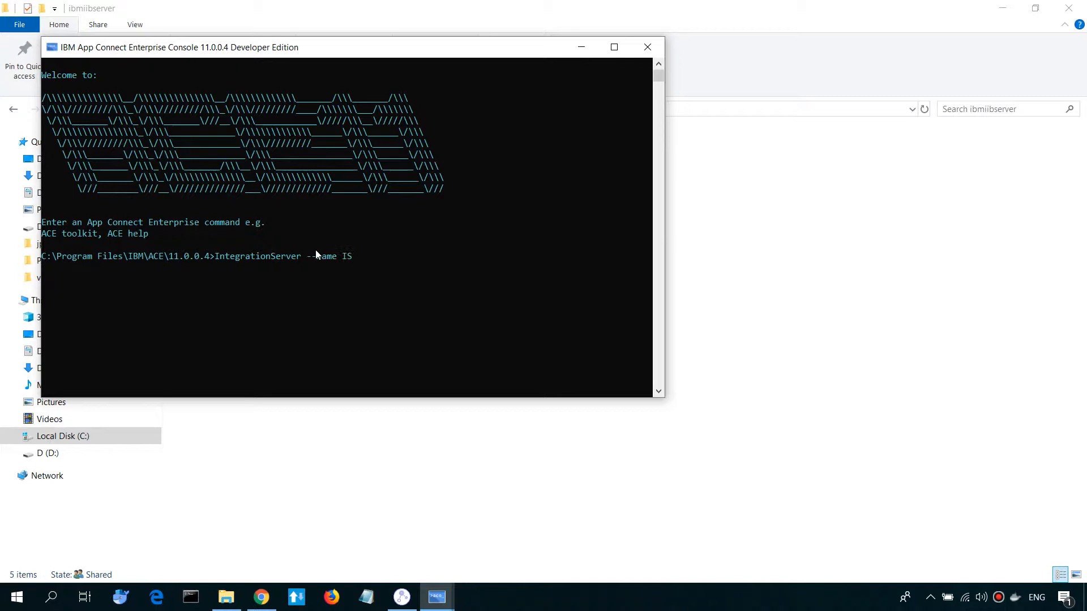
pyautogui.write('TEST')
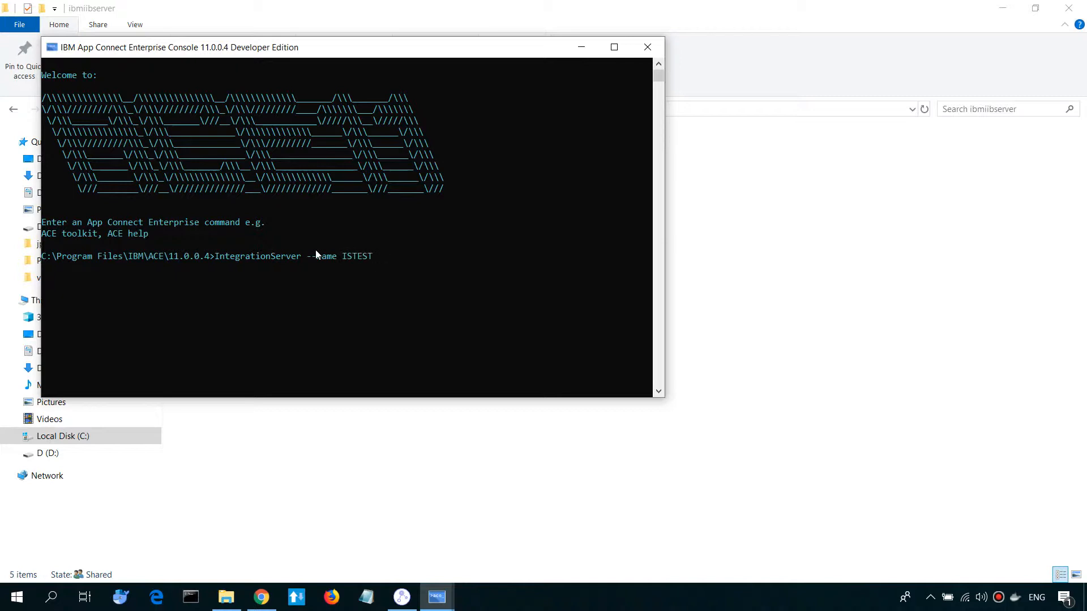
pyautogui.write('--w')
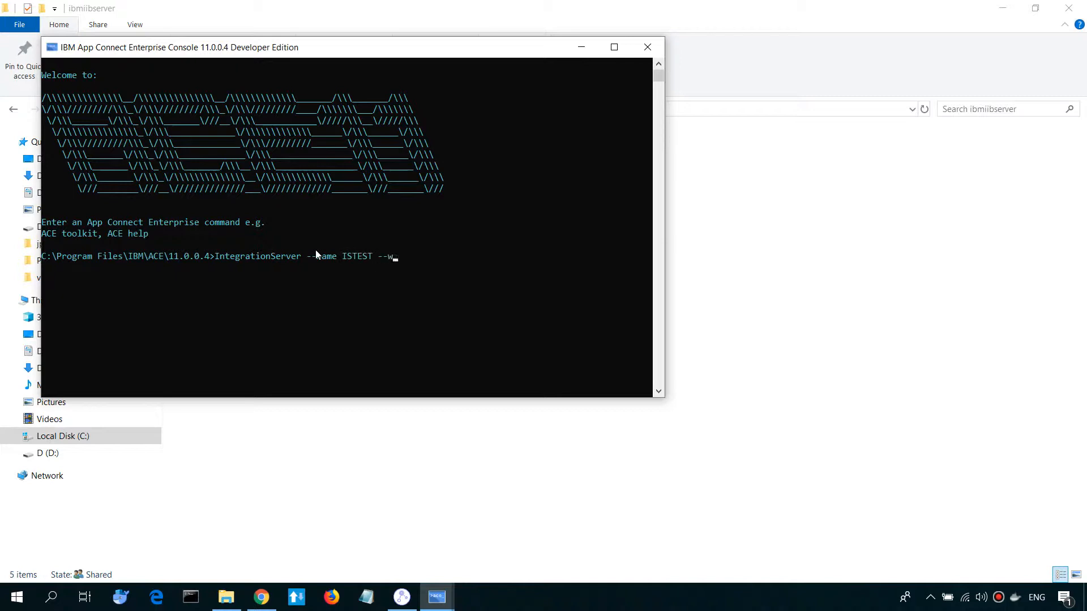
pyautogui.write('ork-')
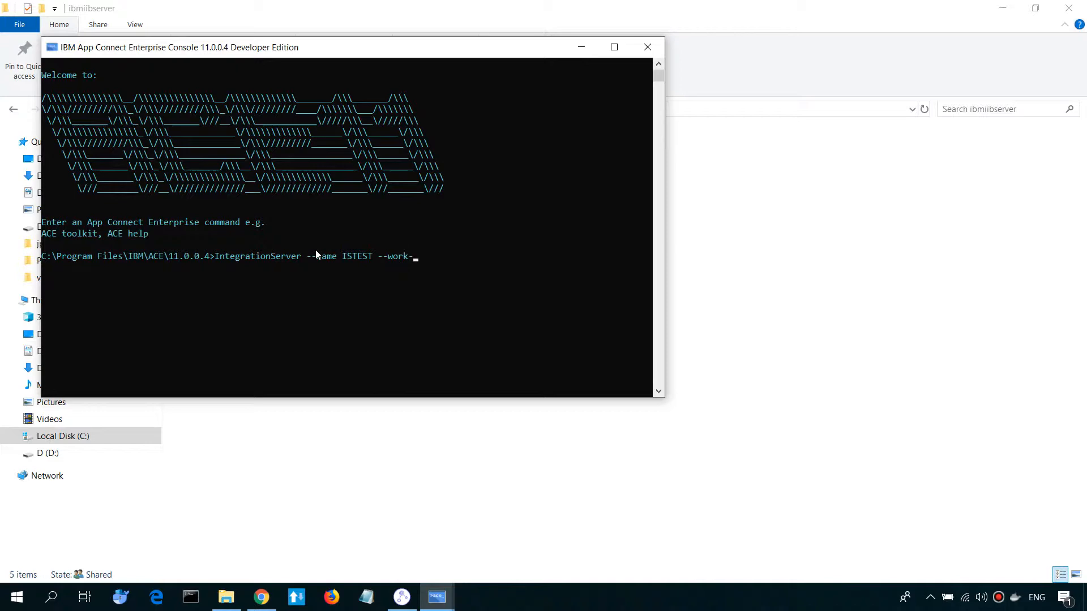
pyautogui.write('dir C:\\ibmiibserver')
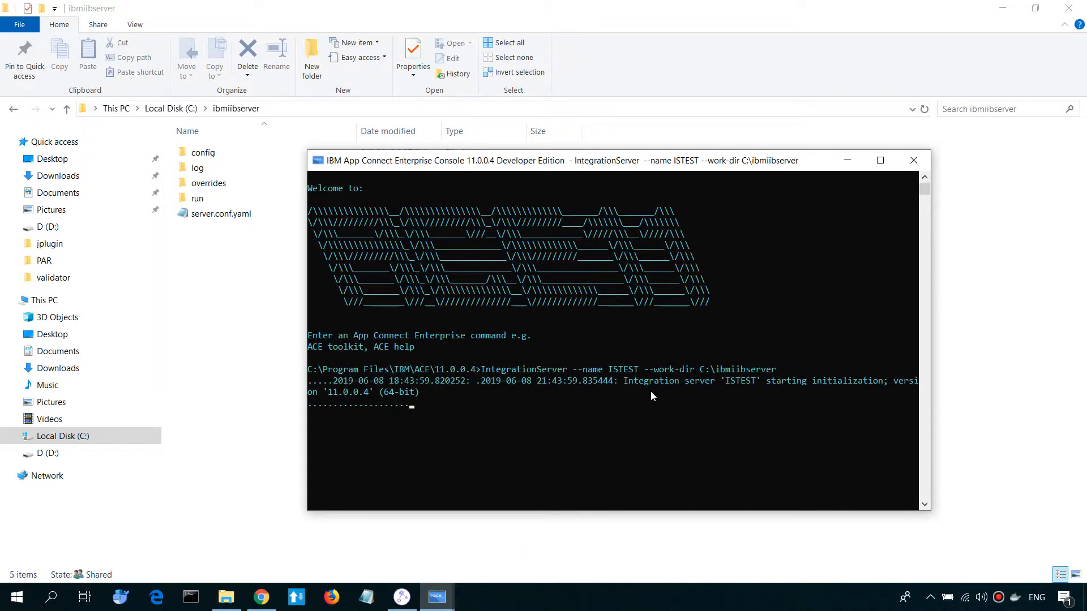
pyautogui.moveTo(613, 159); pyautogui.dragTo(637, 33)
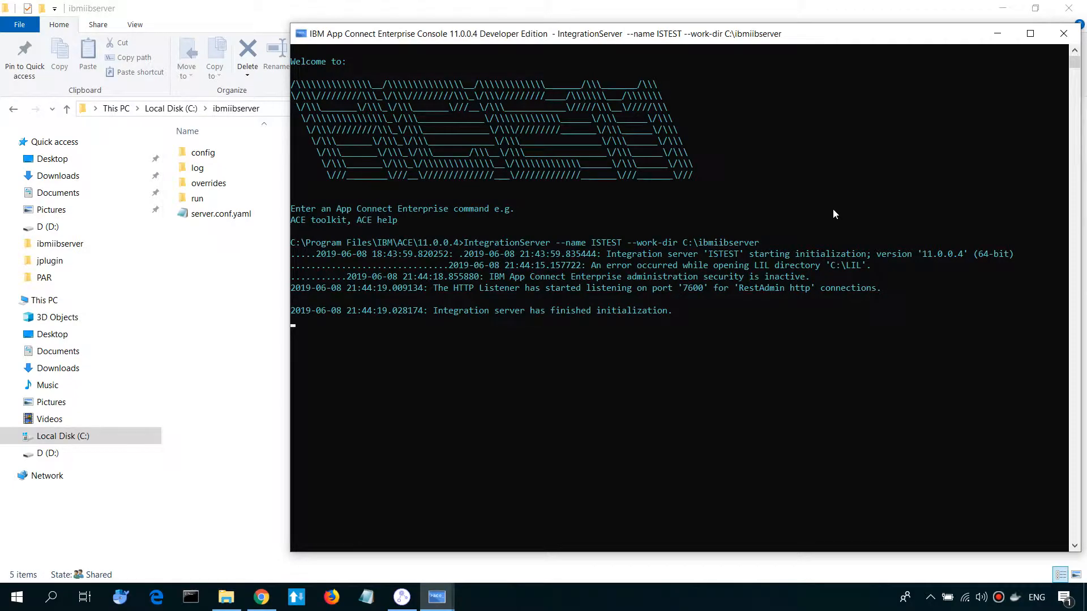
pyautogui.moveTo(786, 235)
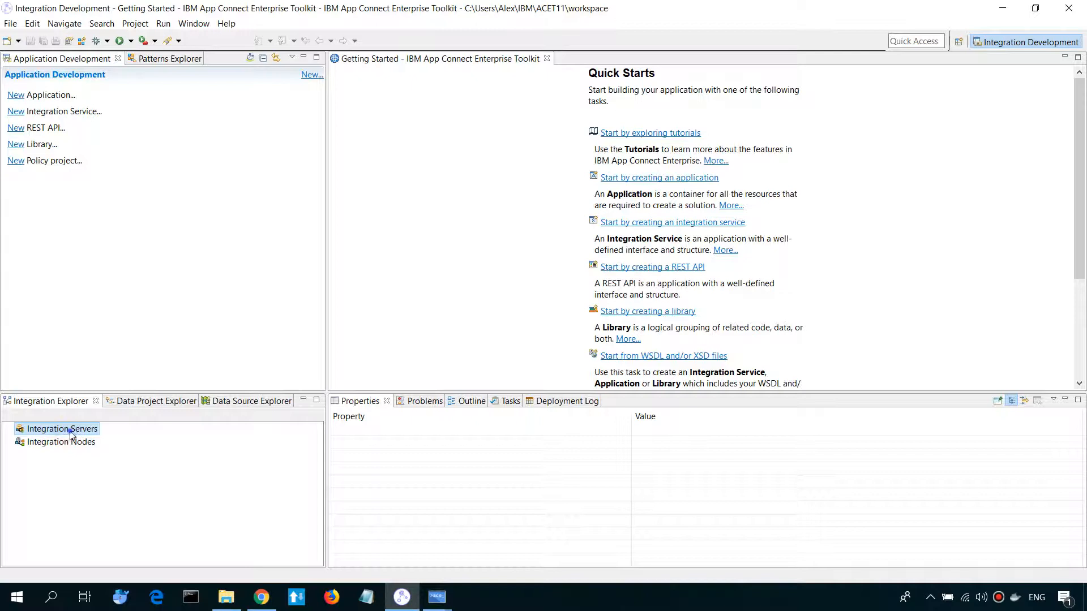
# Start an integration server connection with host localhost and port 7600.
pyautogui.doubleClick(61, 428)
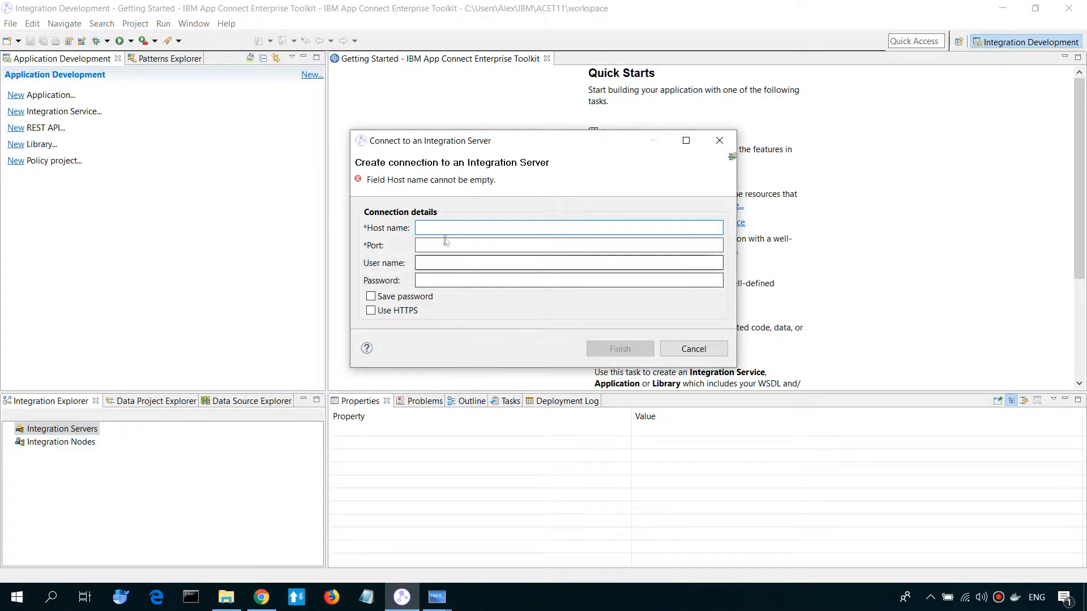
pyautogui.click(568, 228)
pyautogui.write('localhost')
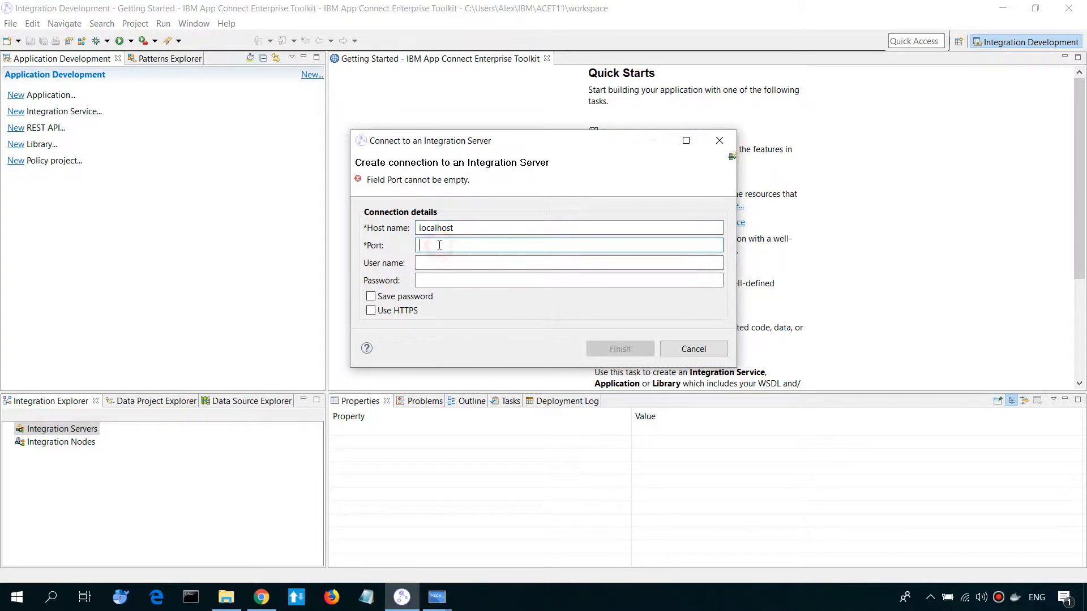
pyautogui.write('7')
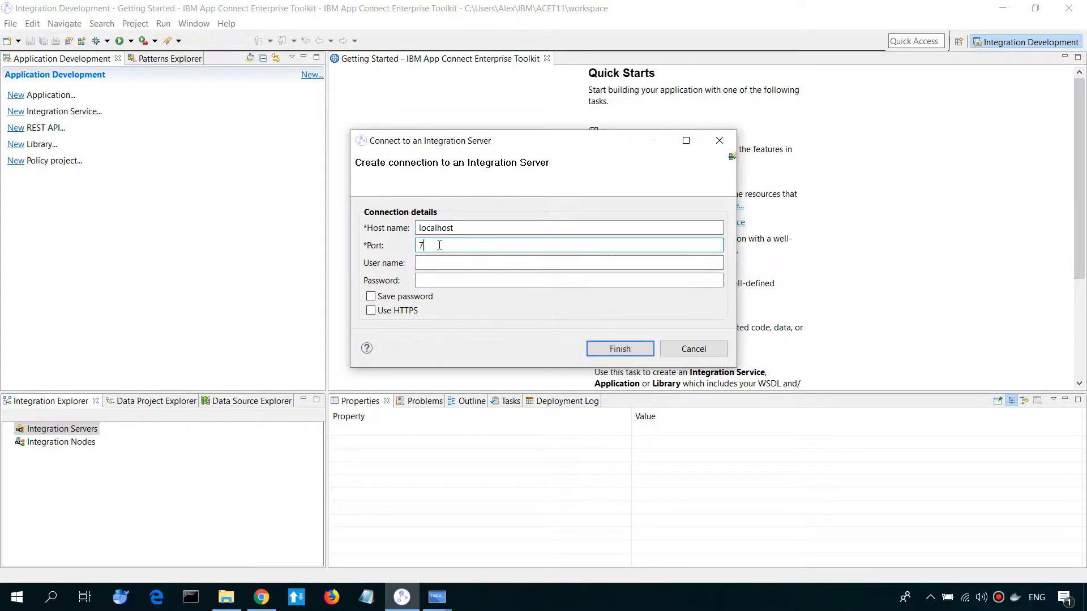
pyautogui.write('600')
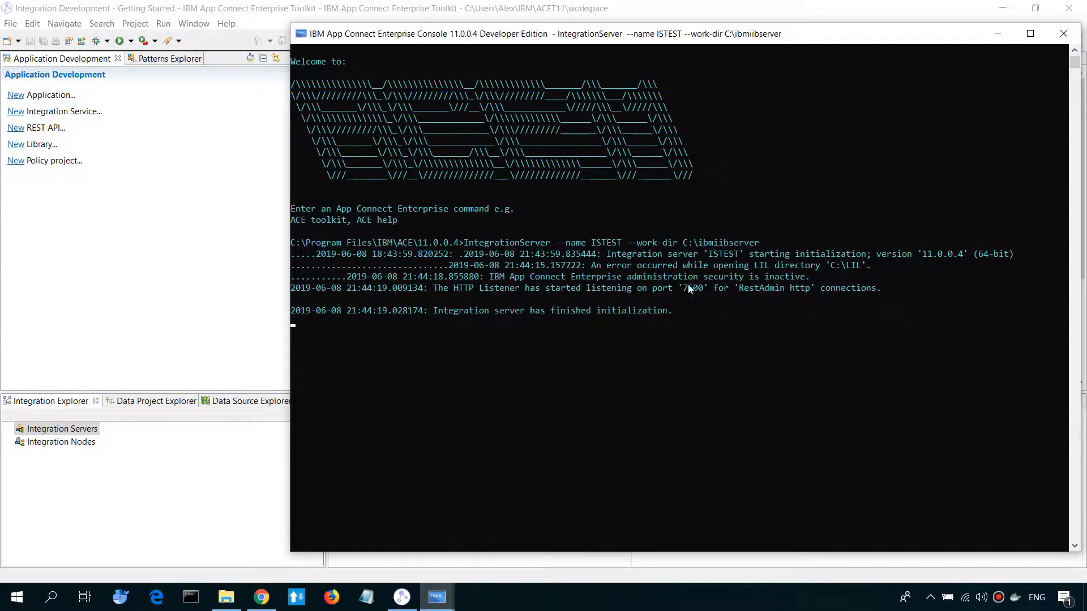
# Verify the listener port in the server log and server.conf.yaml, then finish connecting to ISTEST.
pyautogui.doubleClick(691, 288)
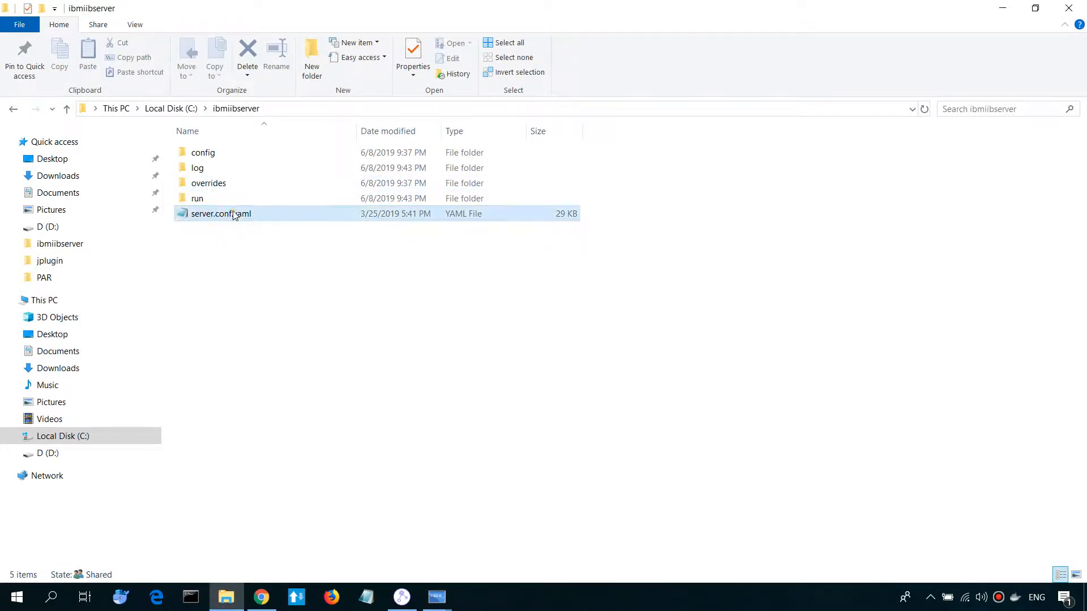
pyautogui.doubleClick(221, 214)
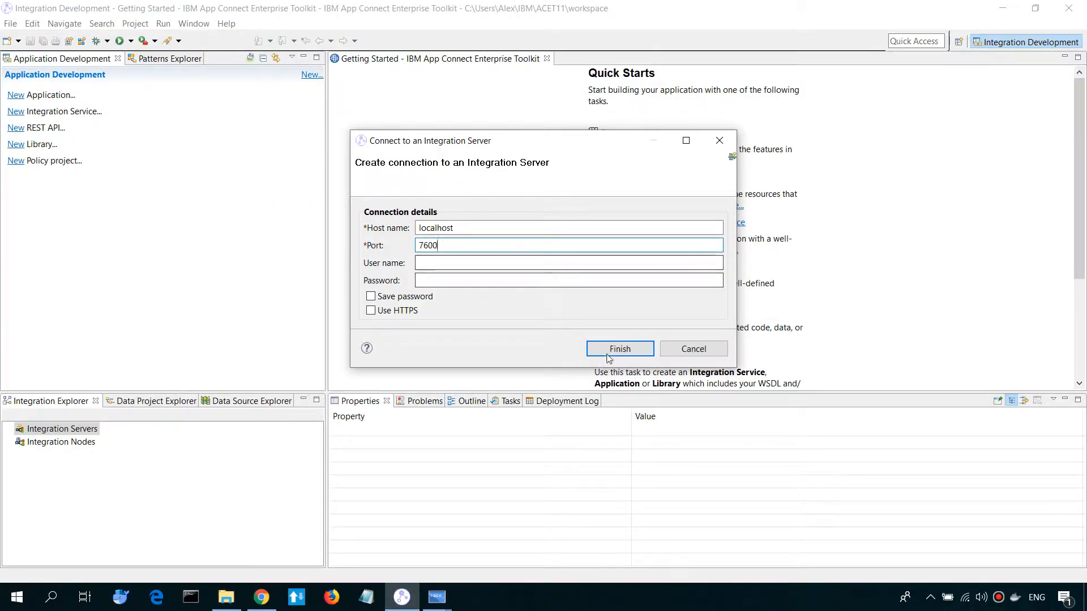
pyautogui.click(618, 349)
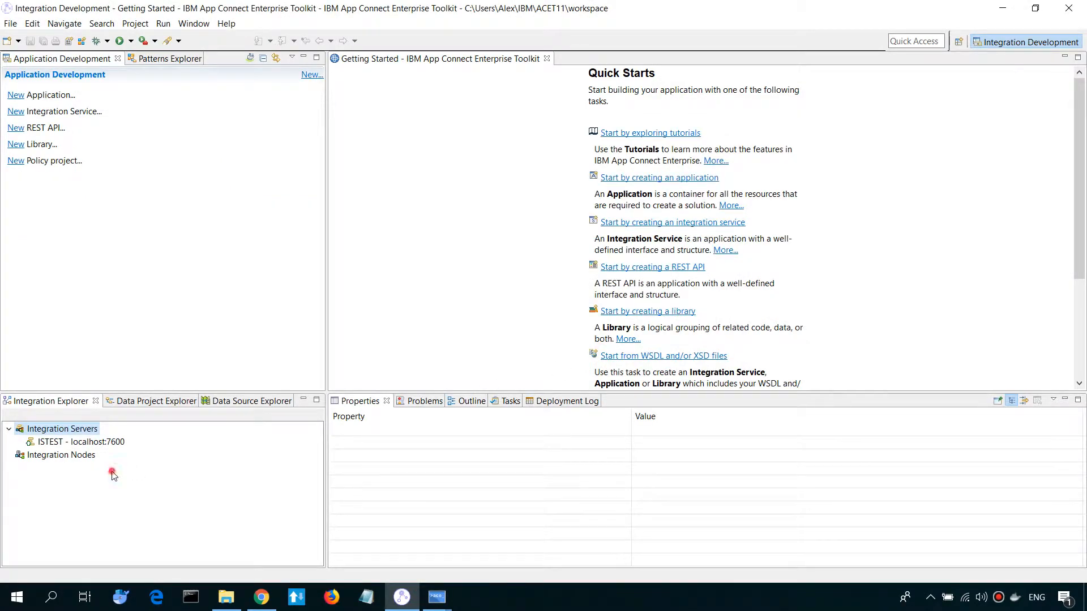
pyautogui.click(82, 441)
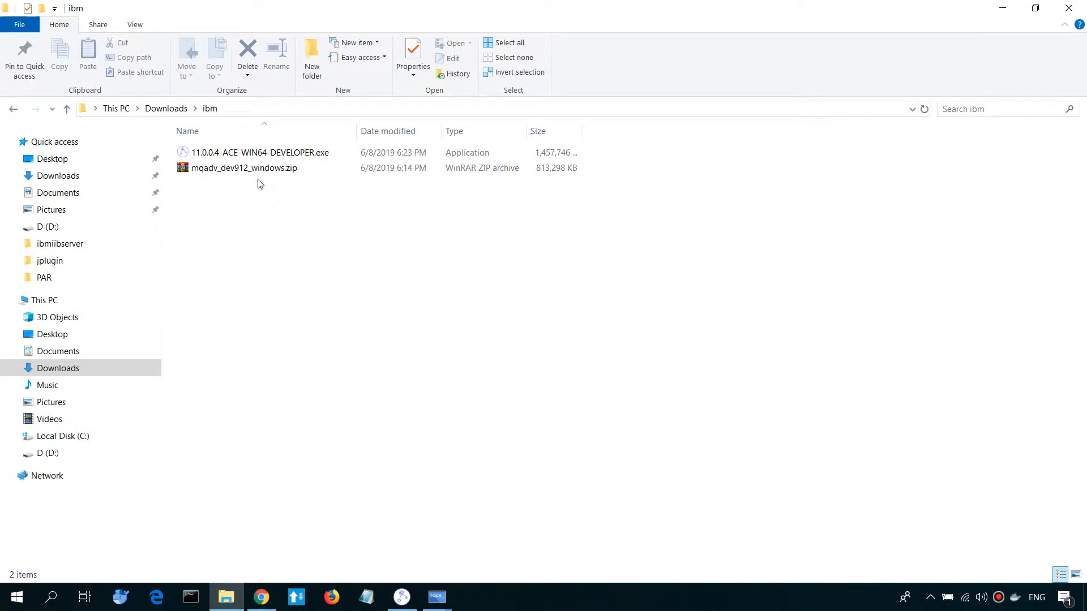
# Copy mqadv_dev912_windows.zip into a new MQ folder under C:\Program Files\IBM and extract it with WinRAR.
pyautogui.rightClick(242, 167)
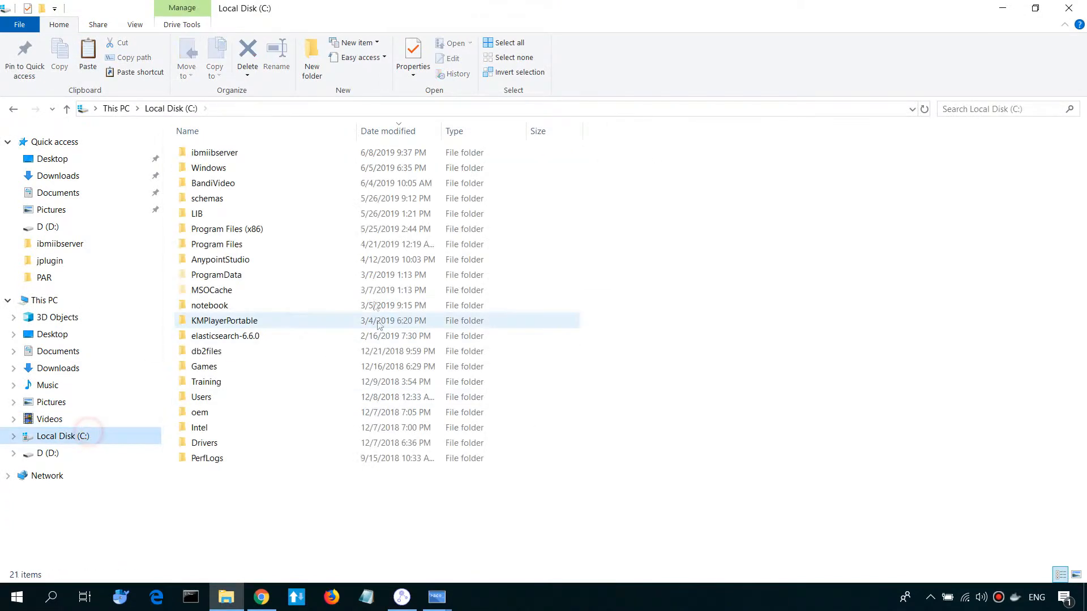
pyautogui.click(242, 245)
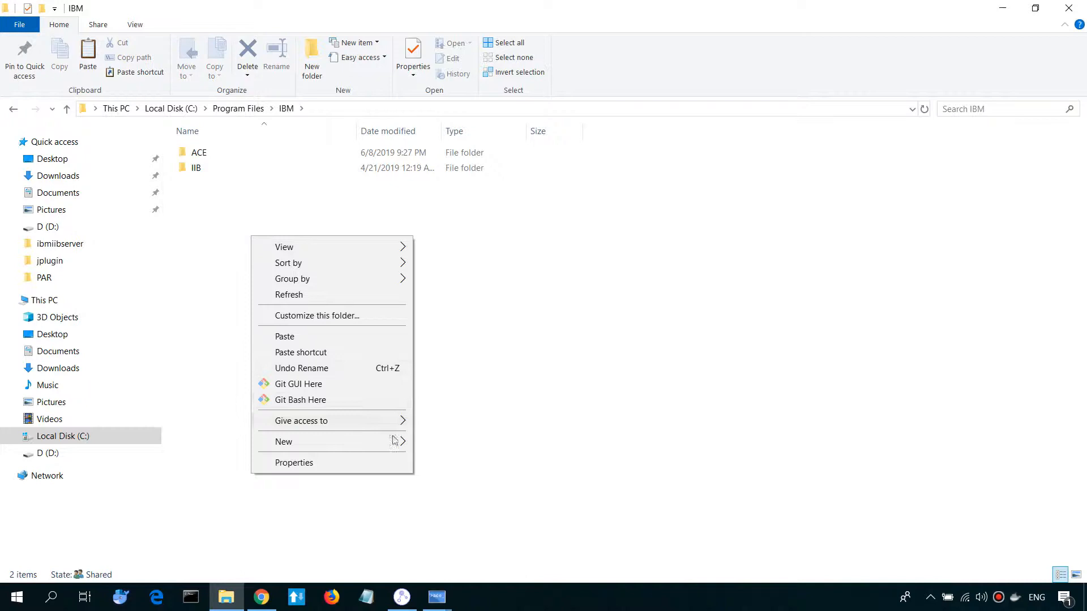
pyautogui.click(283, 441)
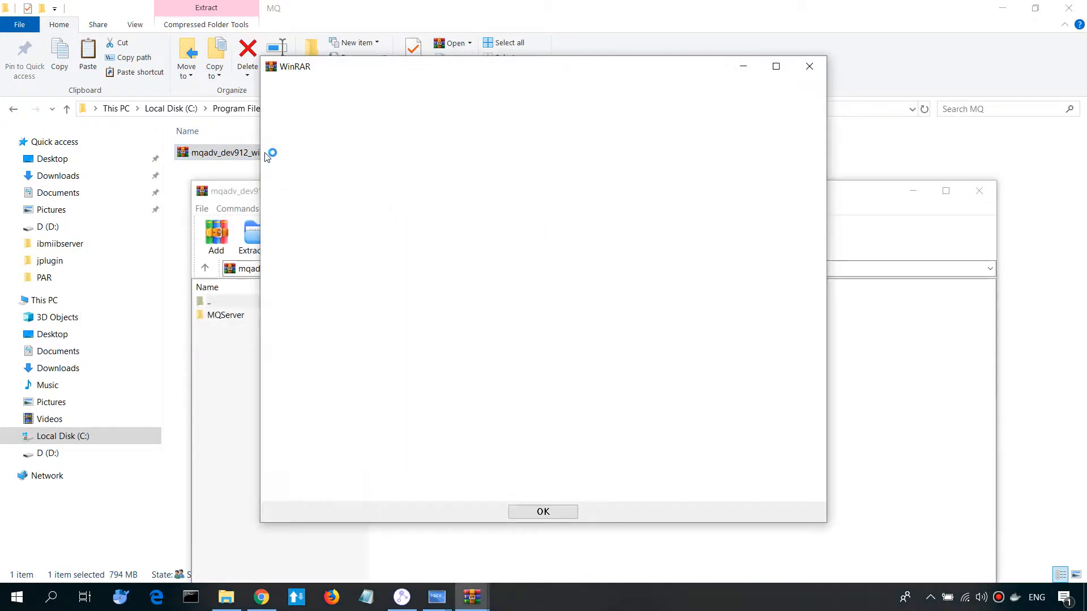
pyautogui.click(542, 512)
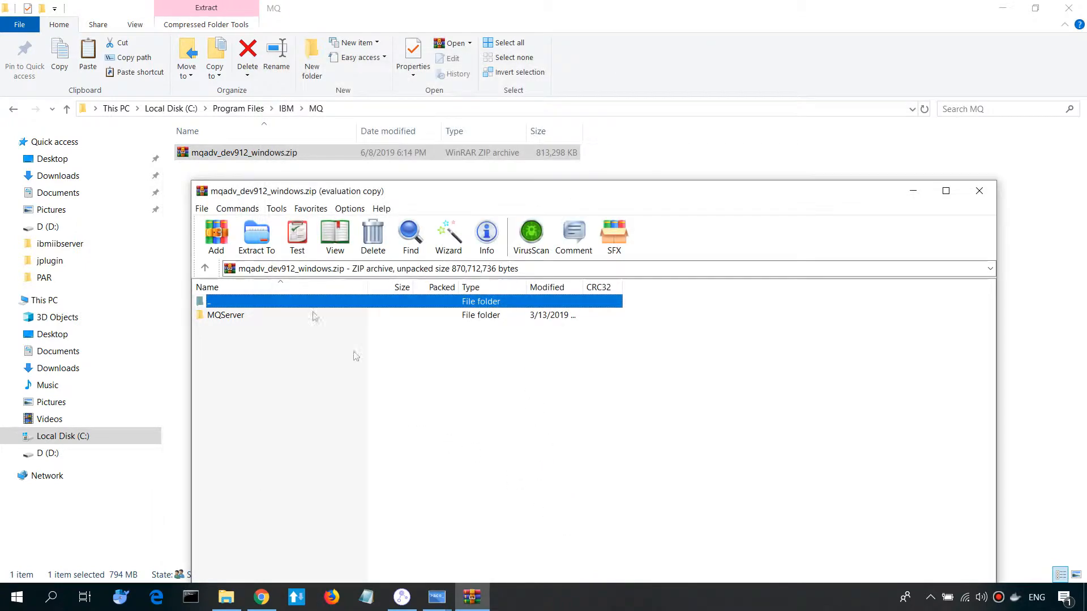
pyautogui.click(255, 235)
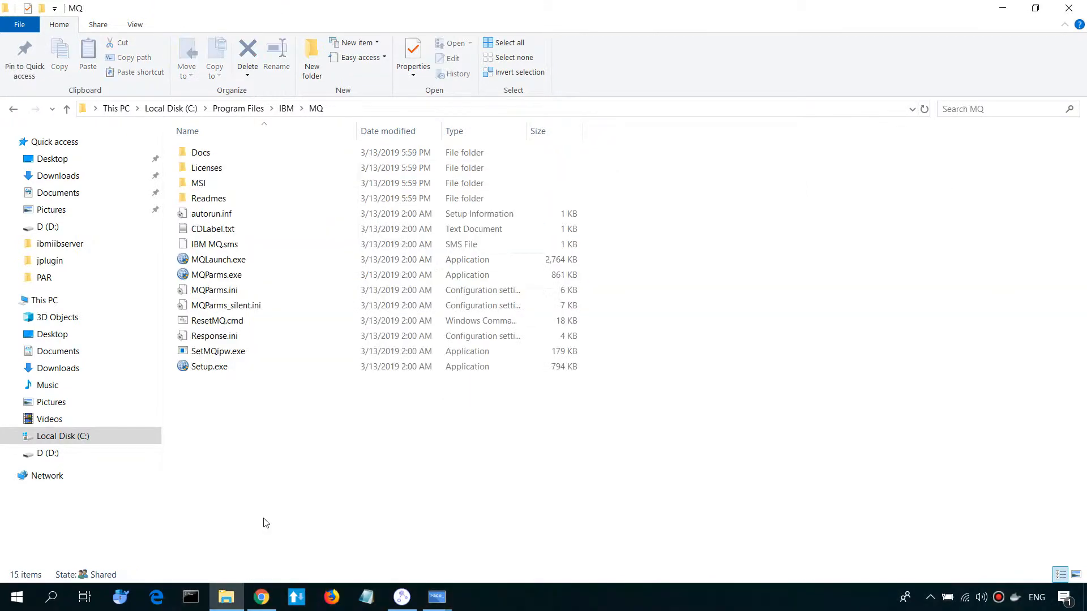
# Run Setup.exe to start IBM MQ Launchpad and review the Windows 10 software requirements check.
pyautogui.click(208, 365)
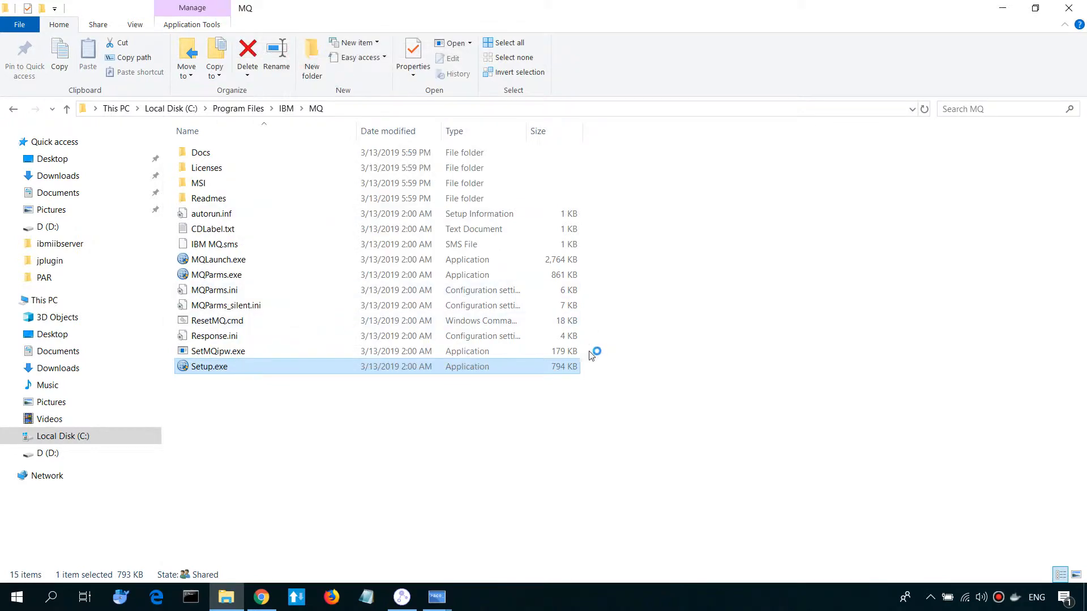
pyautogui.doubleClick(208, 366)
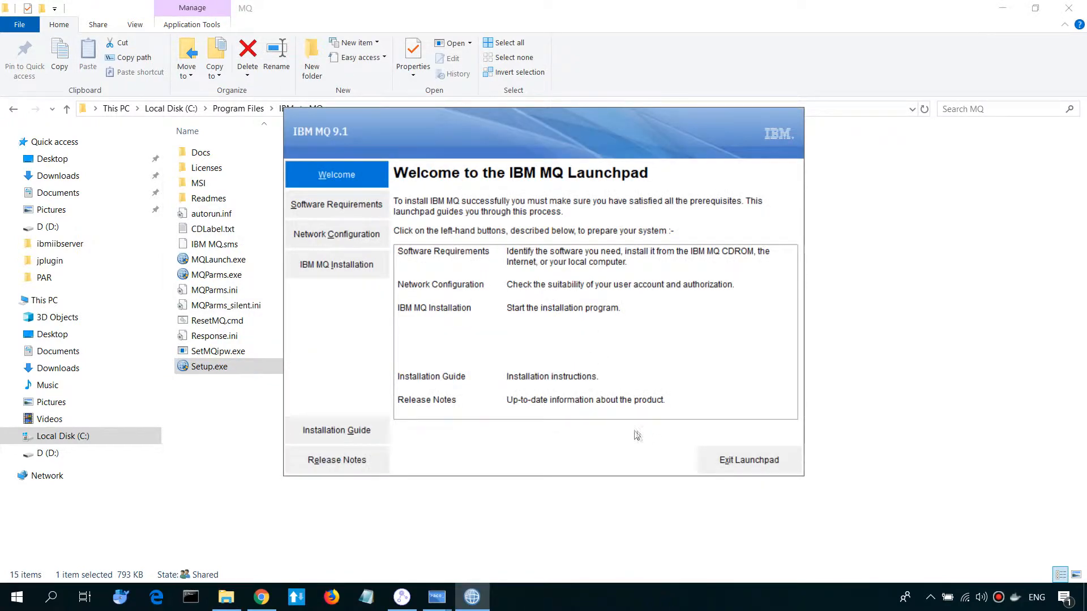
pyautogui.click(337, 204)
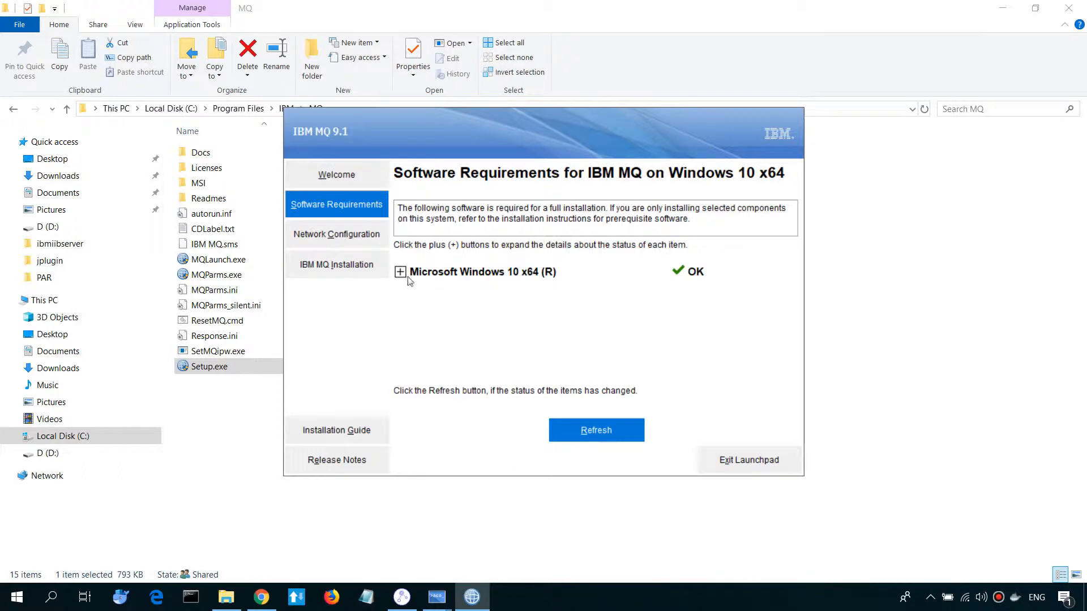
pyautogui.click(399, 271)
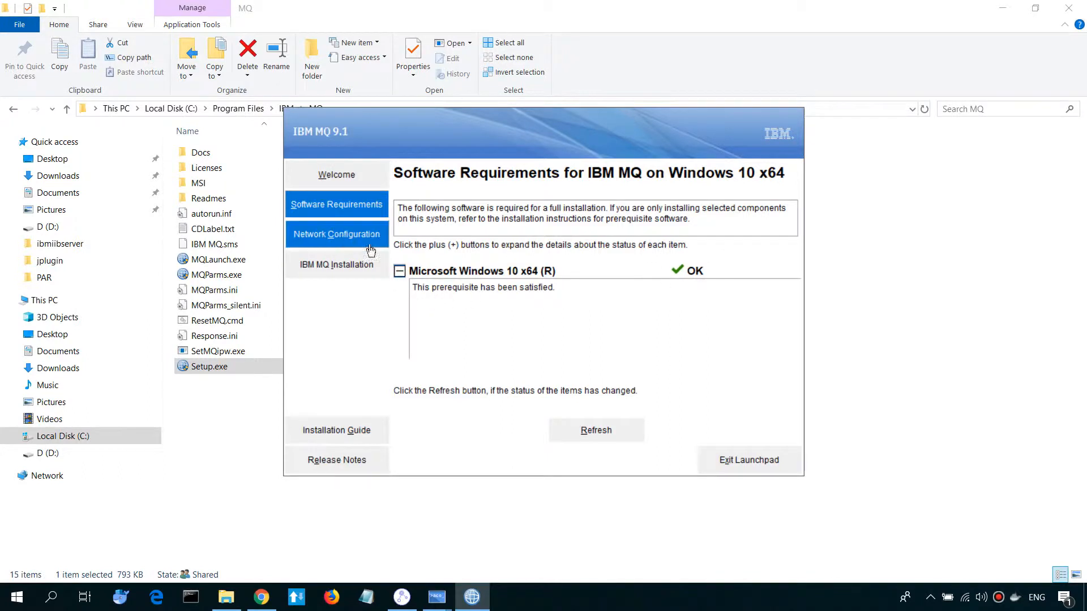
pyautogui.click(336, 233)
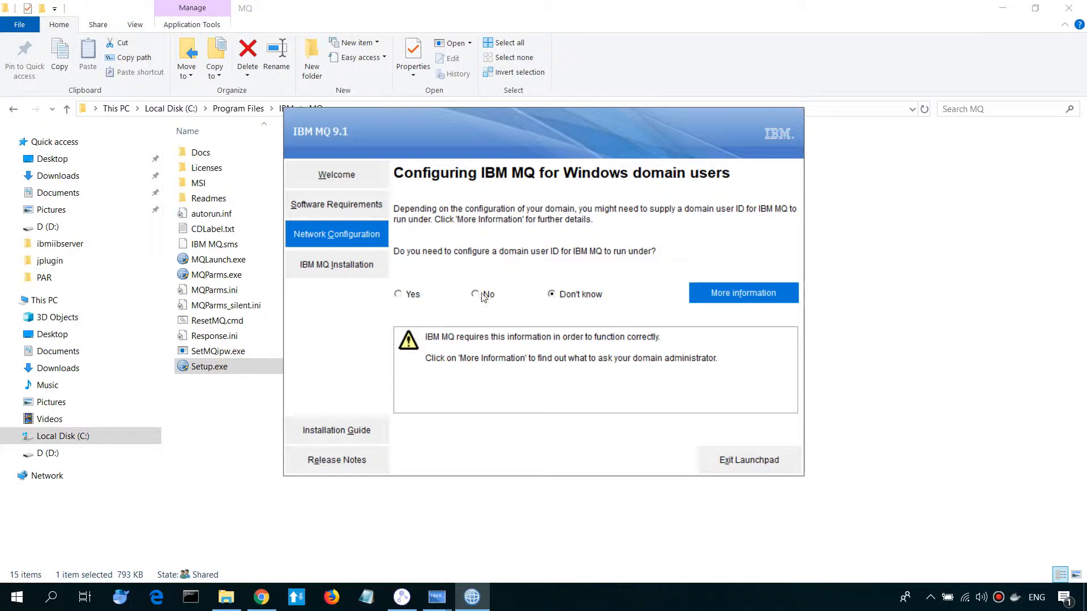
pyautogui.moveTo(650, 258)
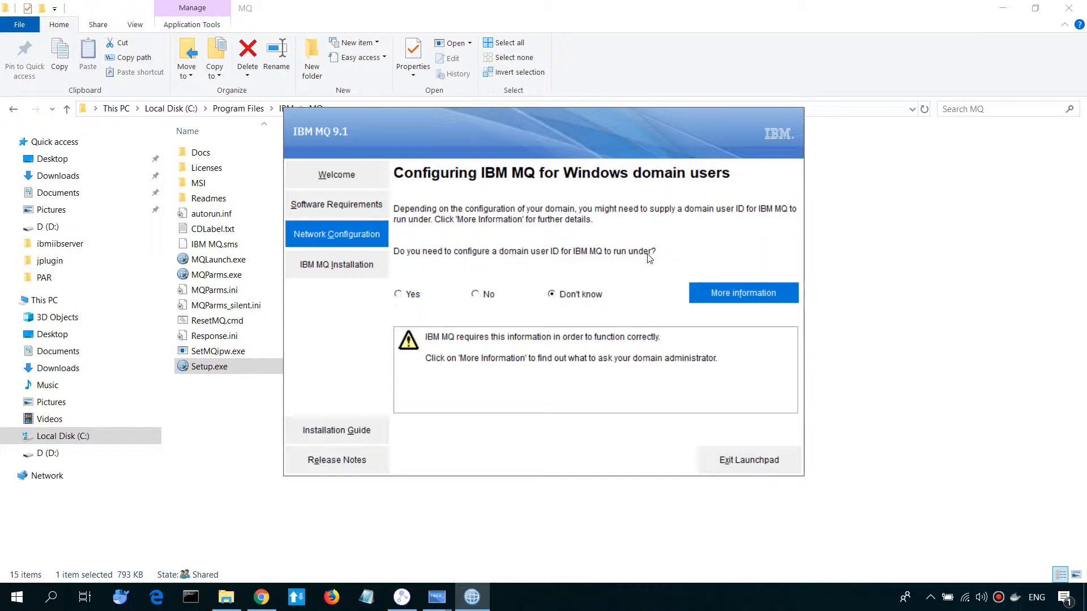
pyautogui.click(337, 264)
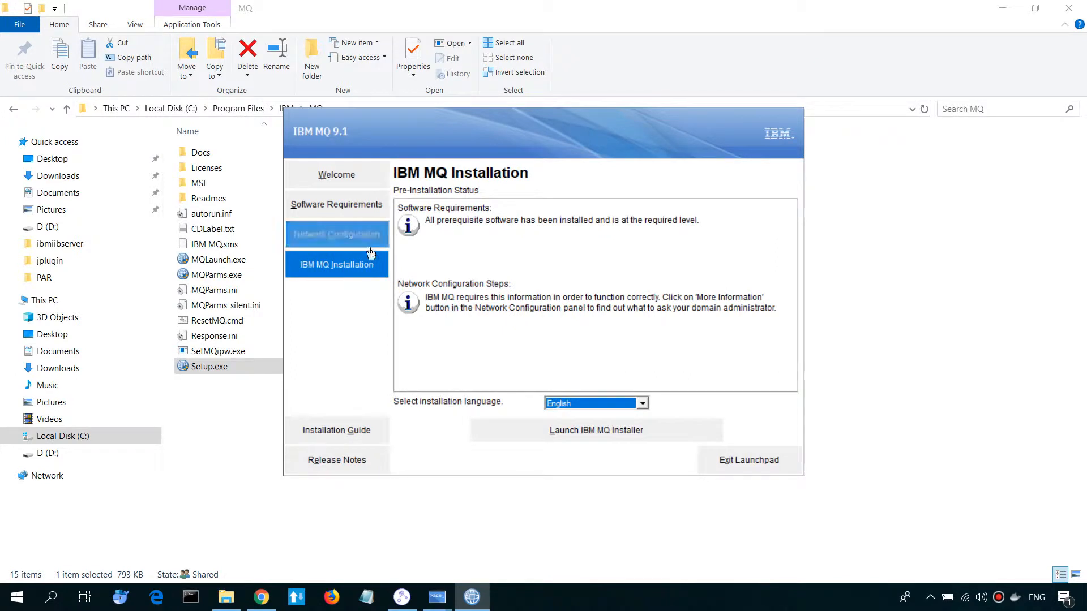
# Answer No to needing a domain user ID and launch the IBM MQ installer from the installation page.
pyautogui.click(336, 234)
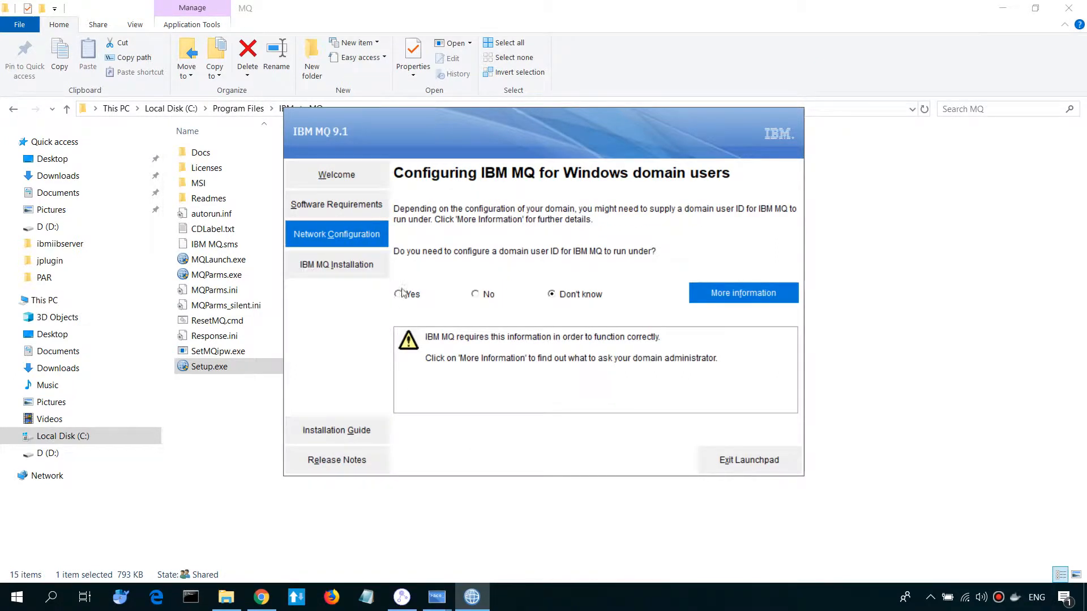
pyautogui.click(476, 294)
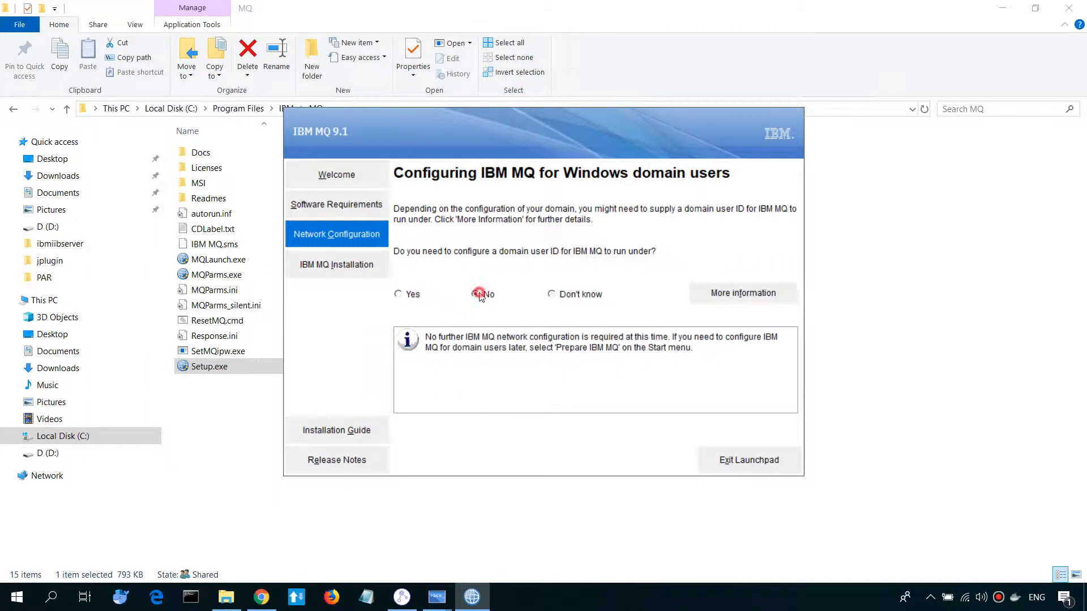
pyautogui.click(477, 295)
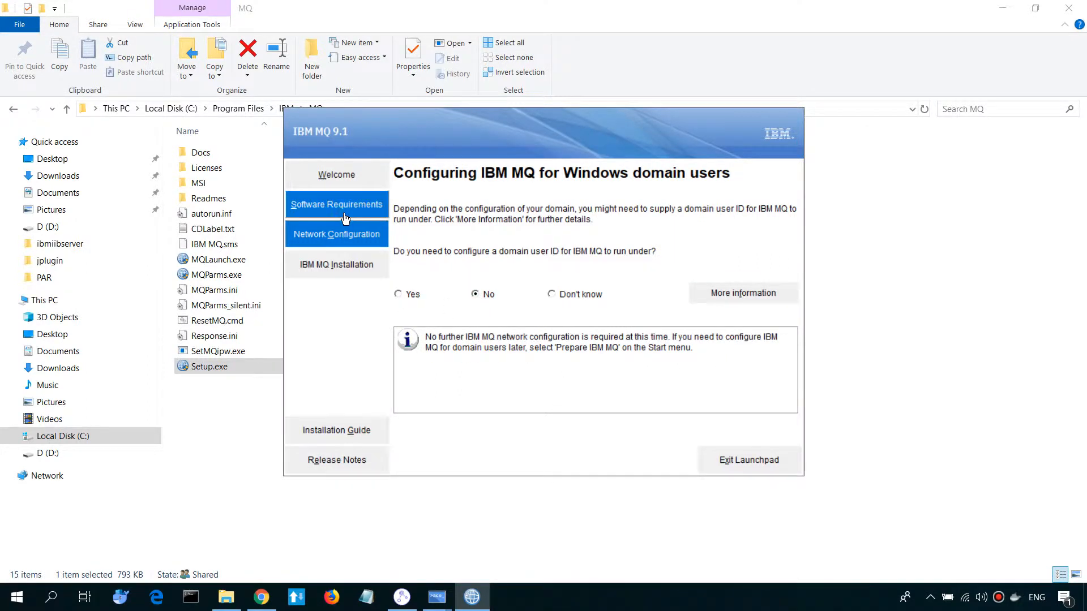
pyautogui.click(337, 204)
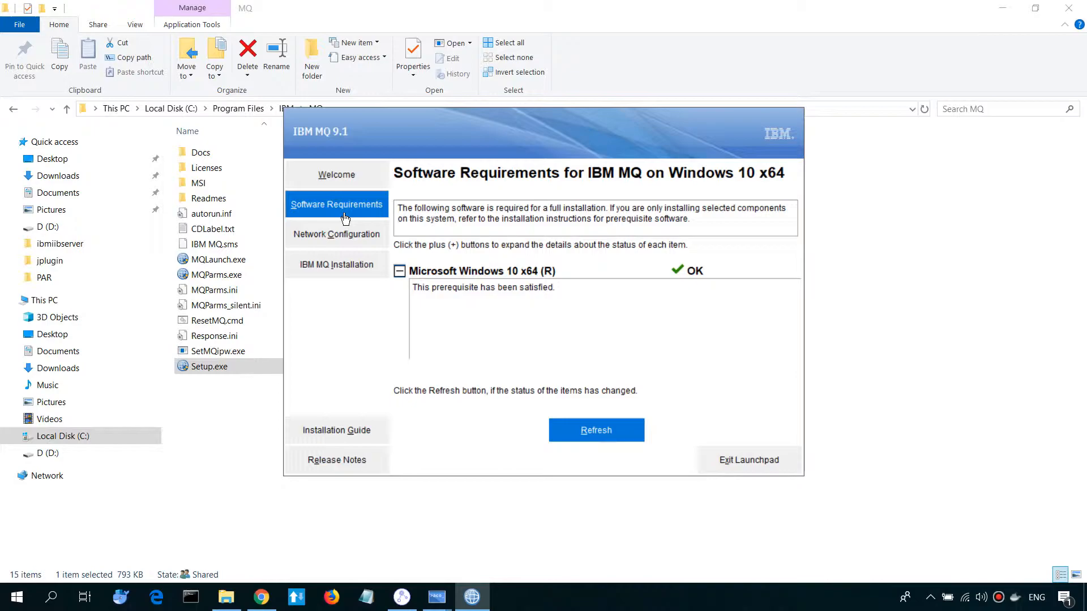
pyautogui.click(336, 264)
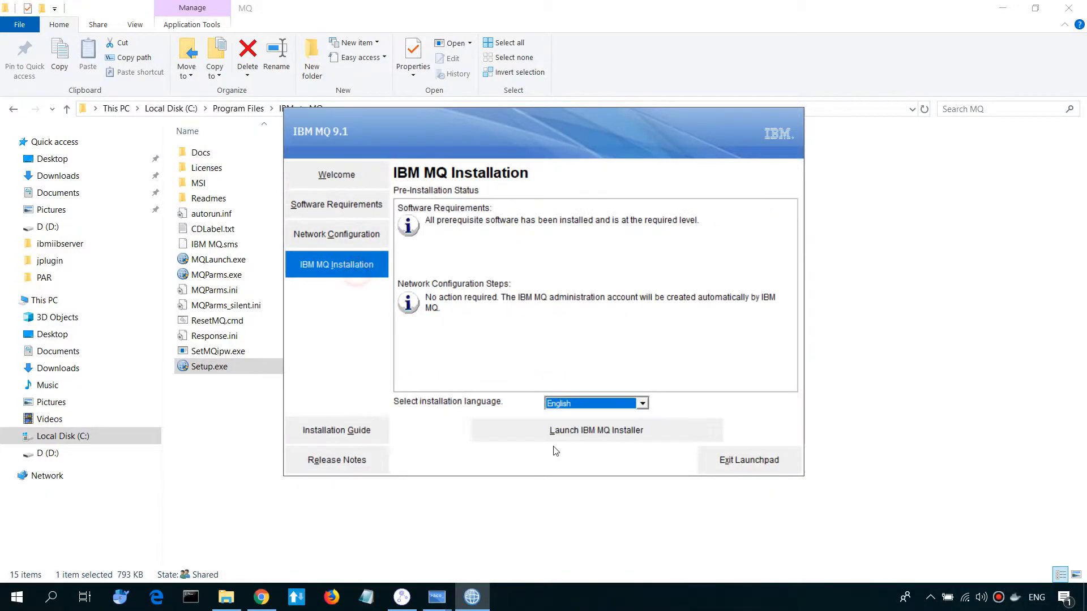
pyautogui.click(596, 430)
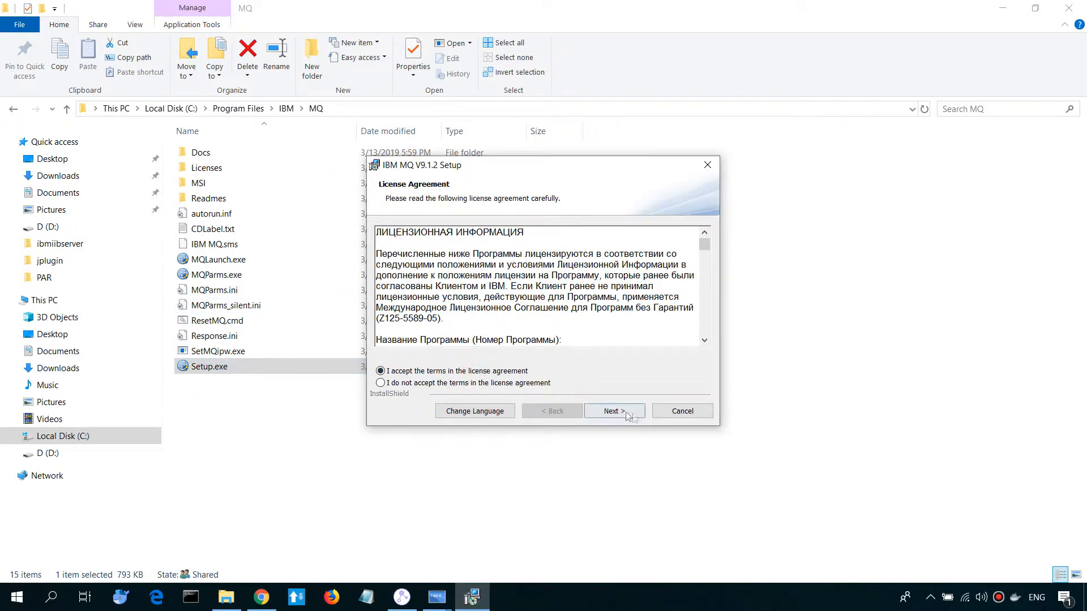
# Install IBM MQ 9.1.2 with the Typical setup type and finish the completed wizard.
pyautogui.click(613, 410)
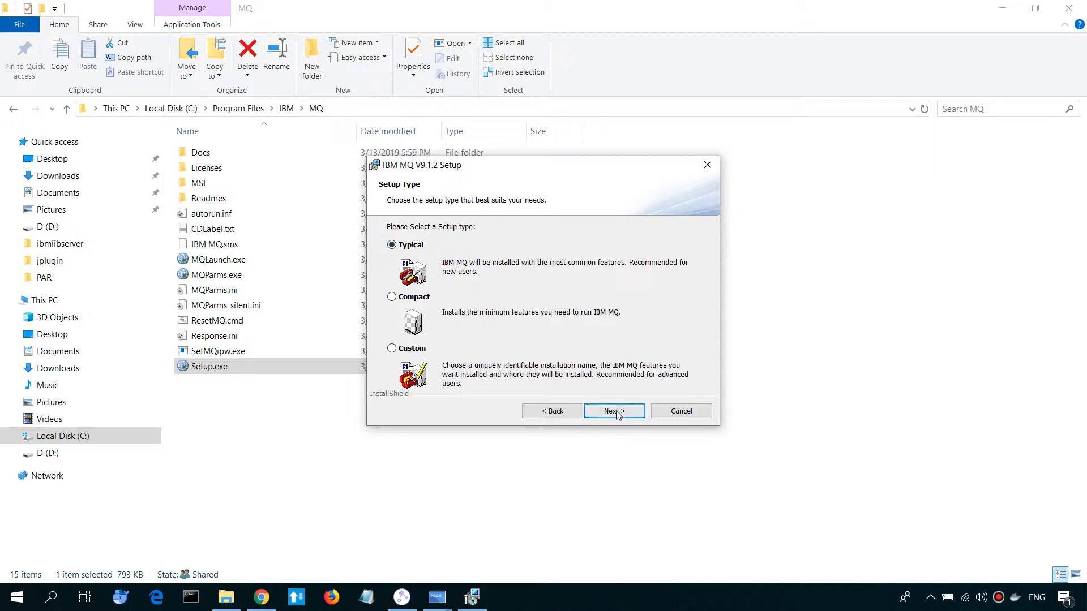
pyautogui.click(613, 410)
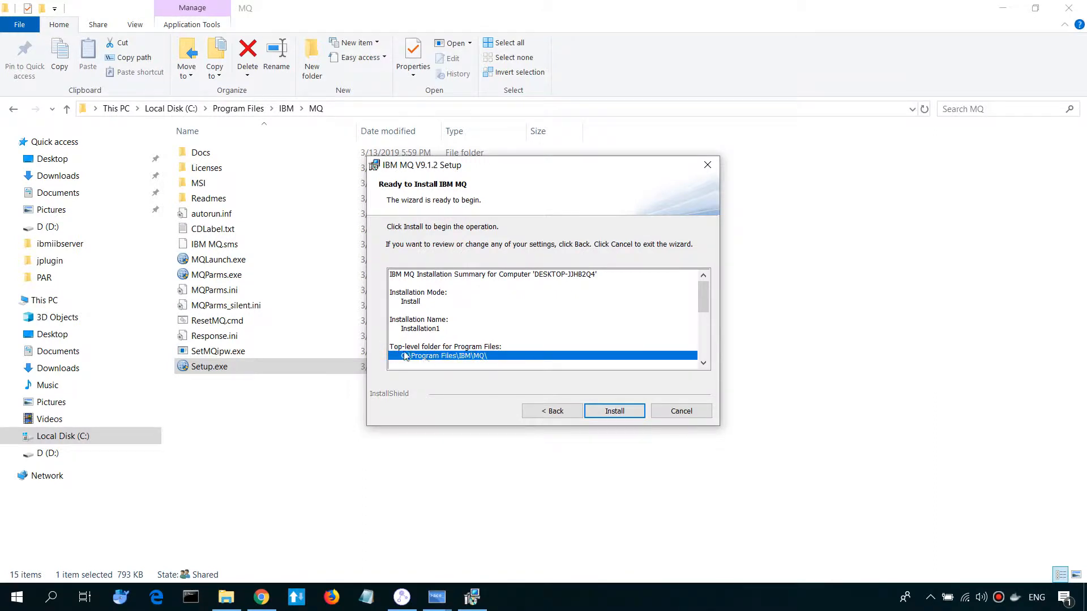
pyautogui.moveTo(614, 410)
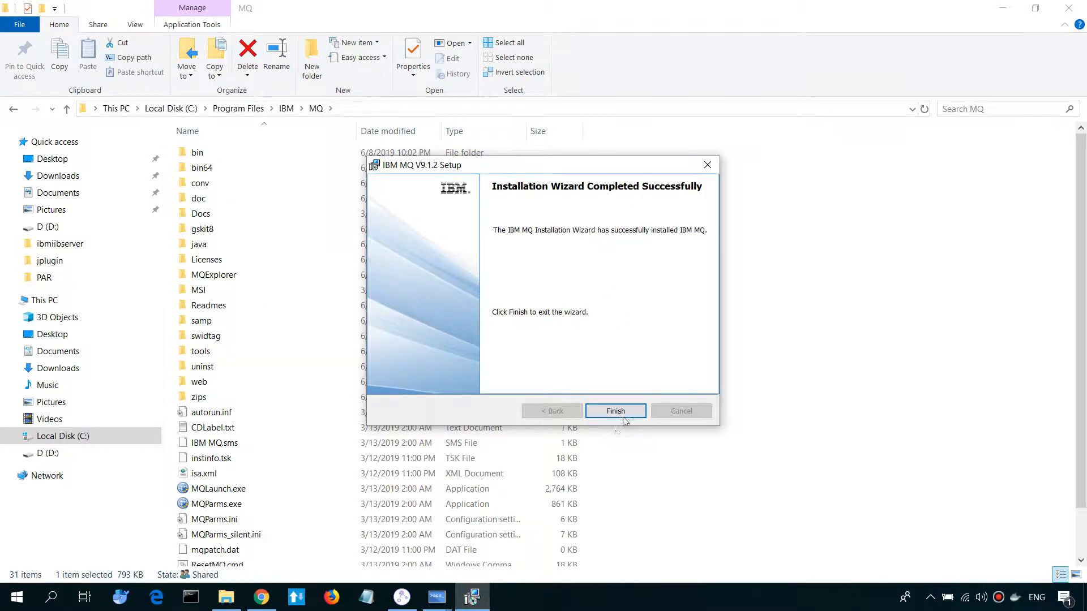
pyautogui.click(615, 410)
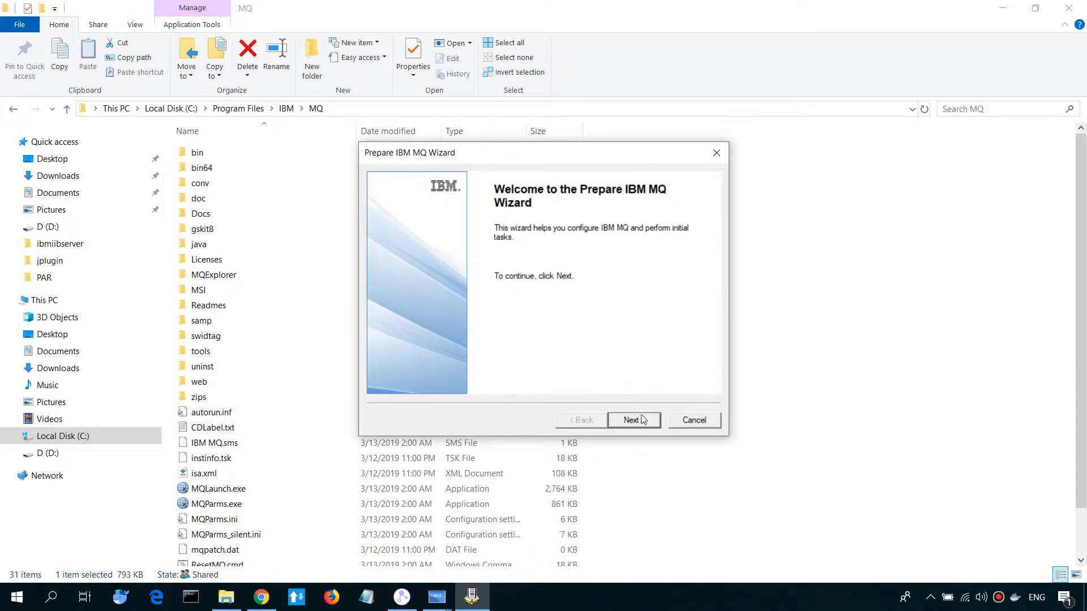
# Finish the Prepare IBM MQ Wizard with no domain controllers, release notes unchecked, launching IBM MQ Explorer.
pyautogui.click(632, 420)
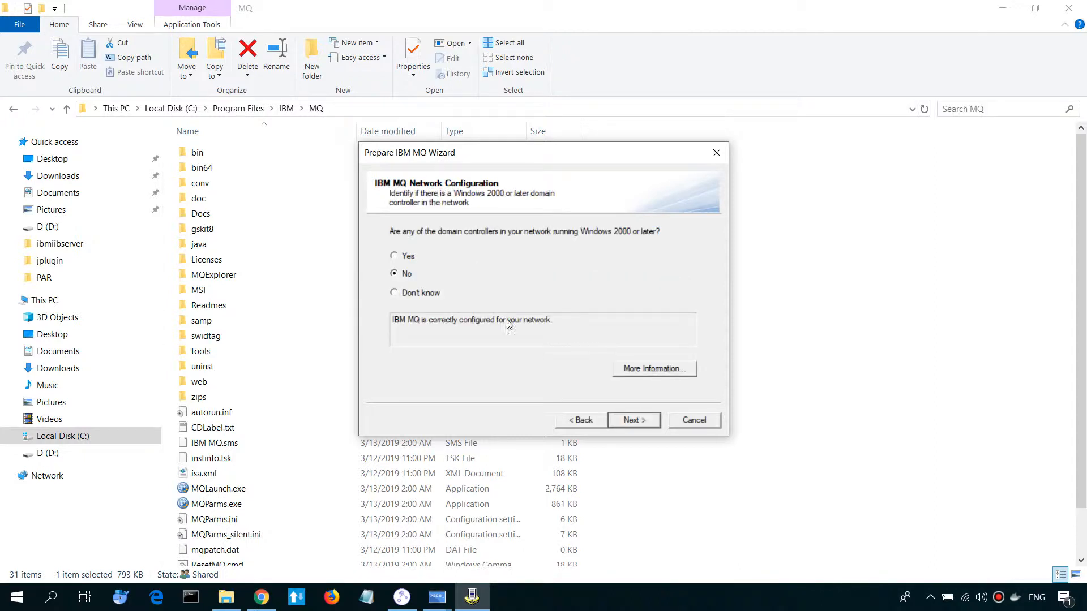
pyautogui.click(632, 420)
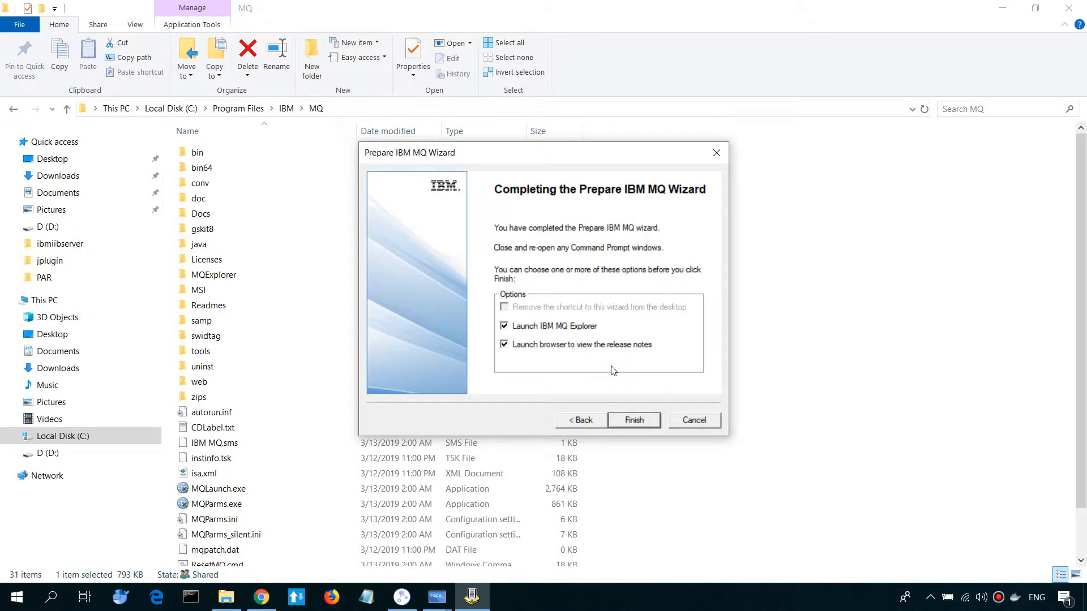
pyautogui.moveTo(589, 353)
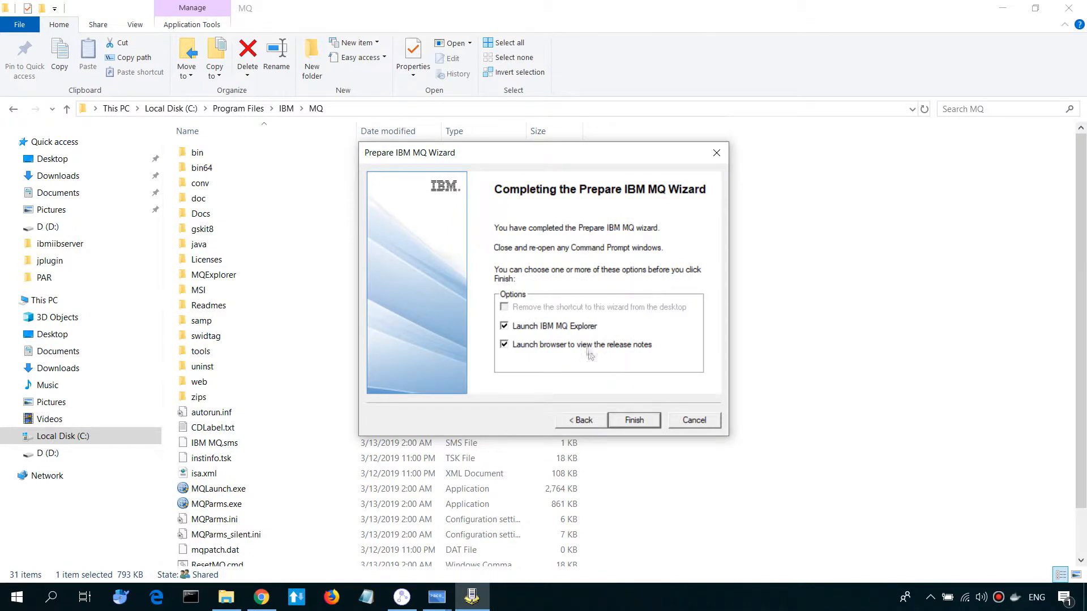
pyautogui.click(505, 344)
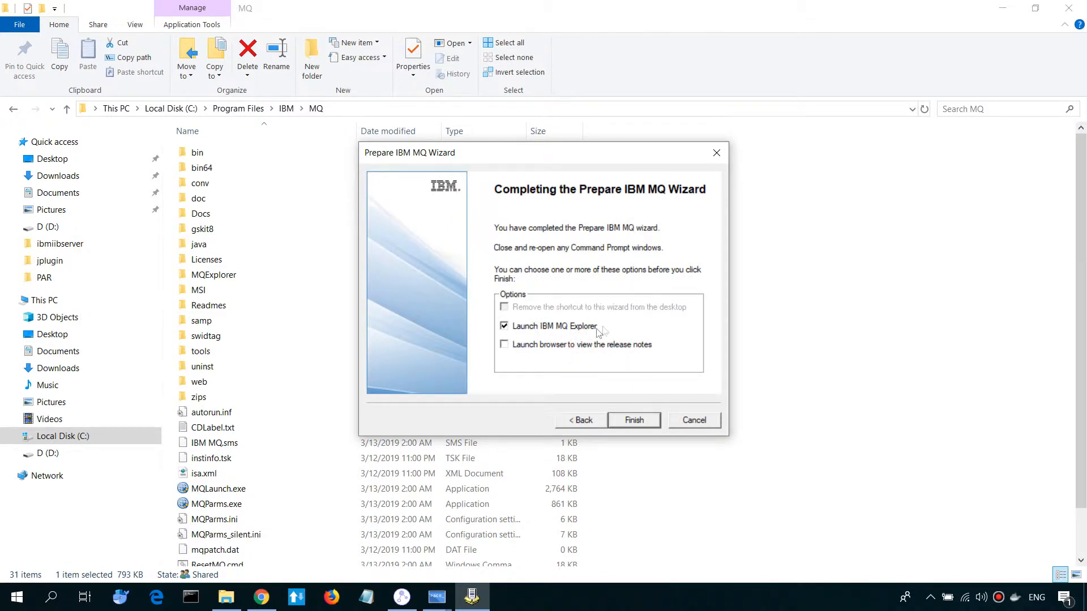
pyautogui.click(632, 420)
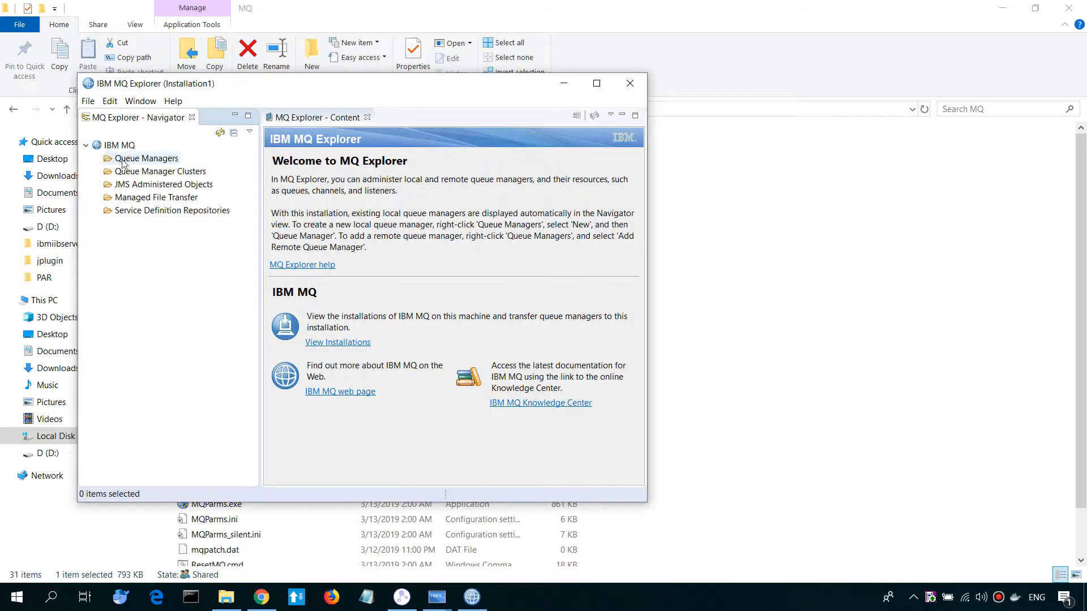
# Start a new queue manager named QM1 with dead-letter queue SYSTEM.DEAD.LETTER.QUEUE.
pyautogui.rightClick(146, 159)
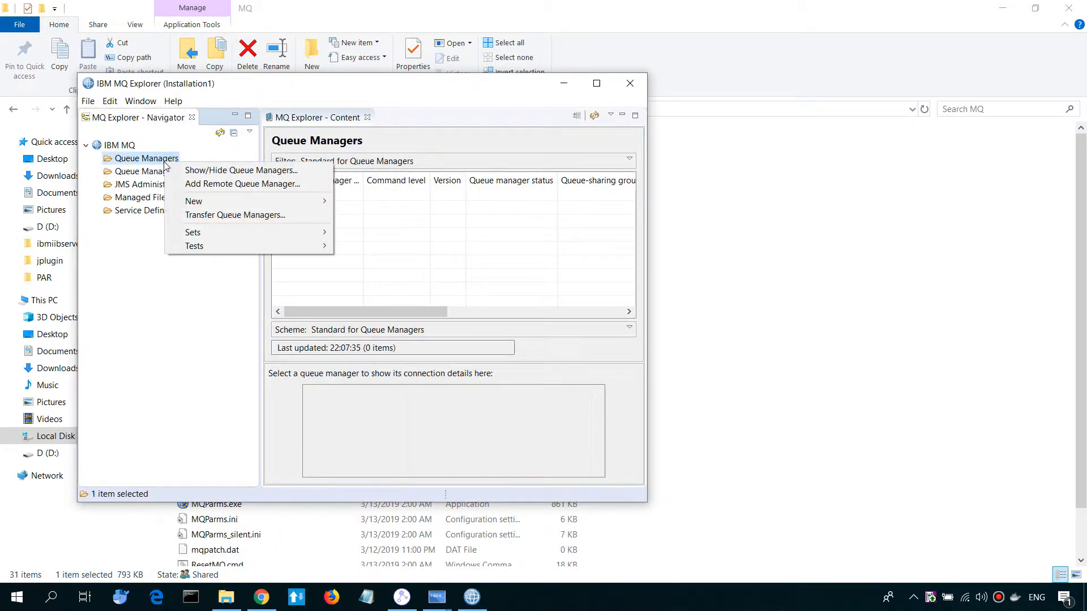
pyautogui.moveTo(194, 202)
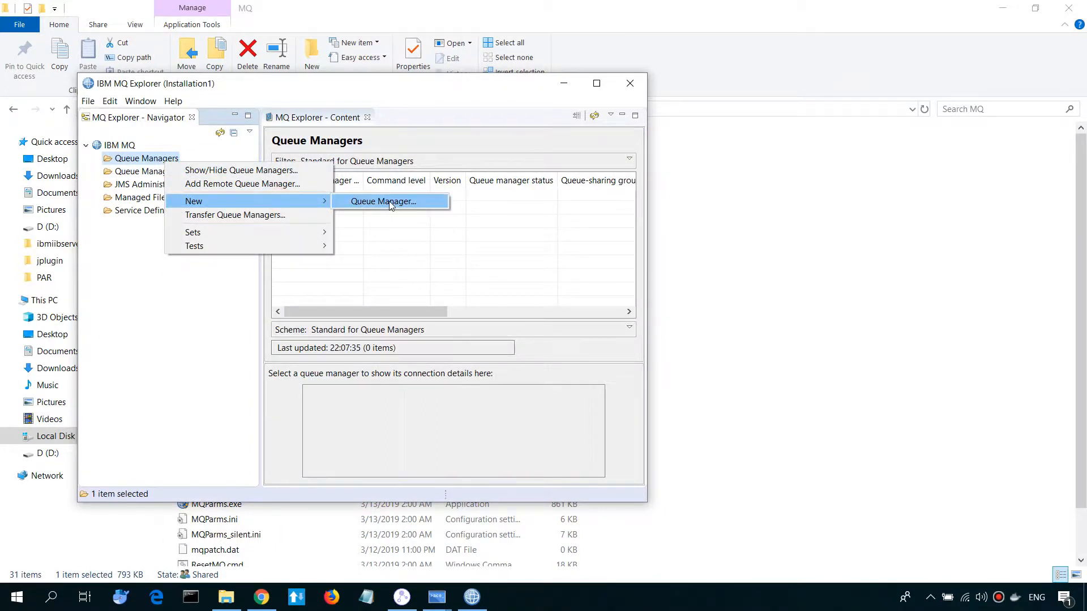
pyautogui.click(384, 202)
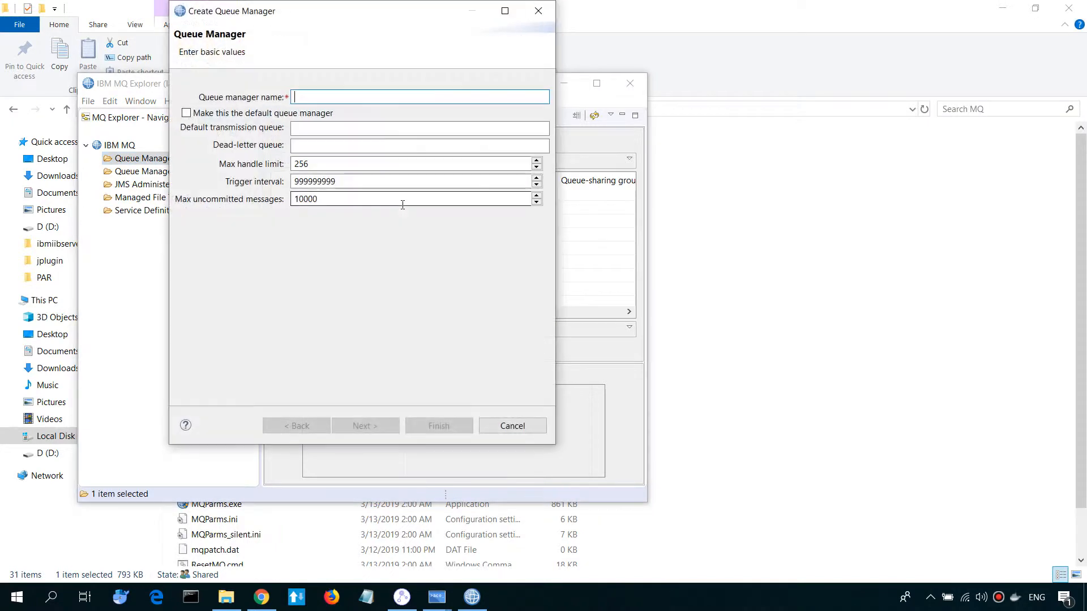
pyautogui.write('Q')
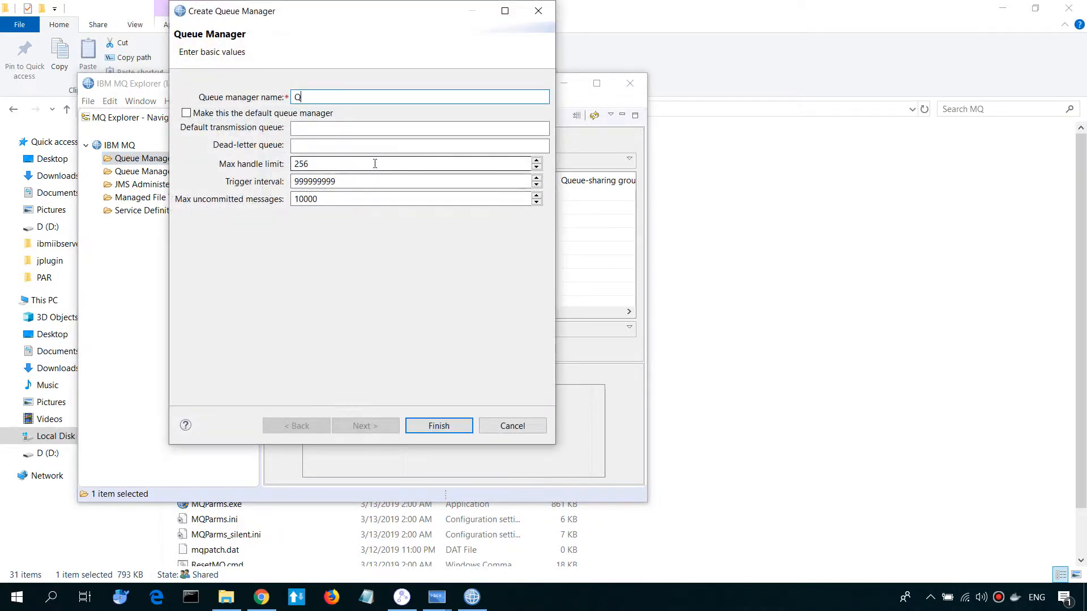
pyautogui.write('M1')
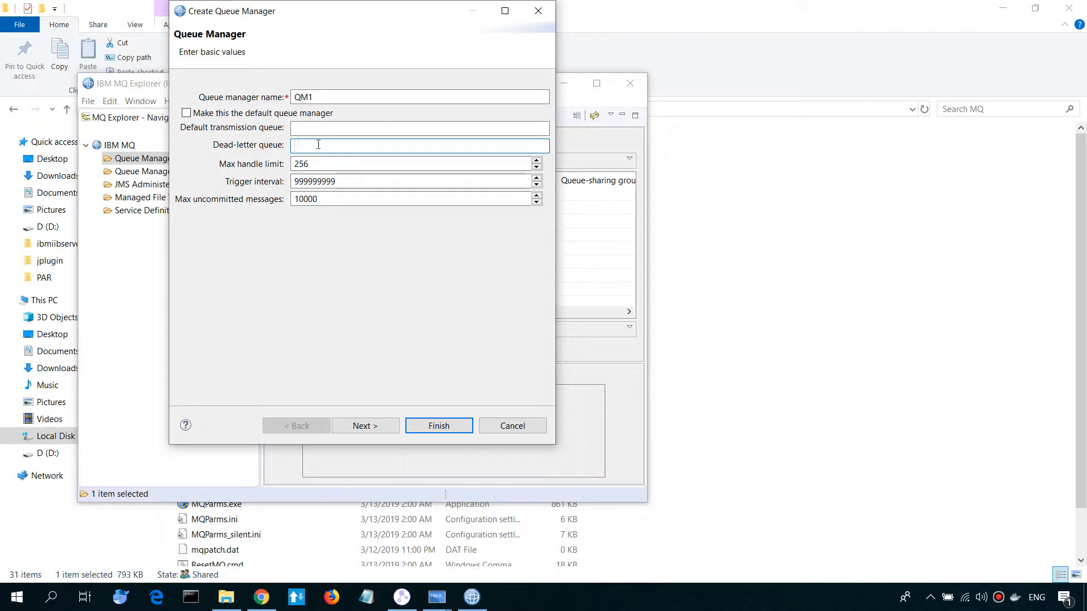
pyautogui.write('SYSTEM')
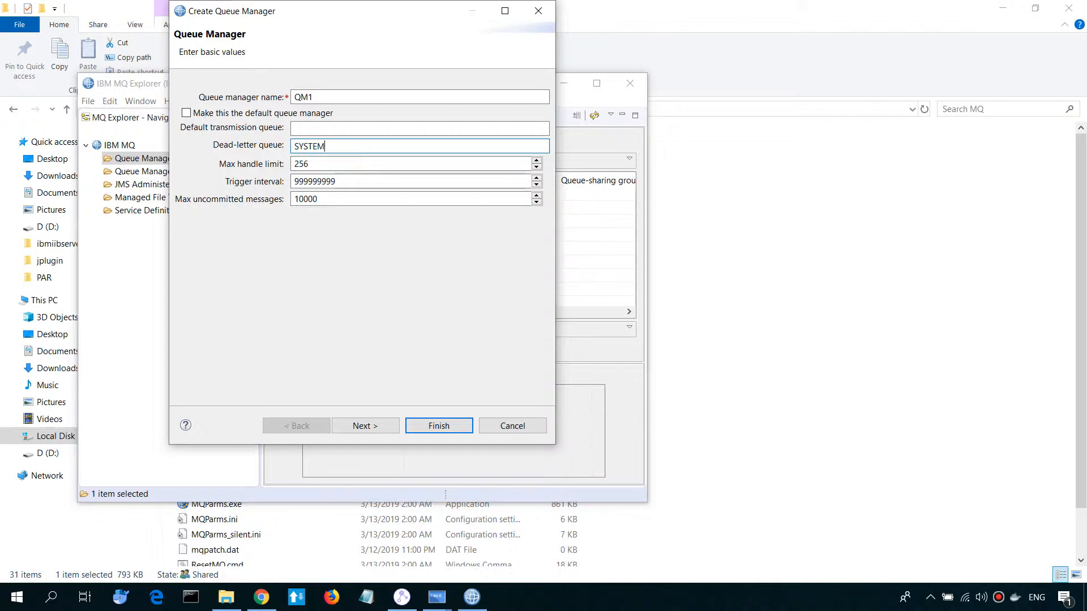
pyautogui.write('.DEAD.LETTER.')
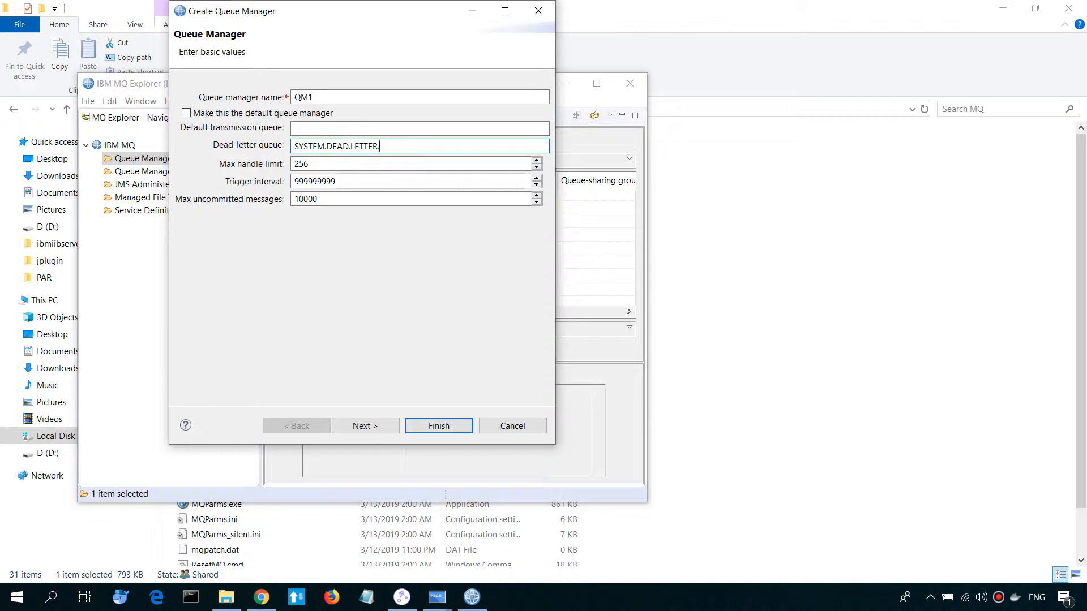
pyautogui.write('QUE')
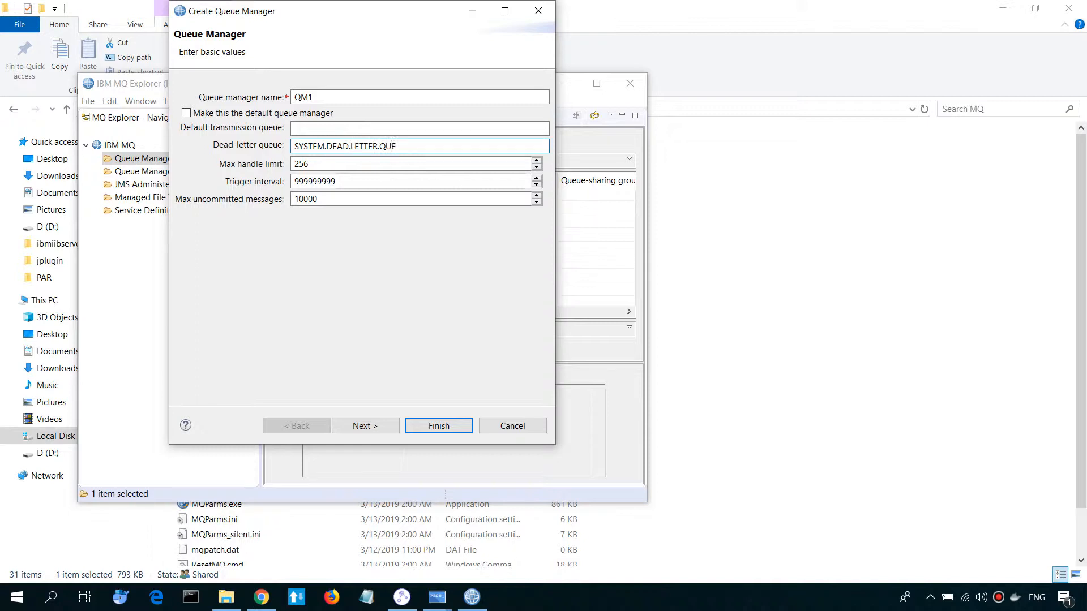
pyautogui.write('UE')
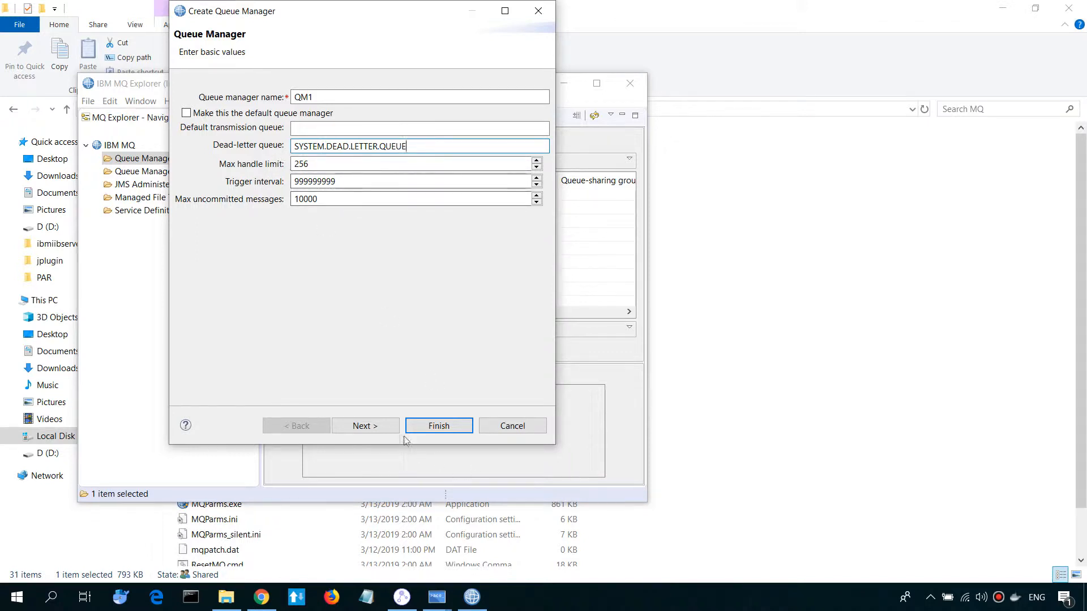
# Keep default logging, automatic startup and TCP listener on port 1414, then create QM1.
pyautogui.click(366, 426)
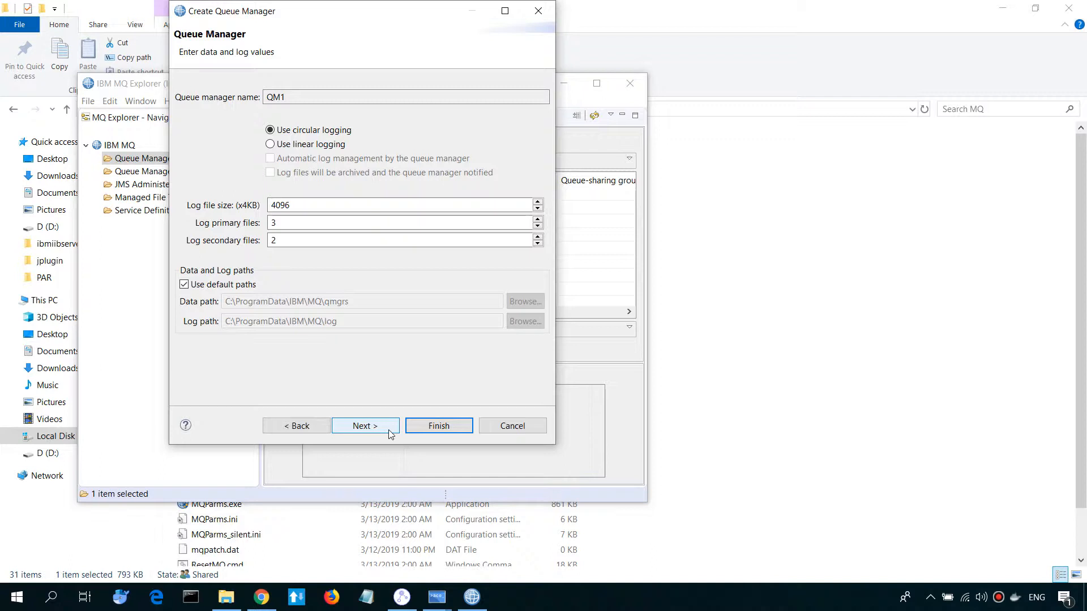
pyautogui.click(366, 426)
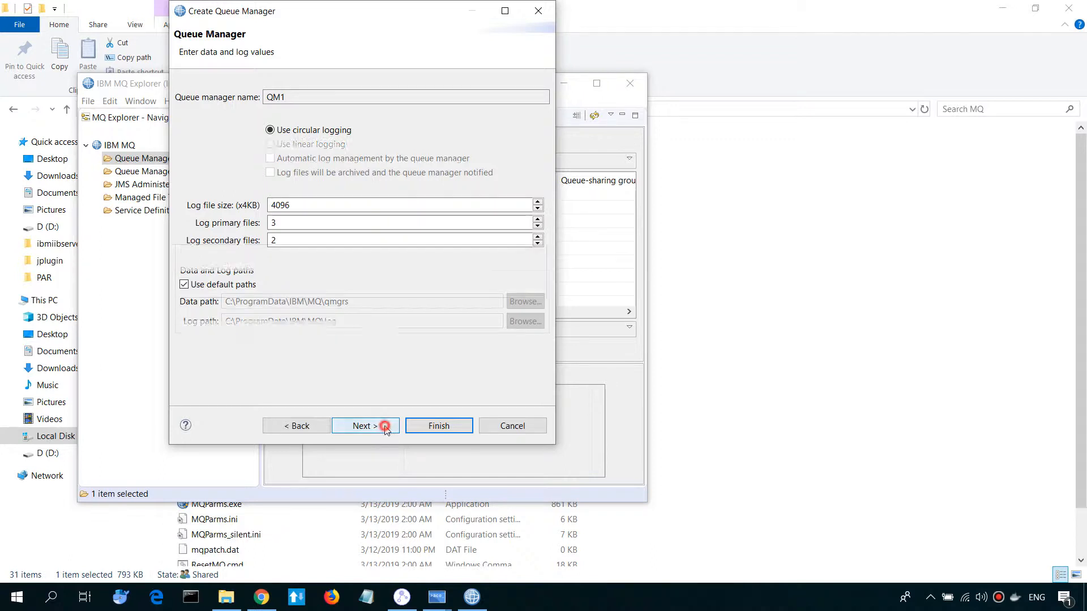
pyautogui.click(361, 426)
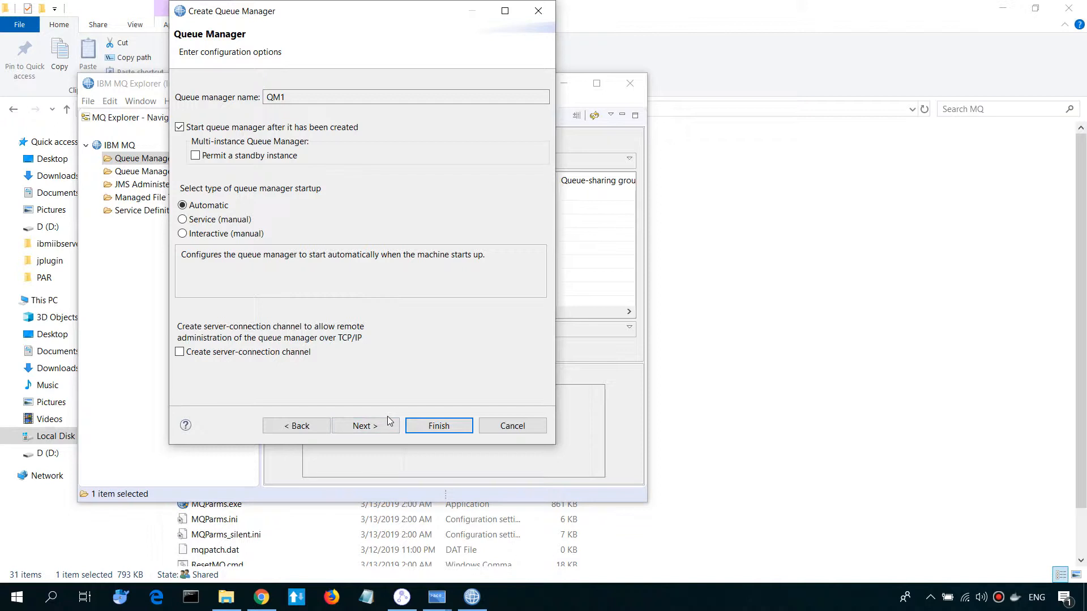
pyautogui.click(365, 426)
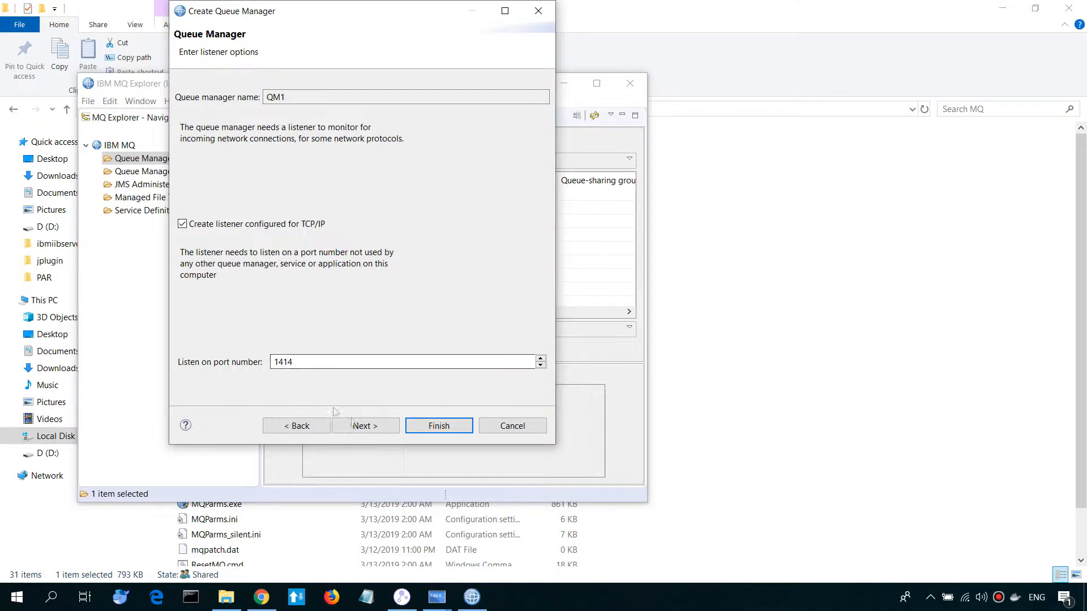
pyautogui.click(366, 426)
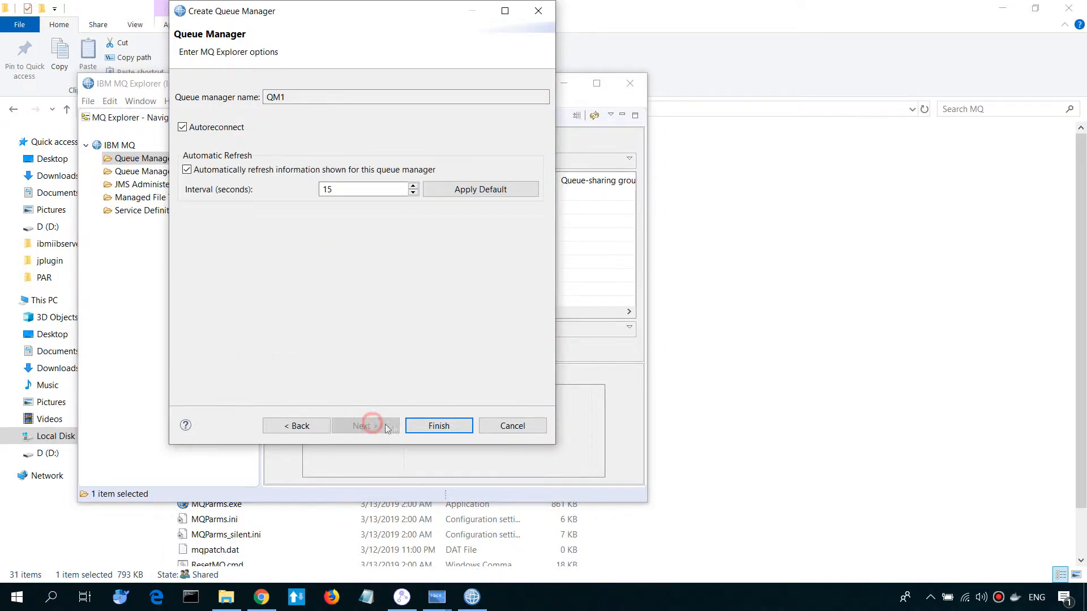
pyautogui.click(438, 426)
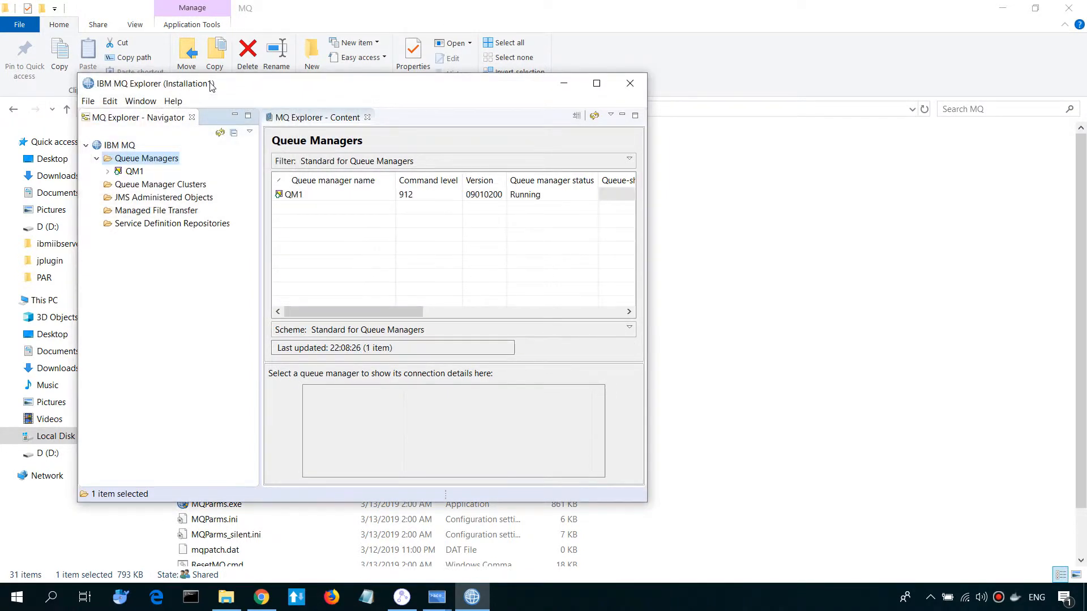
pyautogui.click(333, 194)
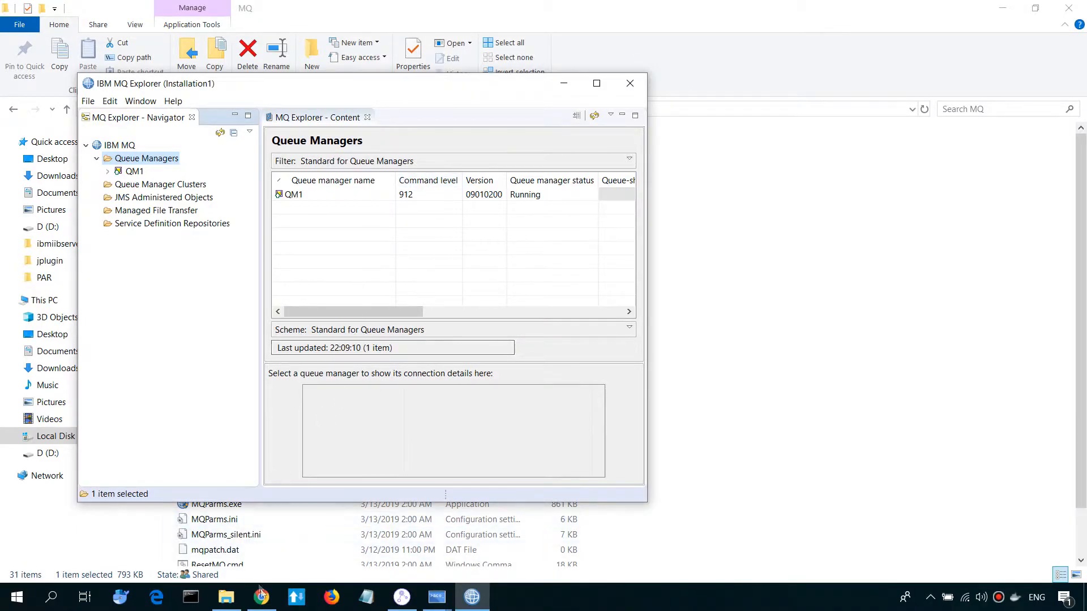
pyautogui.click(261, 597)
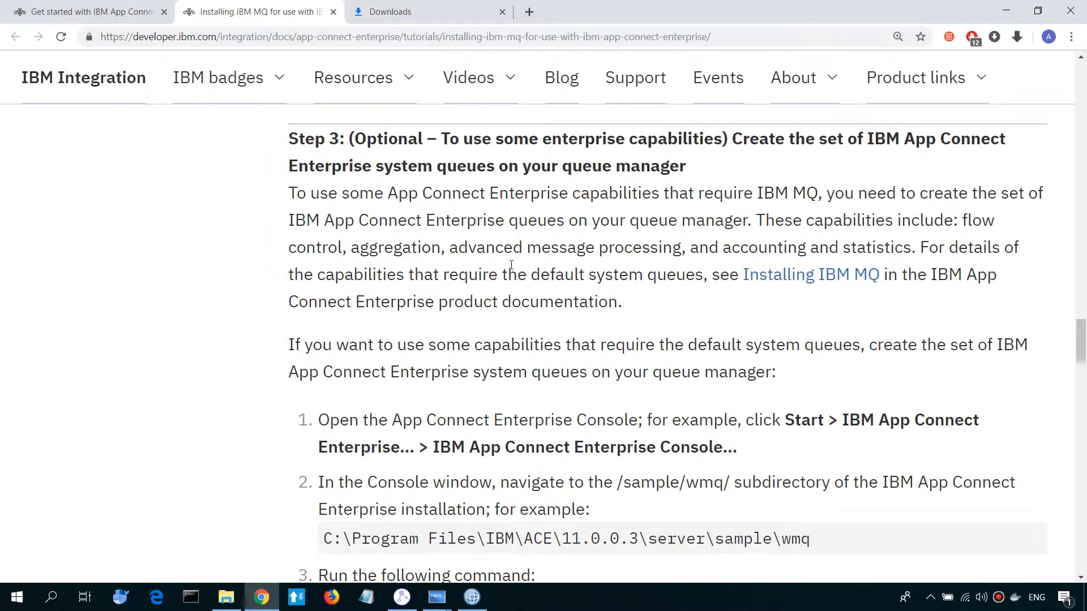
# Scroll the Chrome tutorial down to the Step 3 iib_createqueues.cmd QM1 instructions.
pyautogui.scroll(-3)
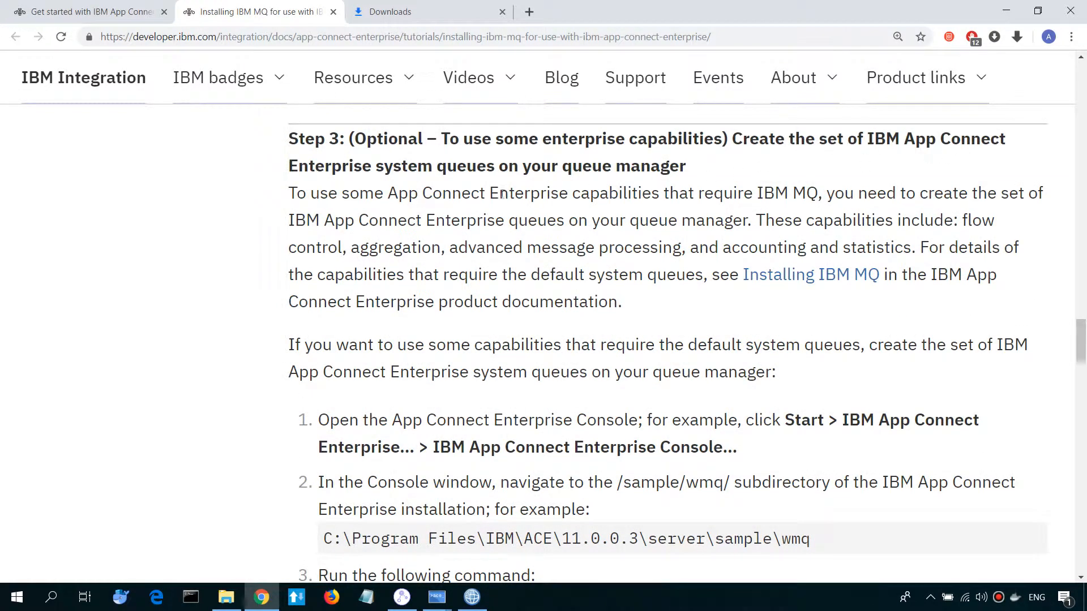
pyautogui.scroll(-3)
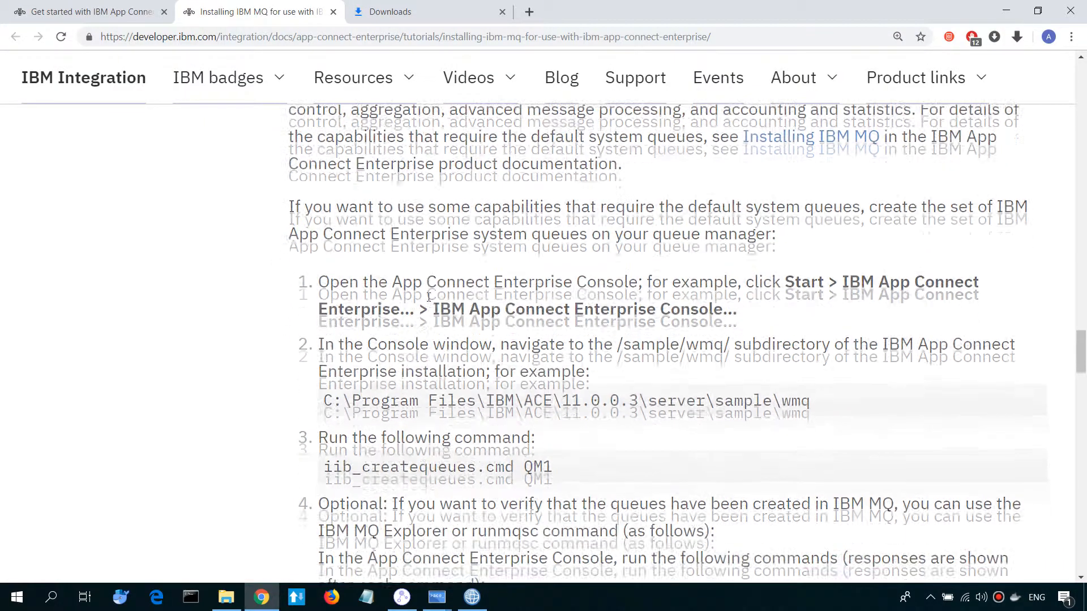
pyautogui.scroll(-3)
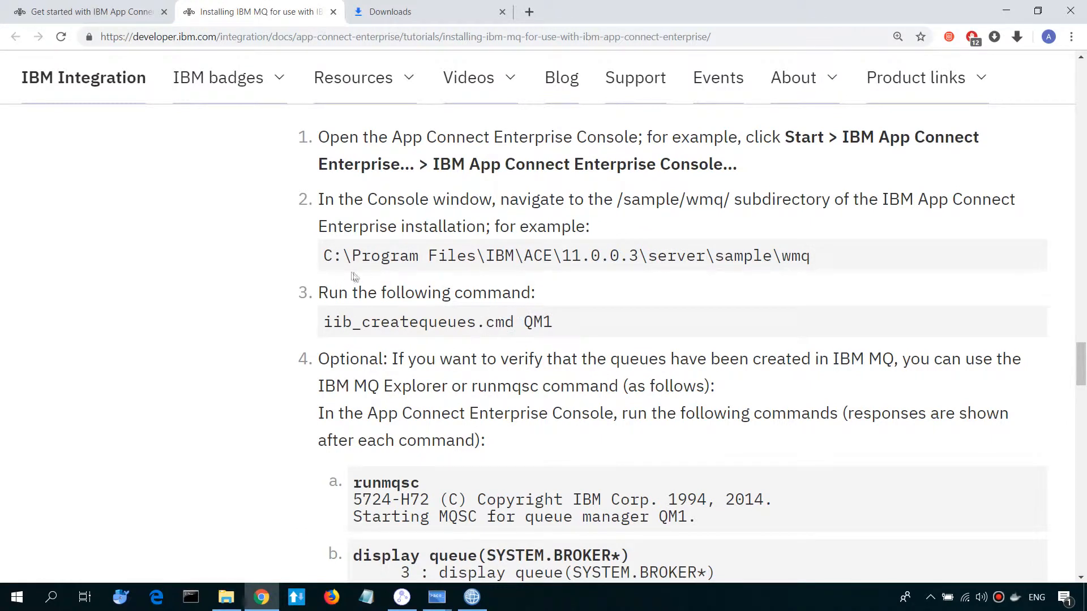
pyautogui.moveTo(228, 515)
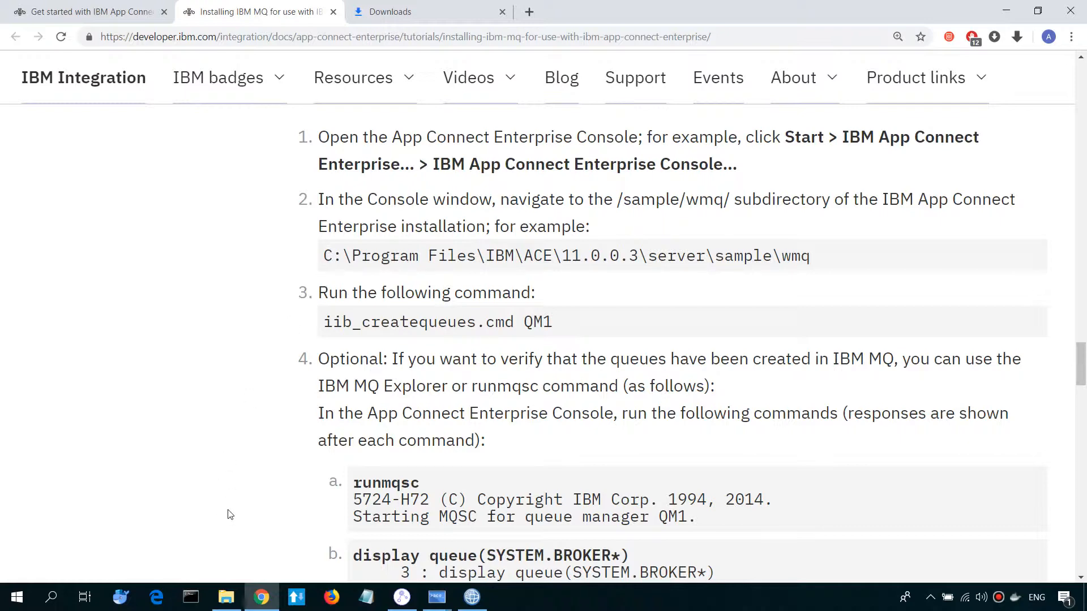
# Browse to C:\Program Files\IBM\ACE\11.0.0.4\server\sample\wmq and bring up Command Prompt launch options.
pyautogui.click(226, 596)
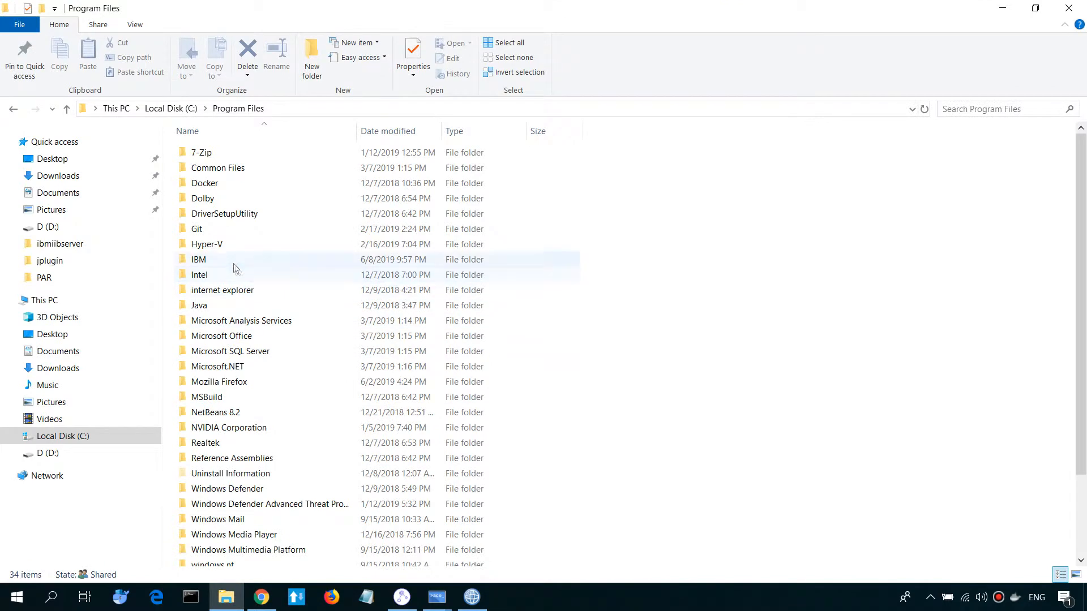
pyautogui.doubleClick(199, 259)
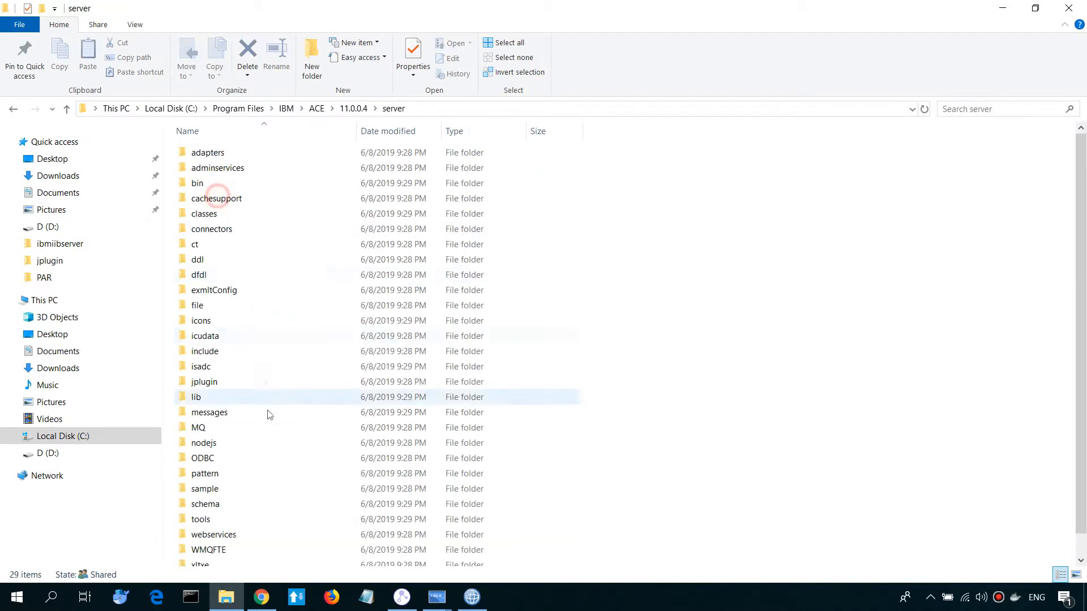
pyautogui.doubleClick(205, 490)
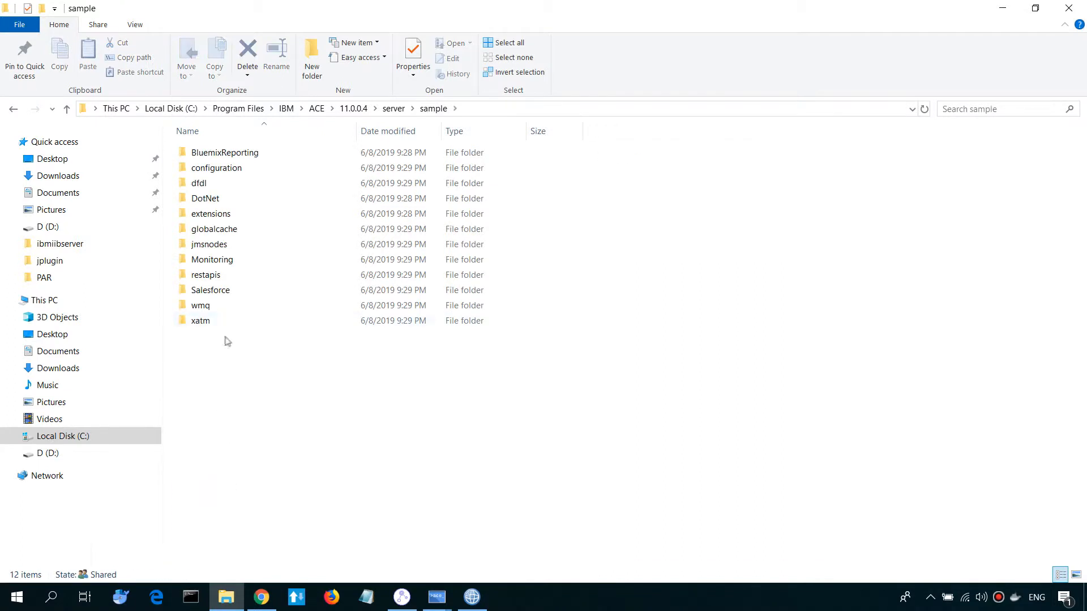
pyautogui.doubleClick(200, 305)
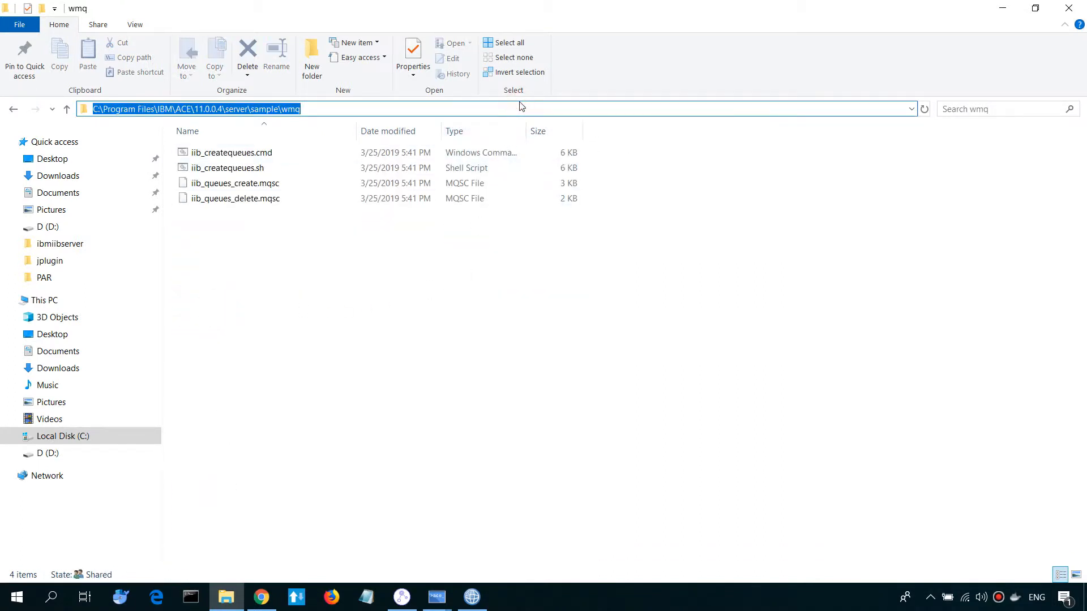
pyautogui.rightClick(190, 597)
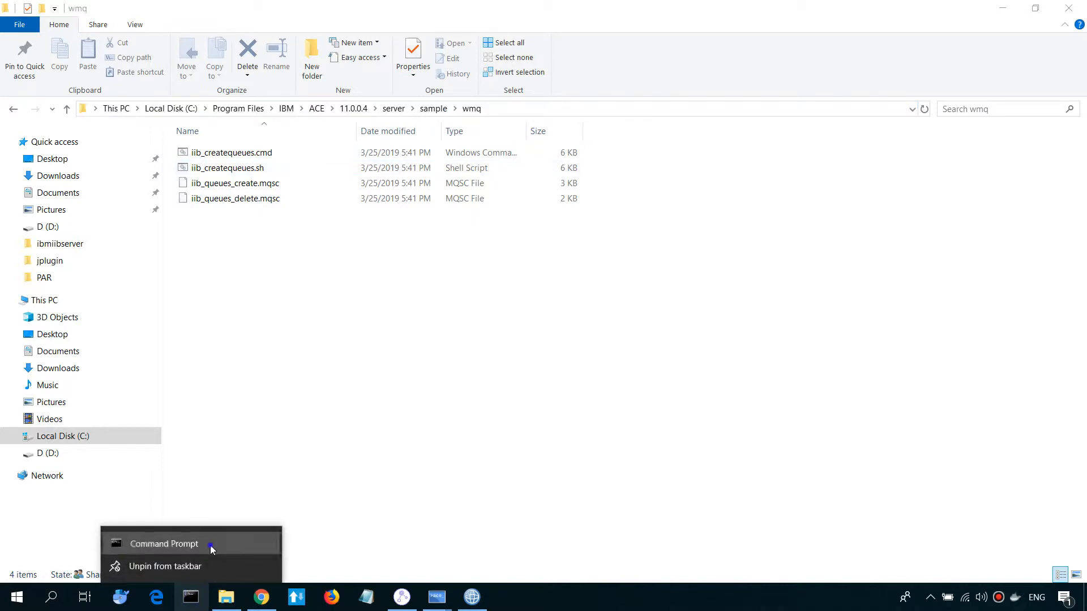
# In an administrator Command Prompt, cd to the wmq sample folder and run iib_createqueues.cmd QM1.
pyautogui.click(163, 544)
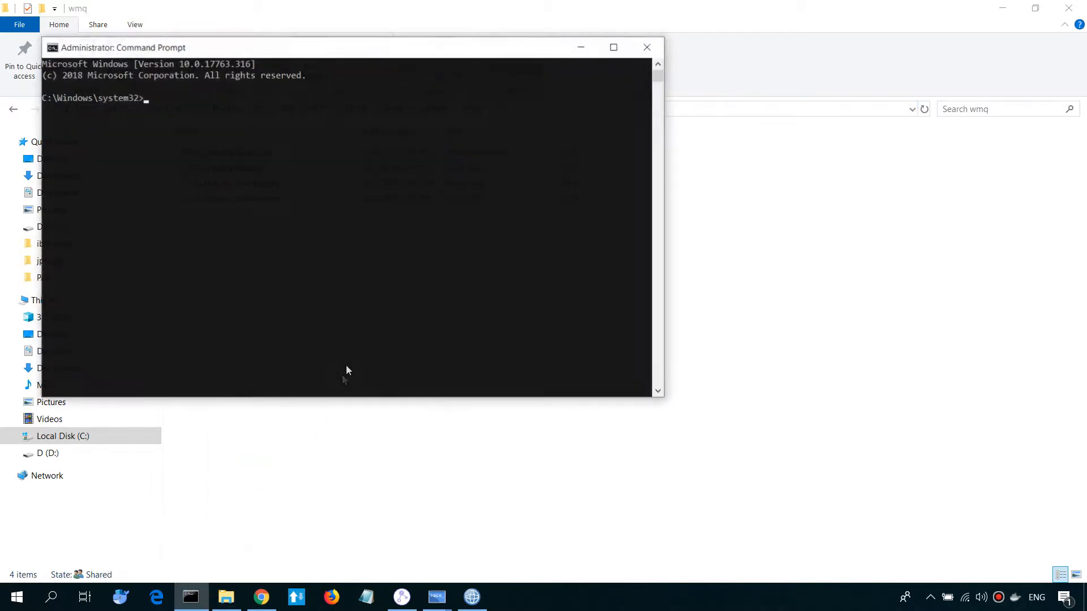
pyautogui.write('cd C:\\Program Files\\IBM\\ACE\\11.0.0.4\\server\\sample\\wmq')
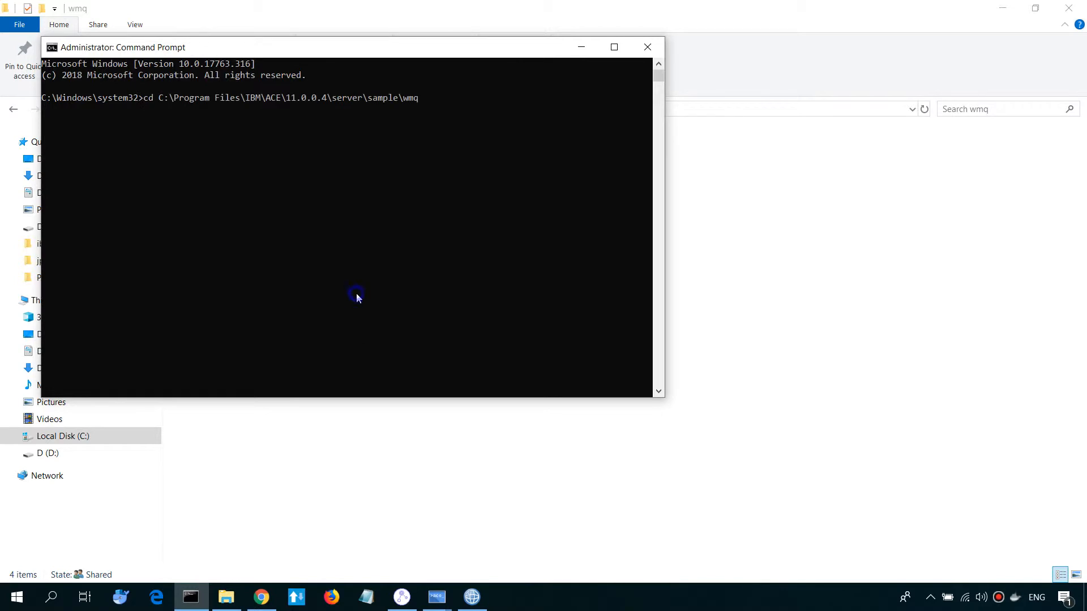
pyautogui.click(226, 597)
pyautogui.write('iib_createqueues.cmd')
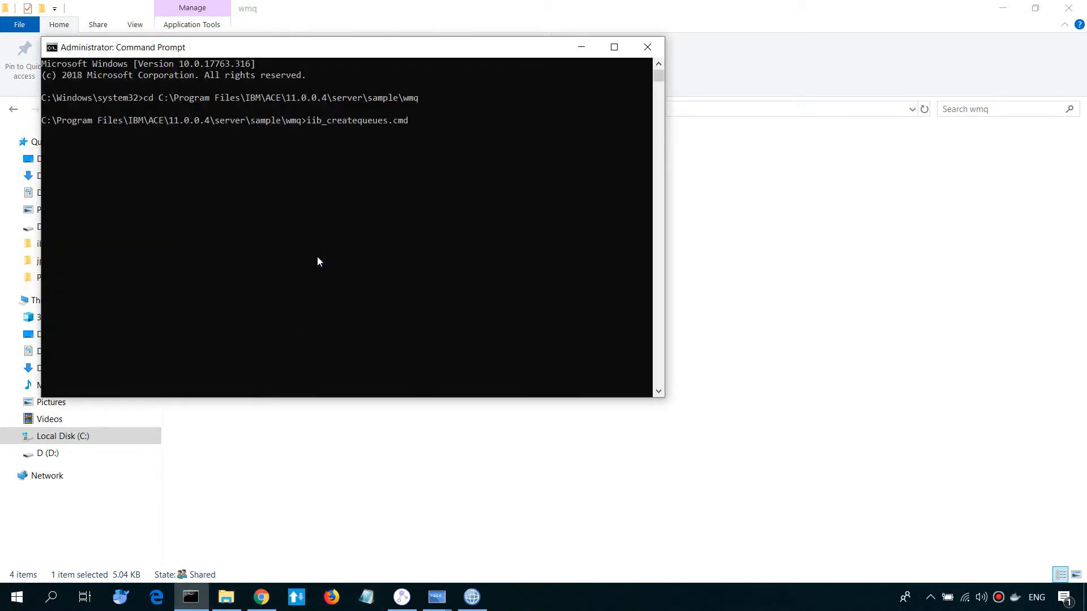
pyautogui.write('QM')
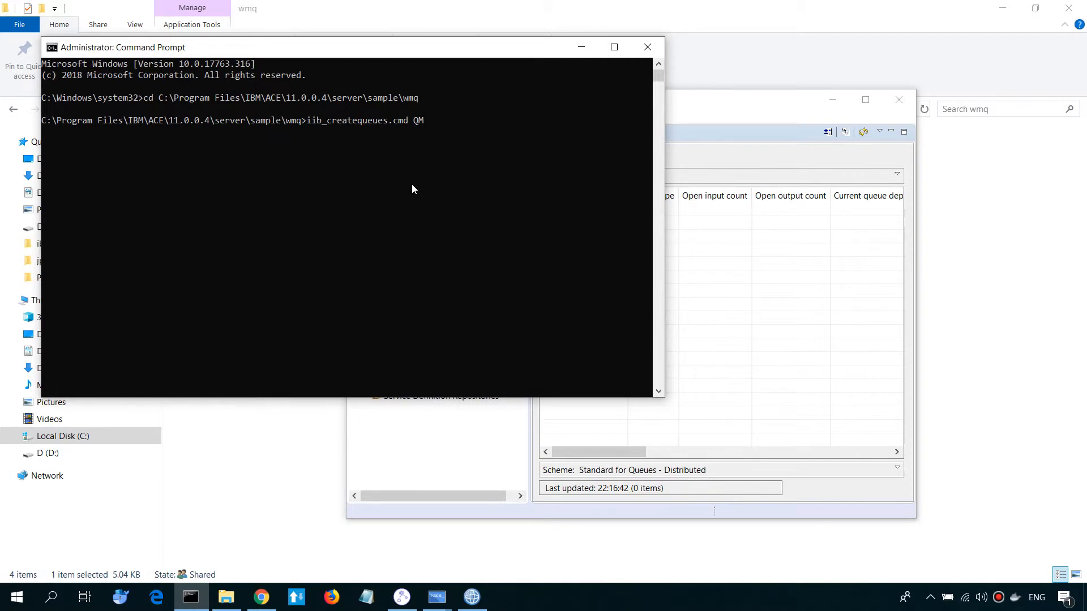
pyautogui.press('enter')
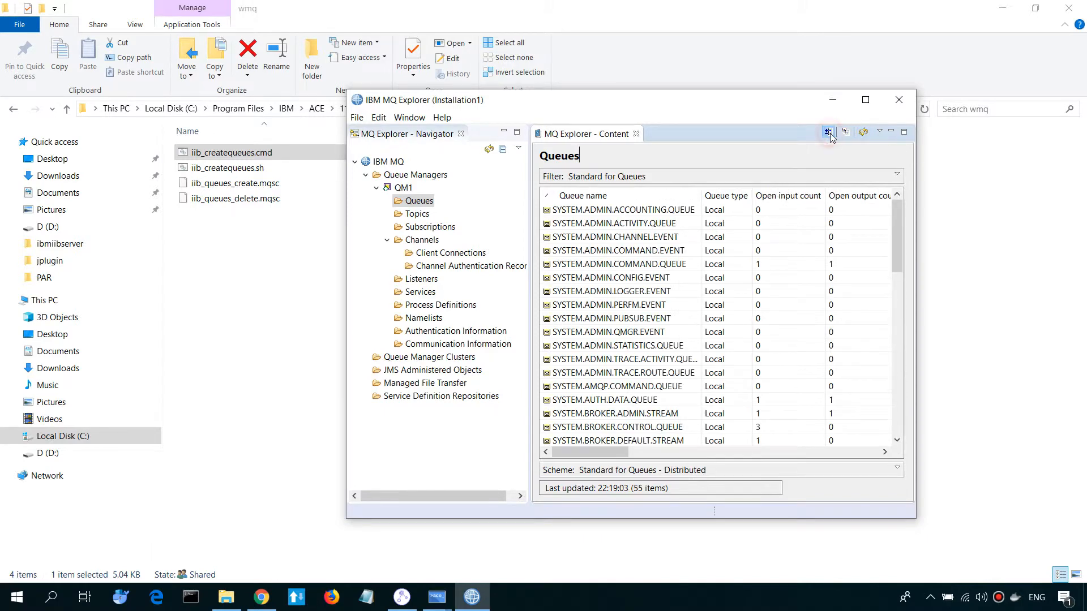
# Scroll QM1's queue list and select one of the new SYSTEM.BROKER queues.
pyautogui.scroll(-3)
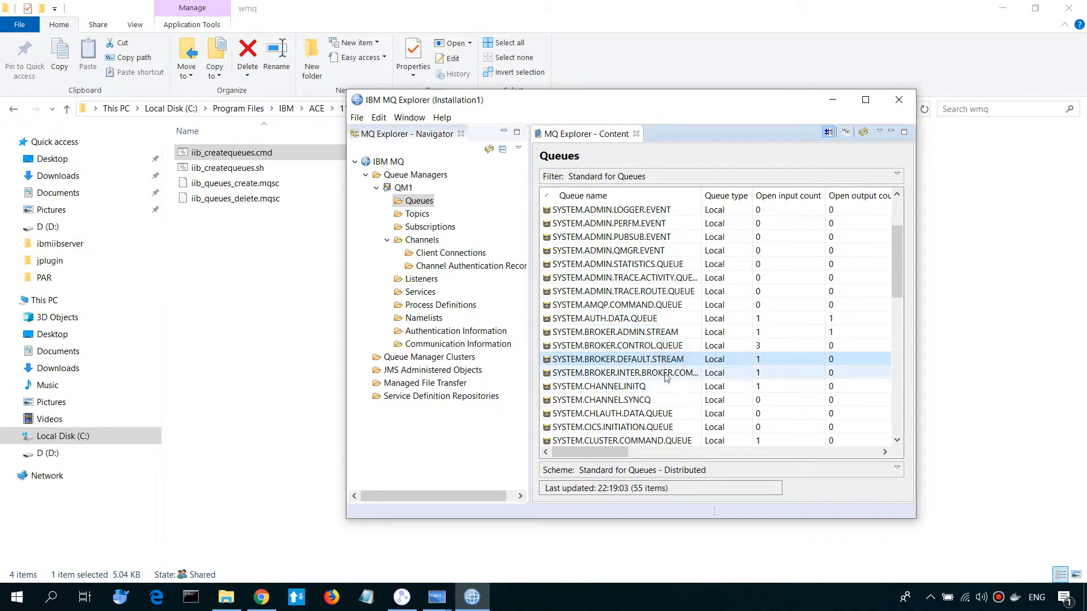
pyautogui.click(231, 152)
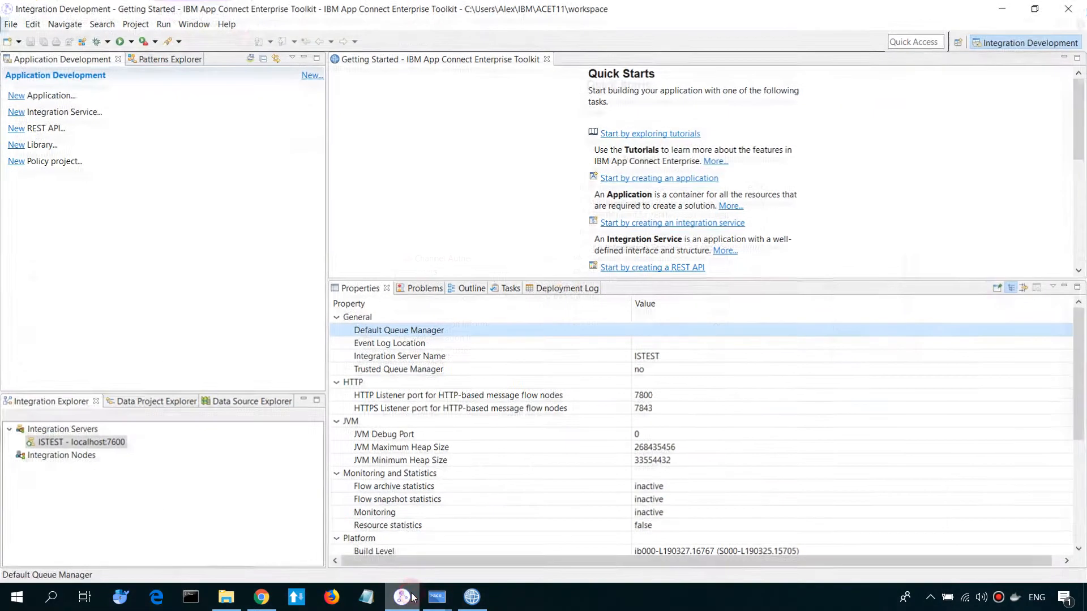
# Select ISTEST - localhost:7600 and view its empty Default Queue Manager property.
pyautogui.click(82, 442)
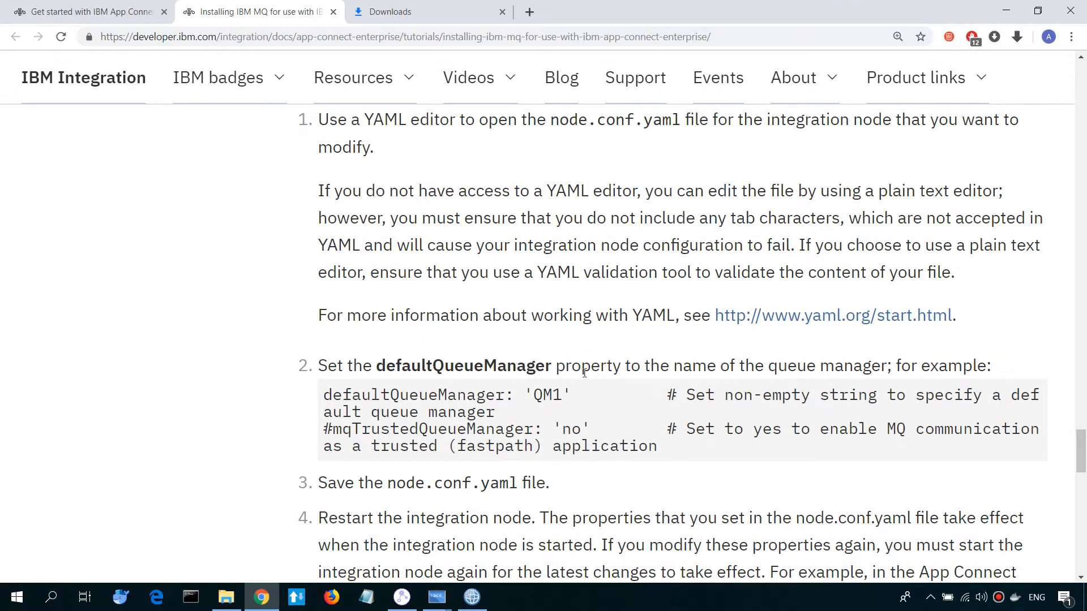
pyautogui.moveTo(663, 344)
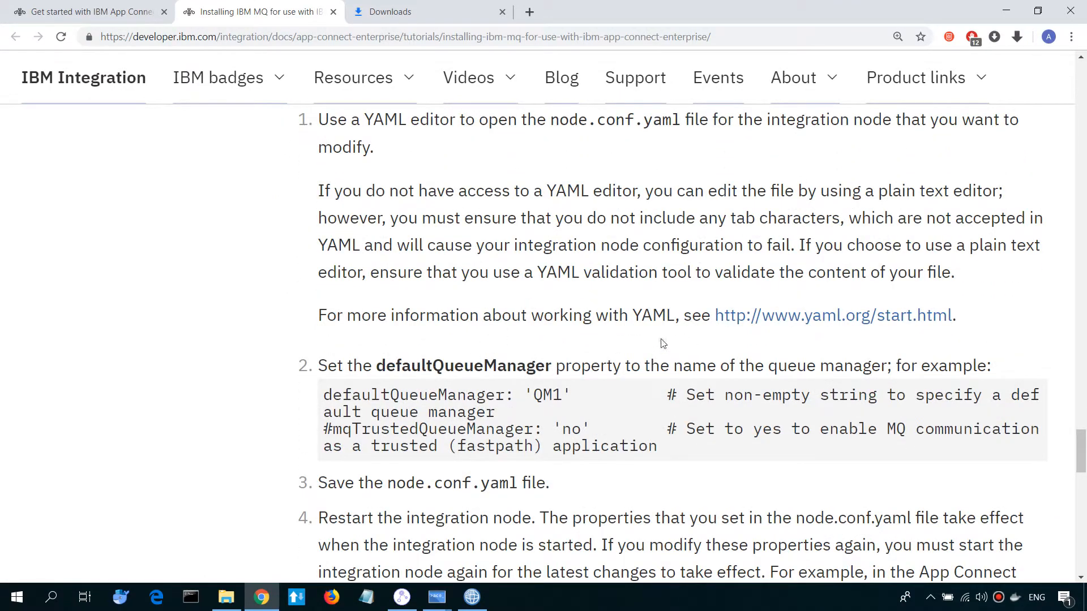
# Switch to the File Explorer window at the C:\ibmiibserver work directory.
pyautogui.click(225, 597)
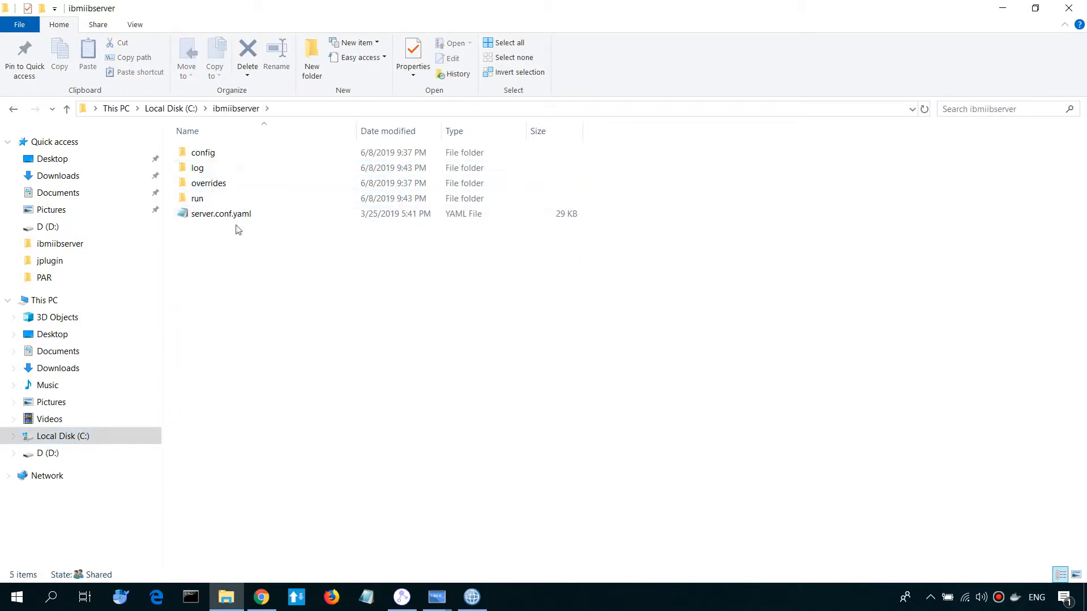
# Edit server.conf.yaml in Notepad so defaultQueueManager is uncommented and set to 'QM1'.
pyautogui.doubleClick(221, 214)
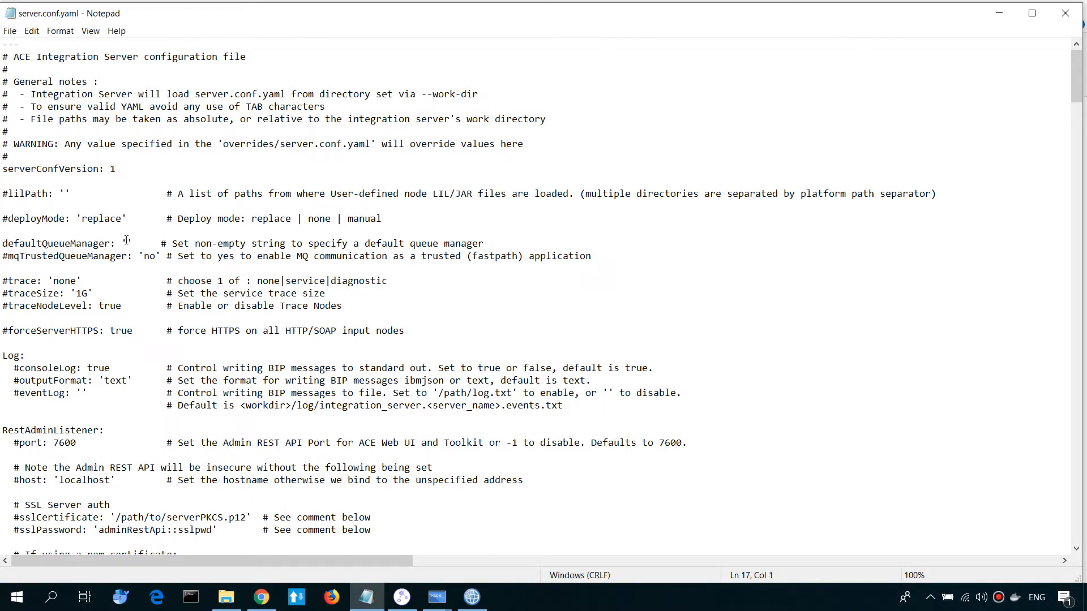
pyautogui.write('QM')
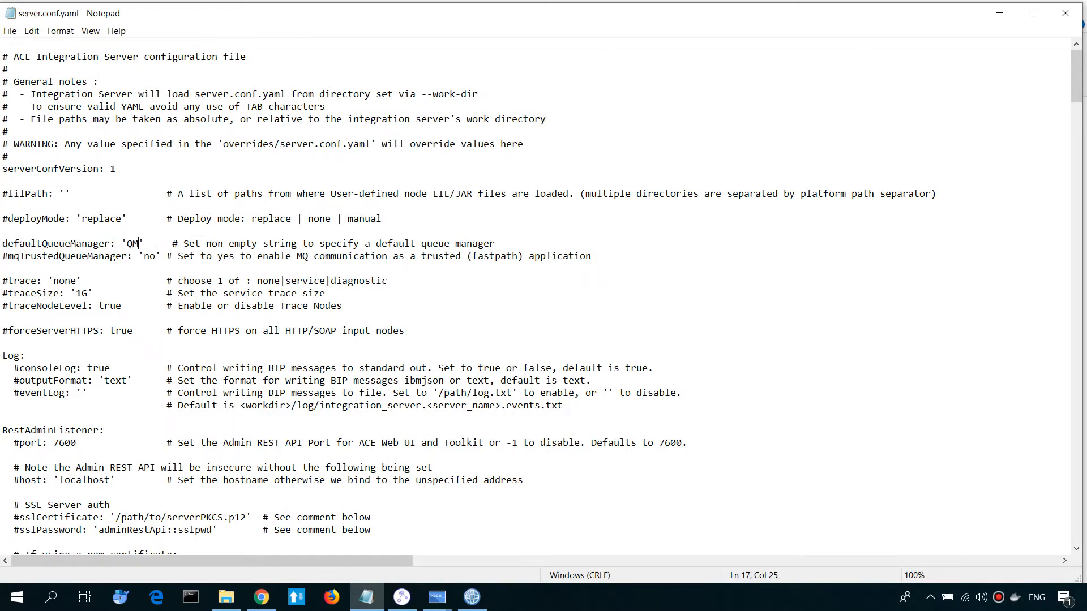
pyautogui.write('1')
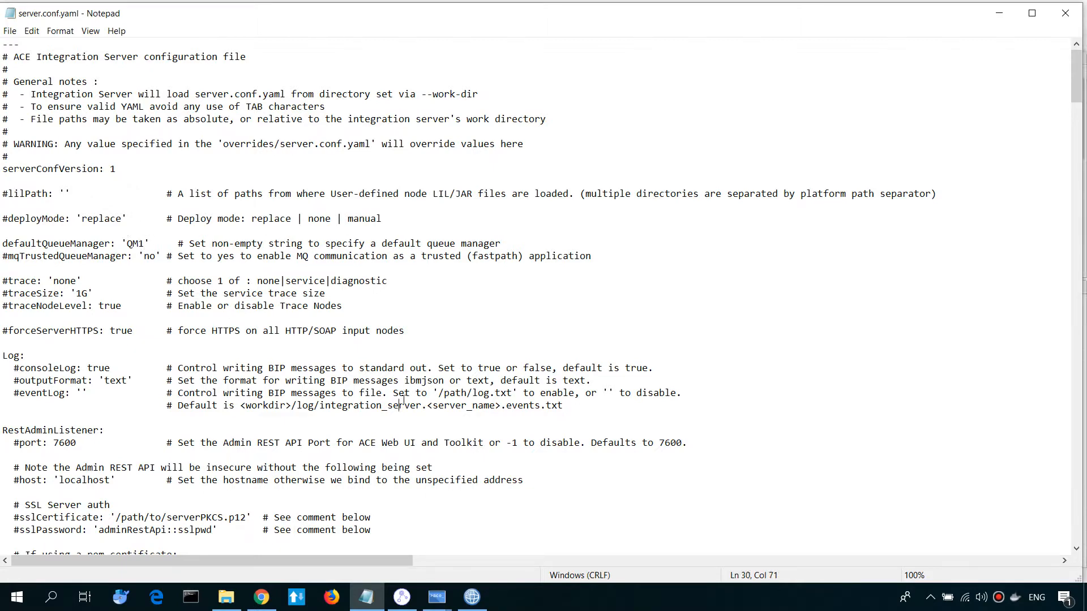
pyautogui.click(436, 596)
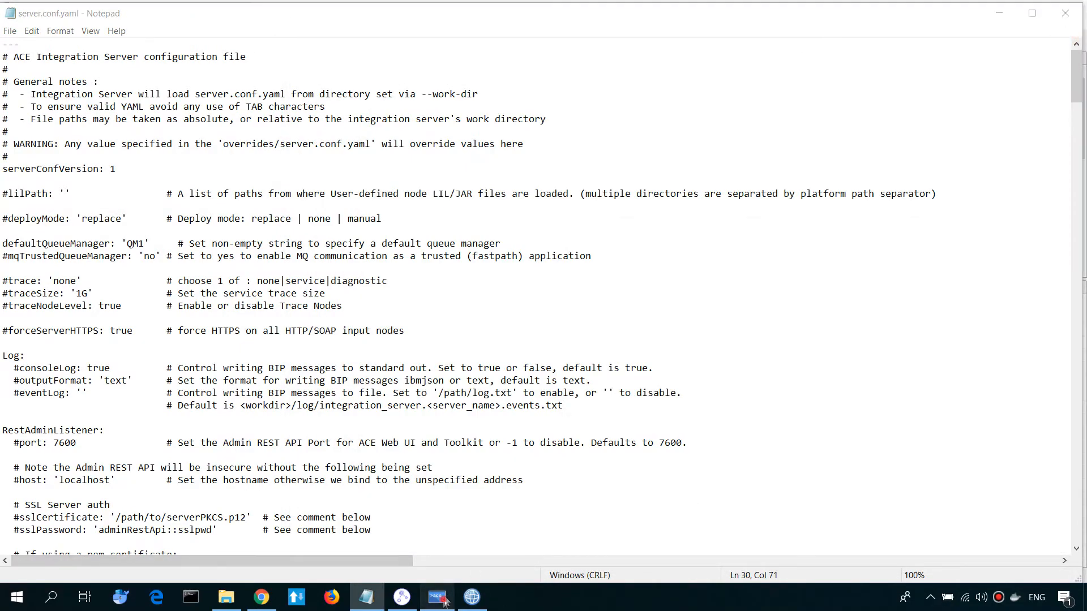
# Rerun IntegrationServer --name ISTEST --work-dir C:\ibmiibserver in the ACE Console and return to the Toolkit.
pyautogui.click(436, 597)
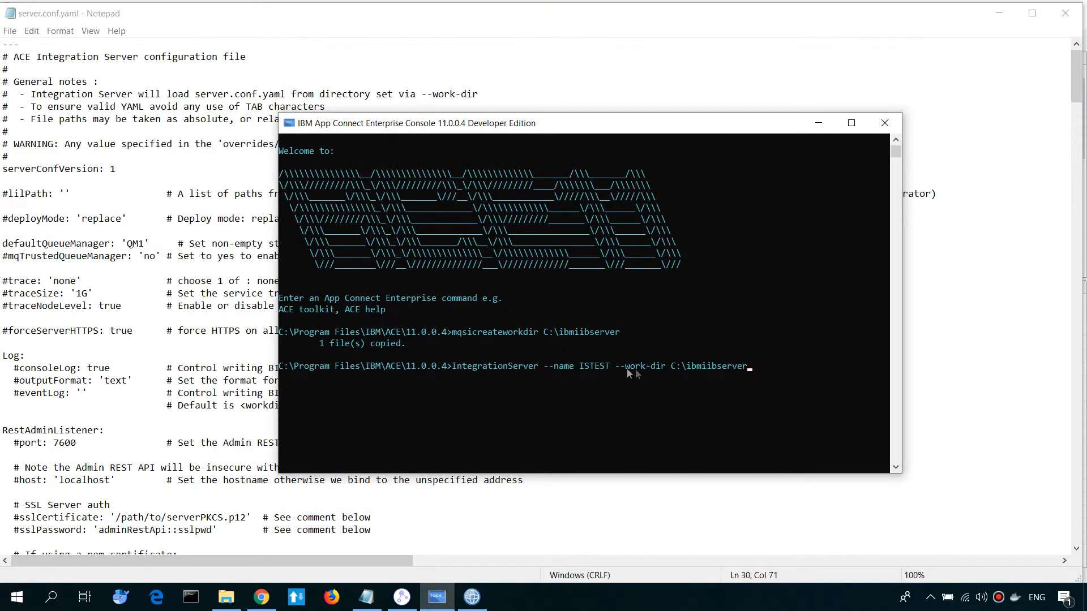
pyautogui.press('enter')
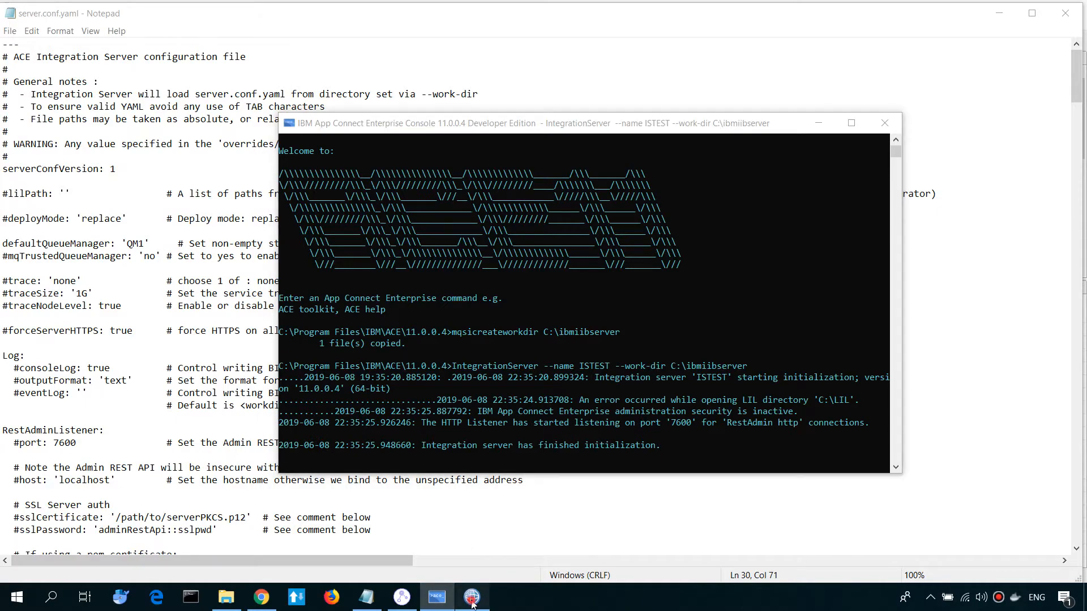
pyautogui.click(401, 597)
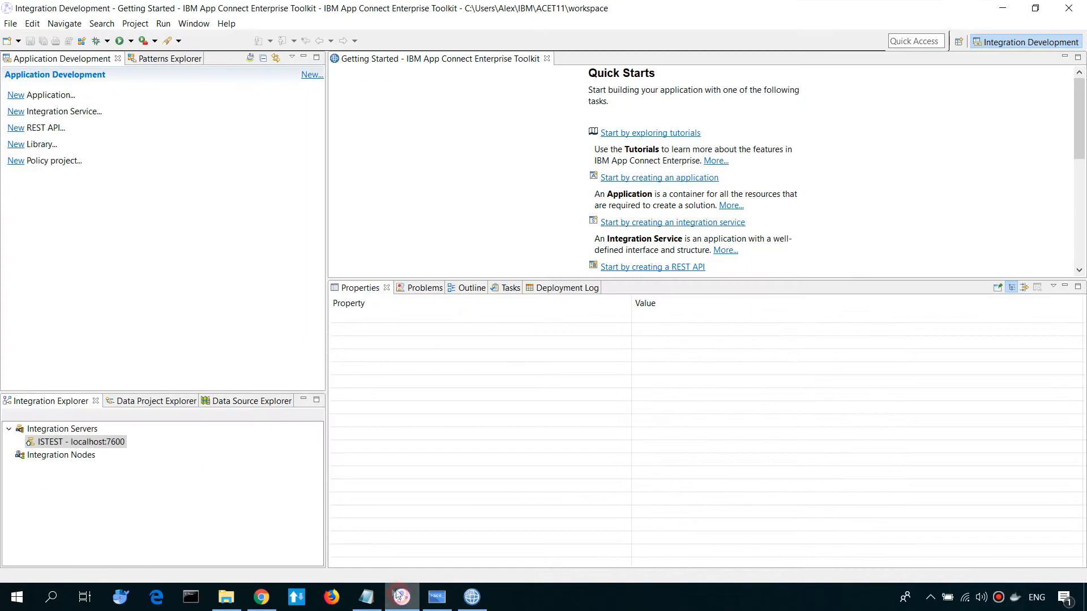
# Refresh the ISTEST server in Integration Explorer and confirm its Default Queue Manager property reads QM1.
pyautogui.rightClick(80, 442)
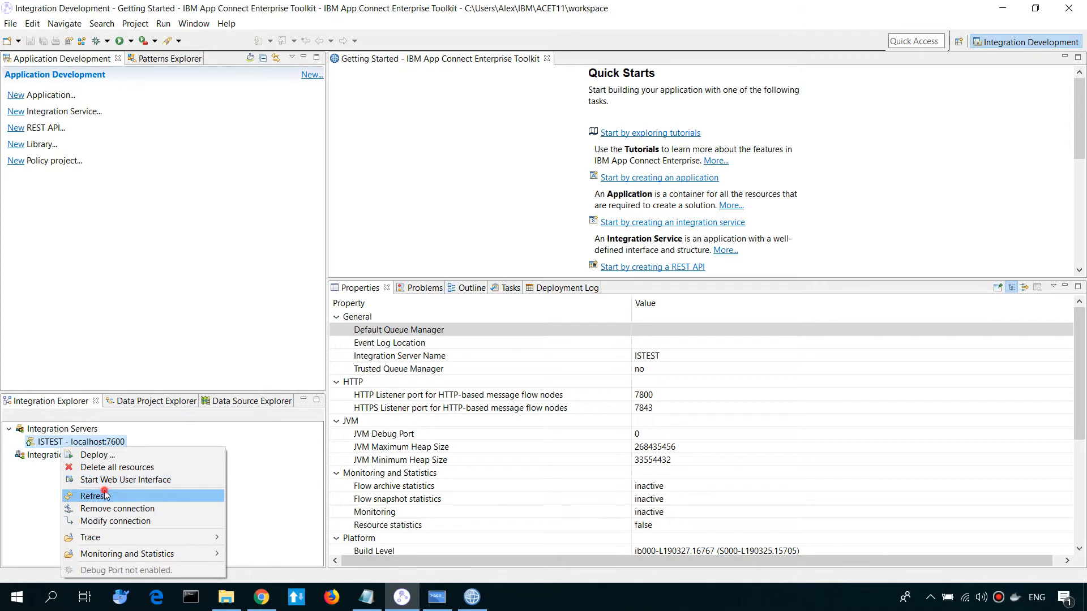
pyautogui.click(94, 496)
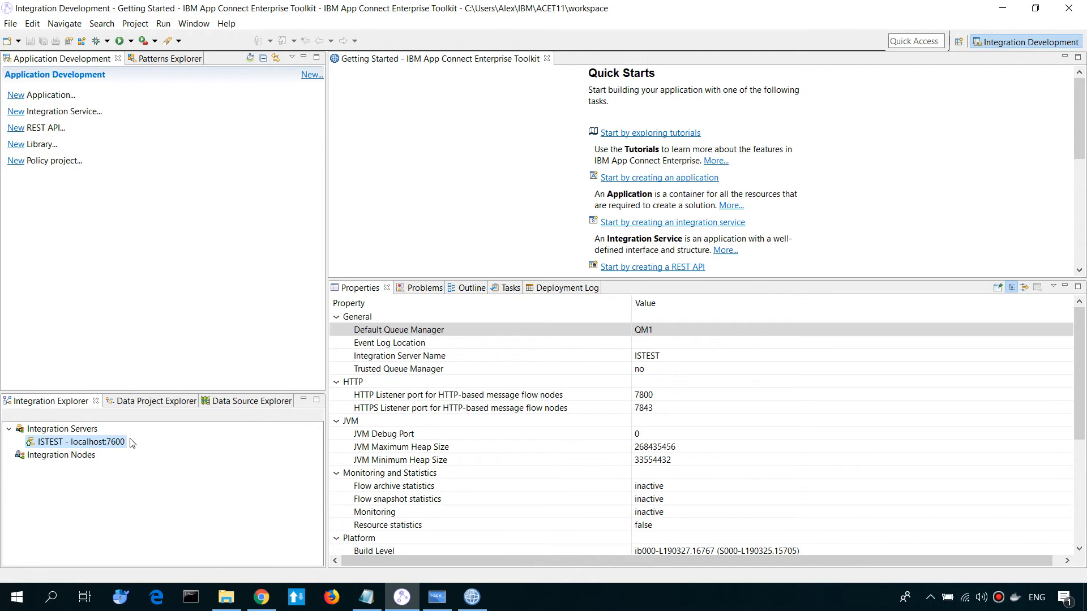
pyautogui.click(399, 330)
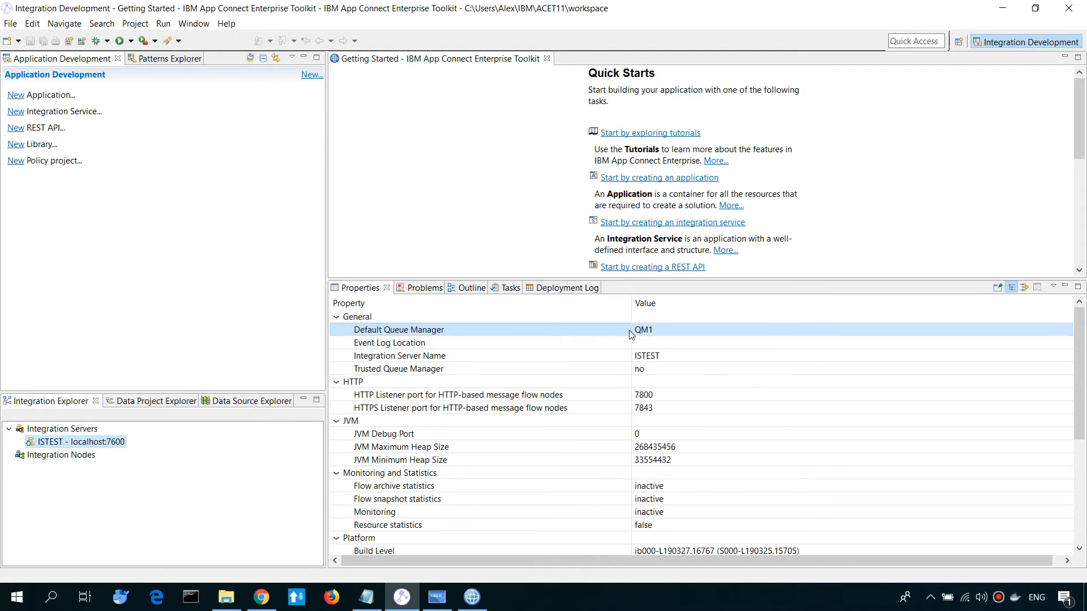
pyautogui.click(389, 342)
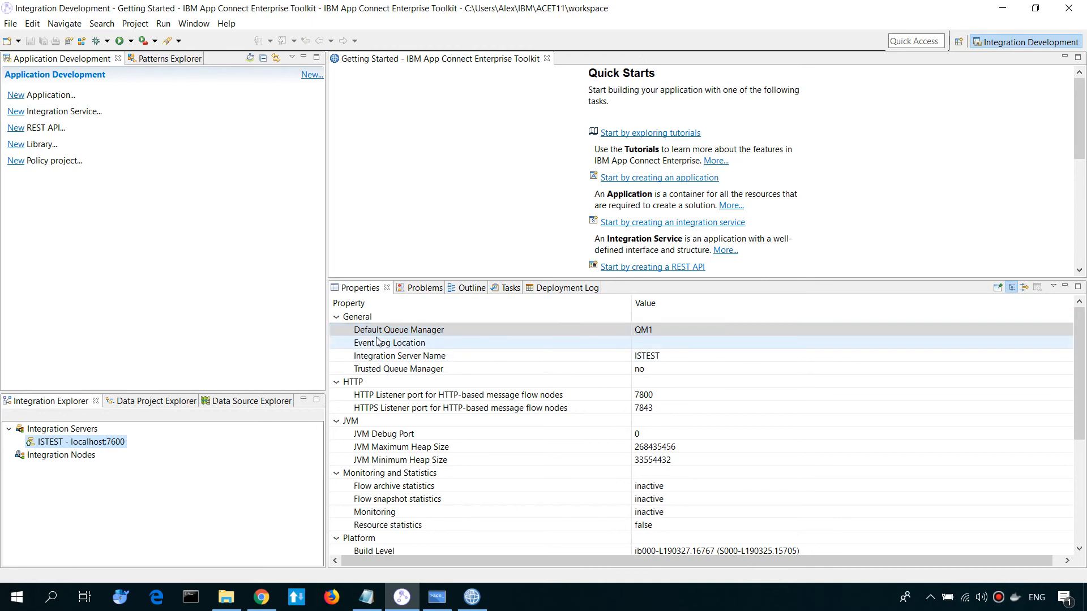